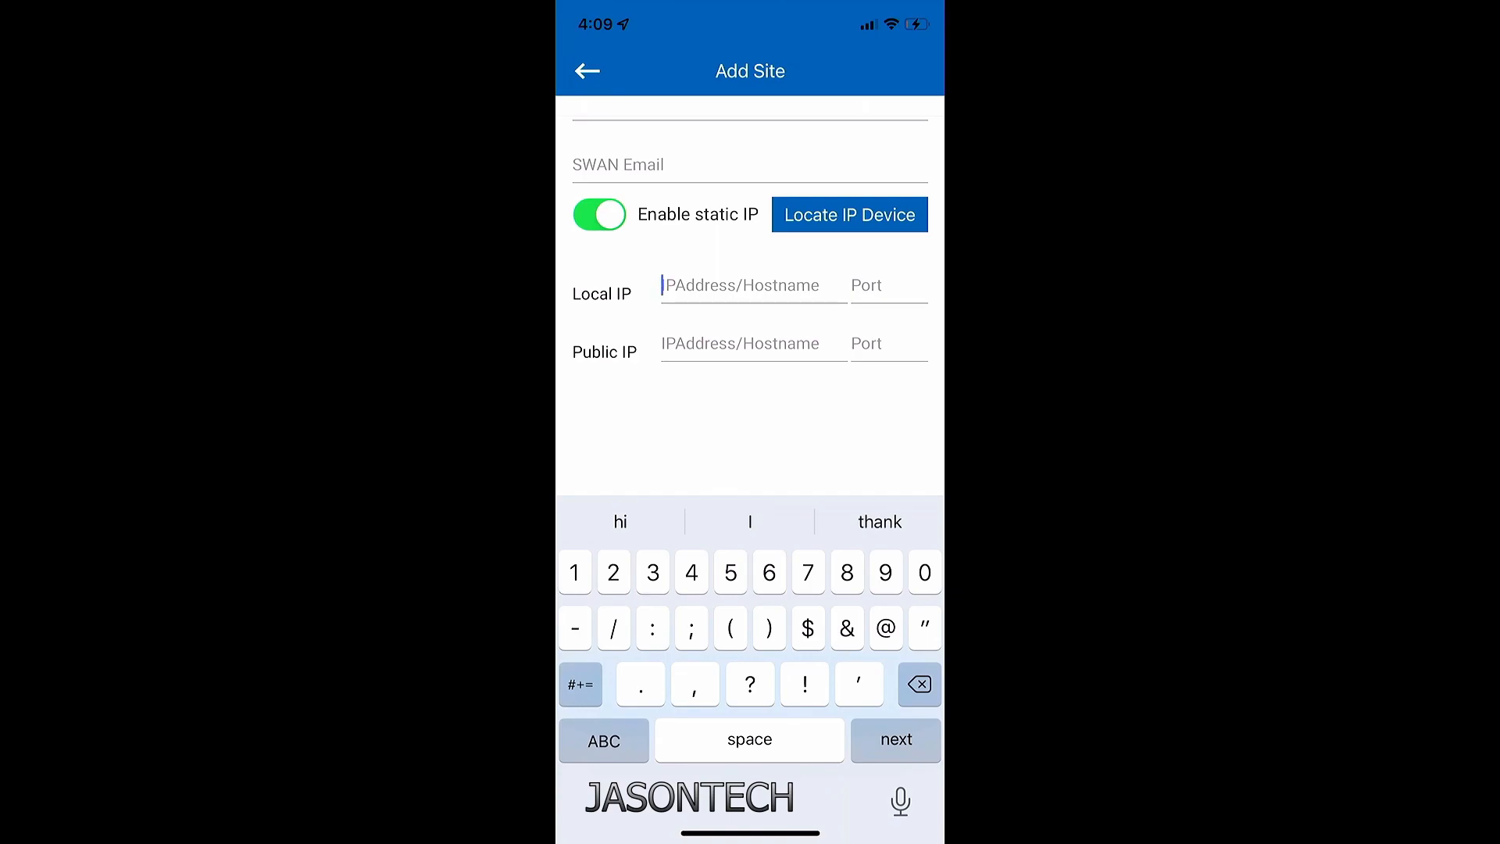
# Back out of the Add Site screen to the empty SWAN site list
pyautogui.click(591, 70)
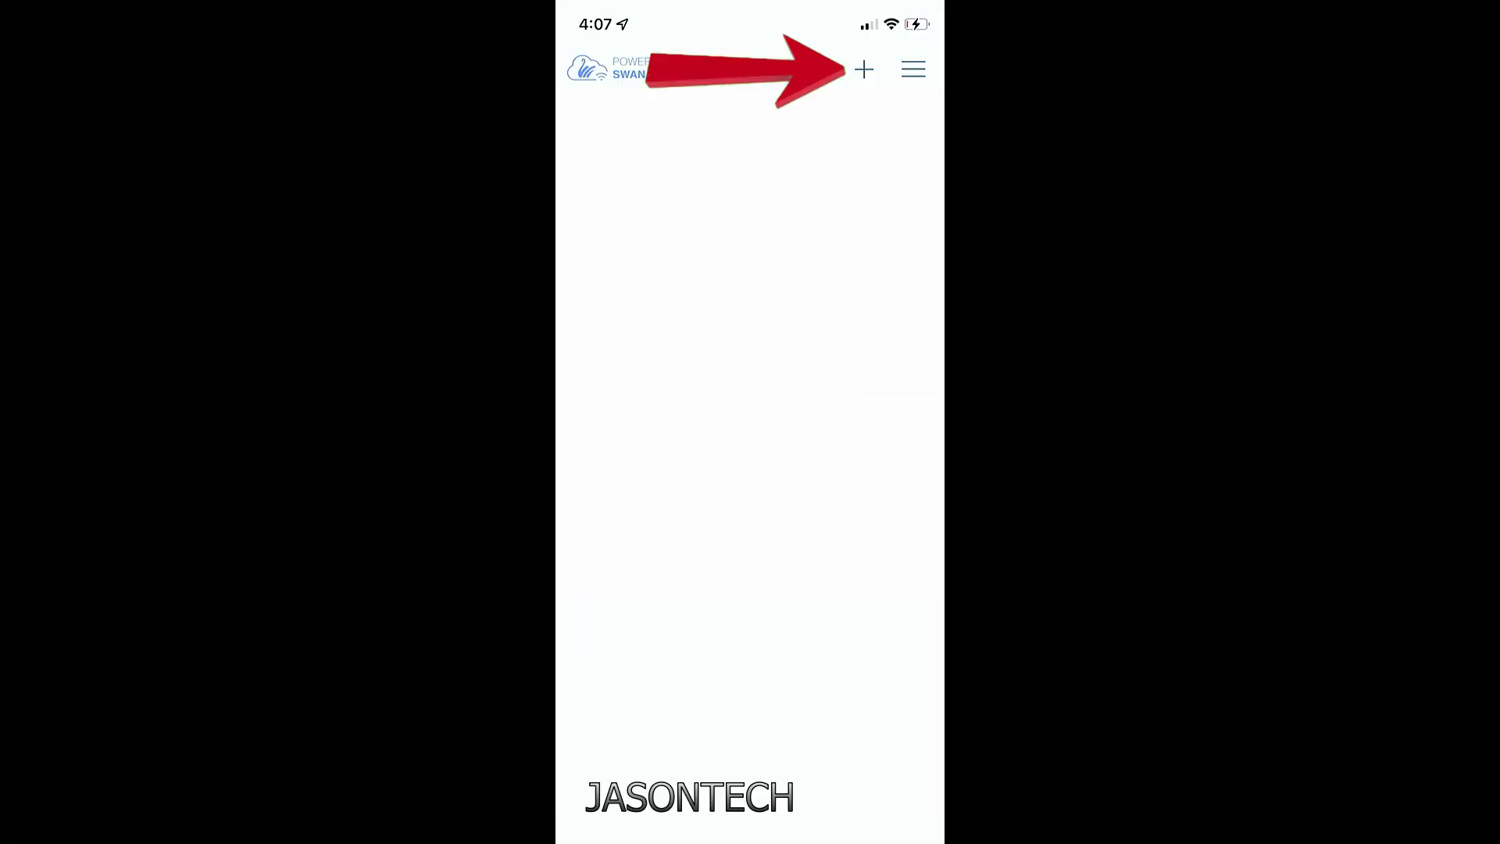
# Begin a new site named test with static IP addressing turned on
pyautogui.click(863, 71)
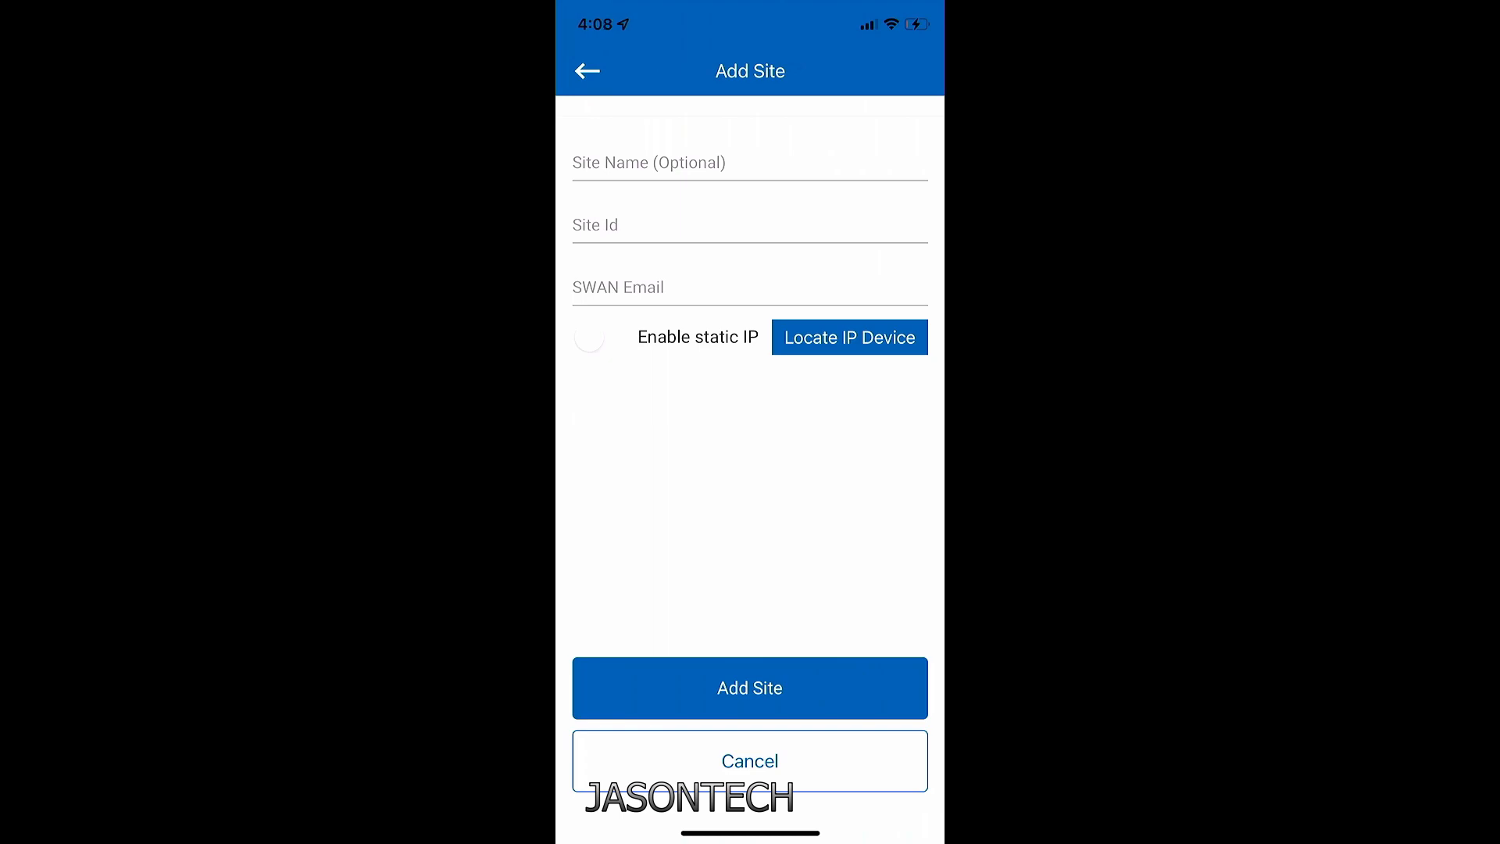
pyautogui.click(591, 338)
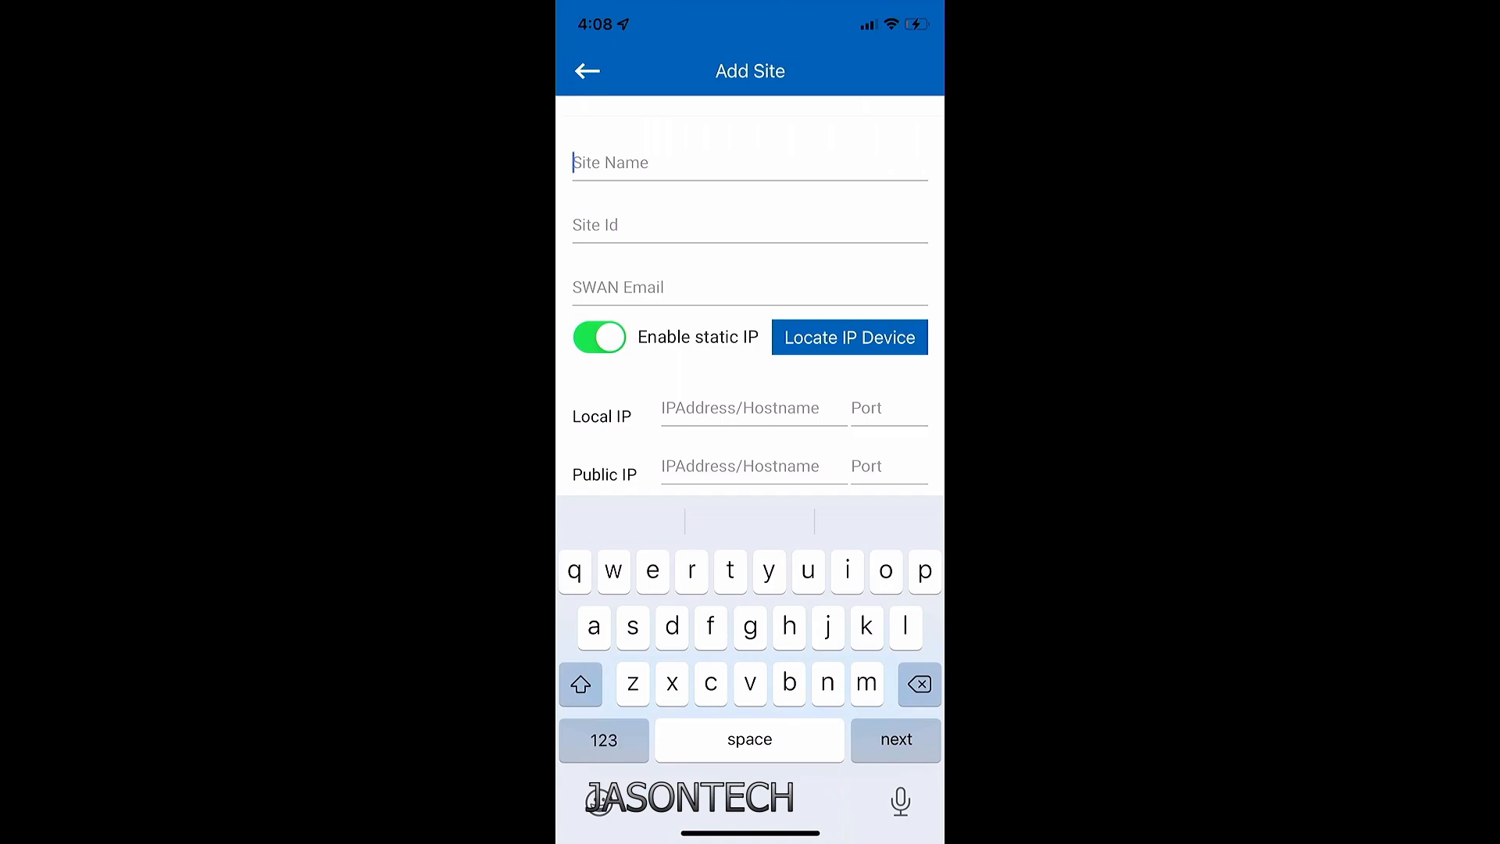
pyautogui.write('test')
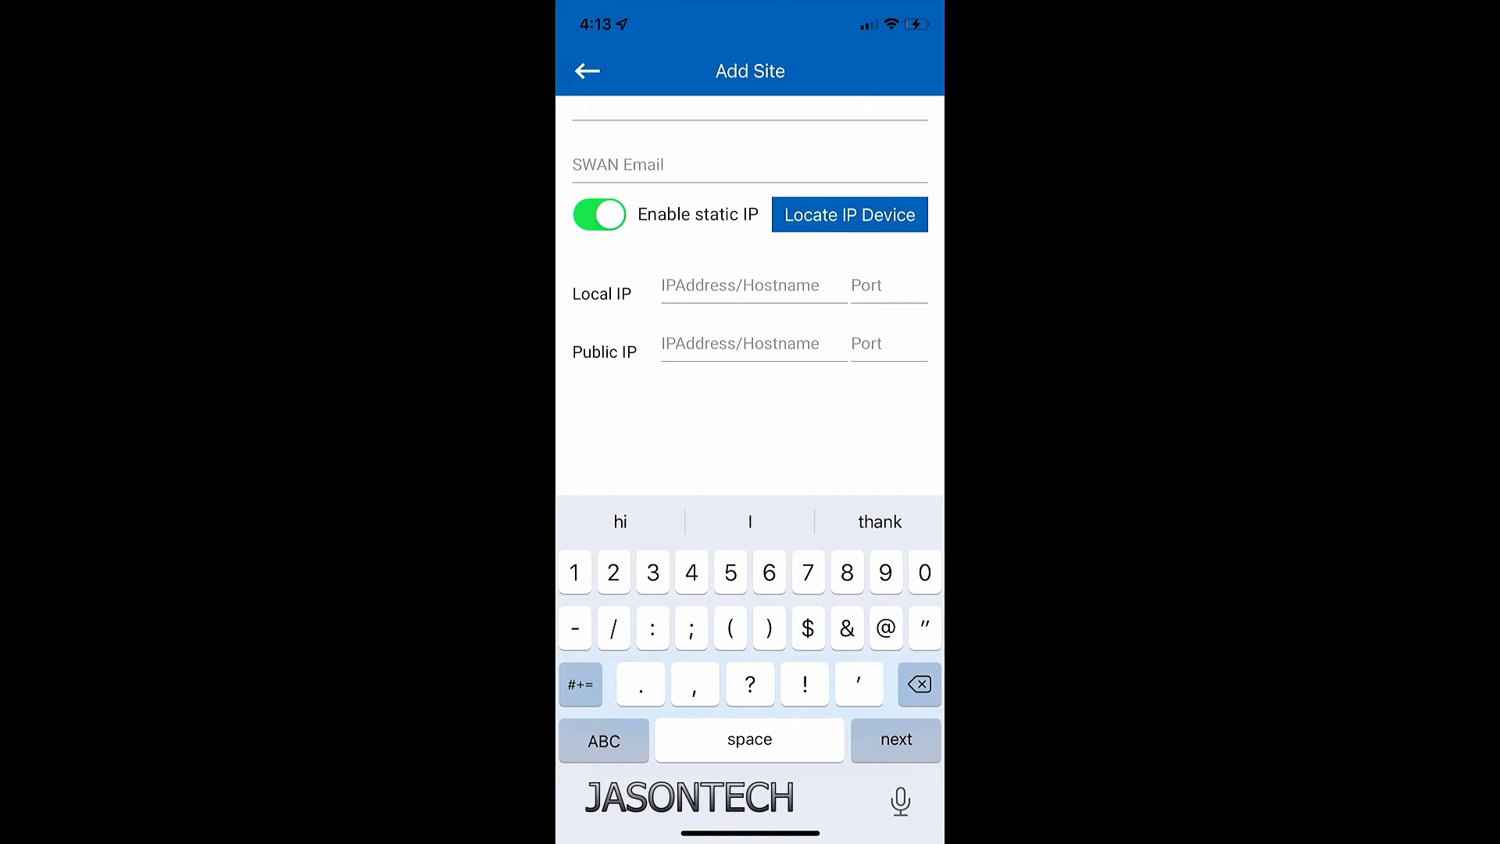
# Enter the panel's local address 192.168.0.50
pyautogui.click(737, 286)
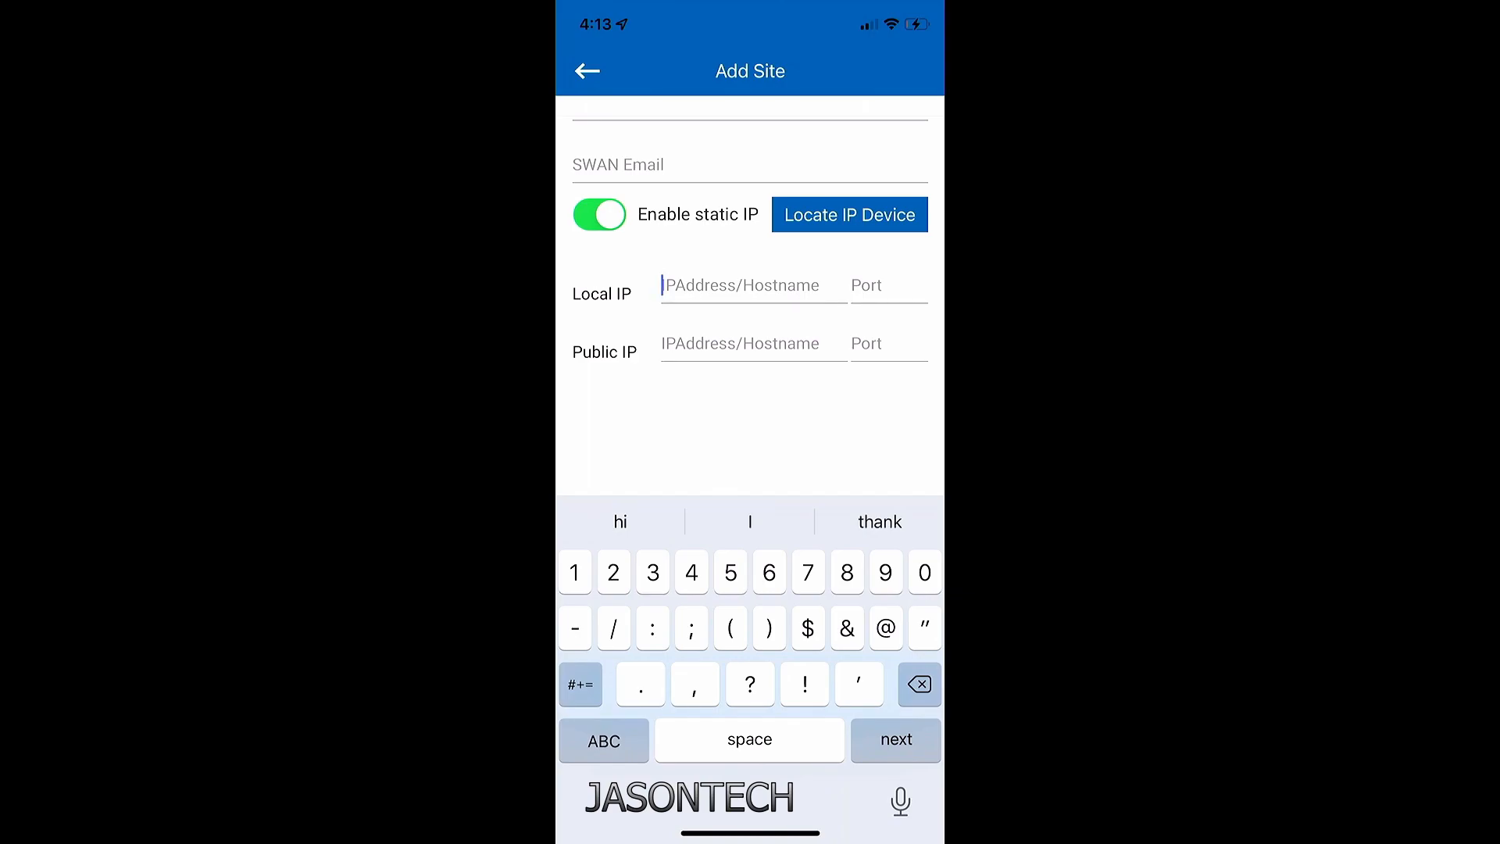
pyautogui.write('192.168.0')
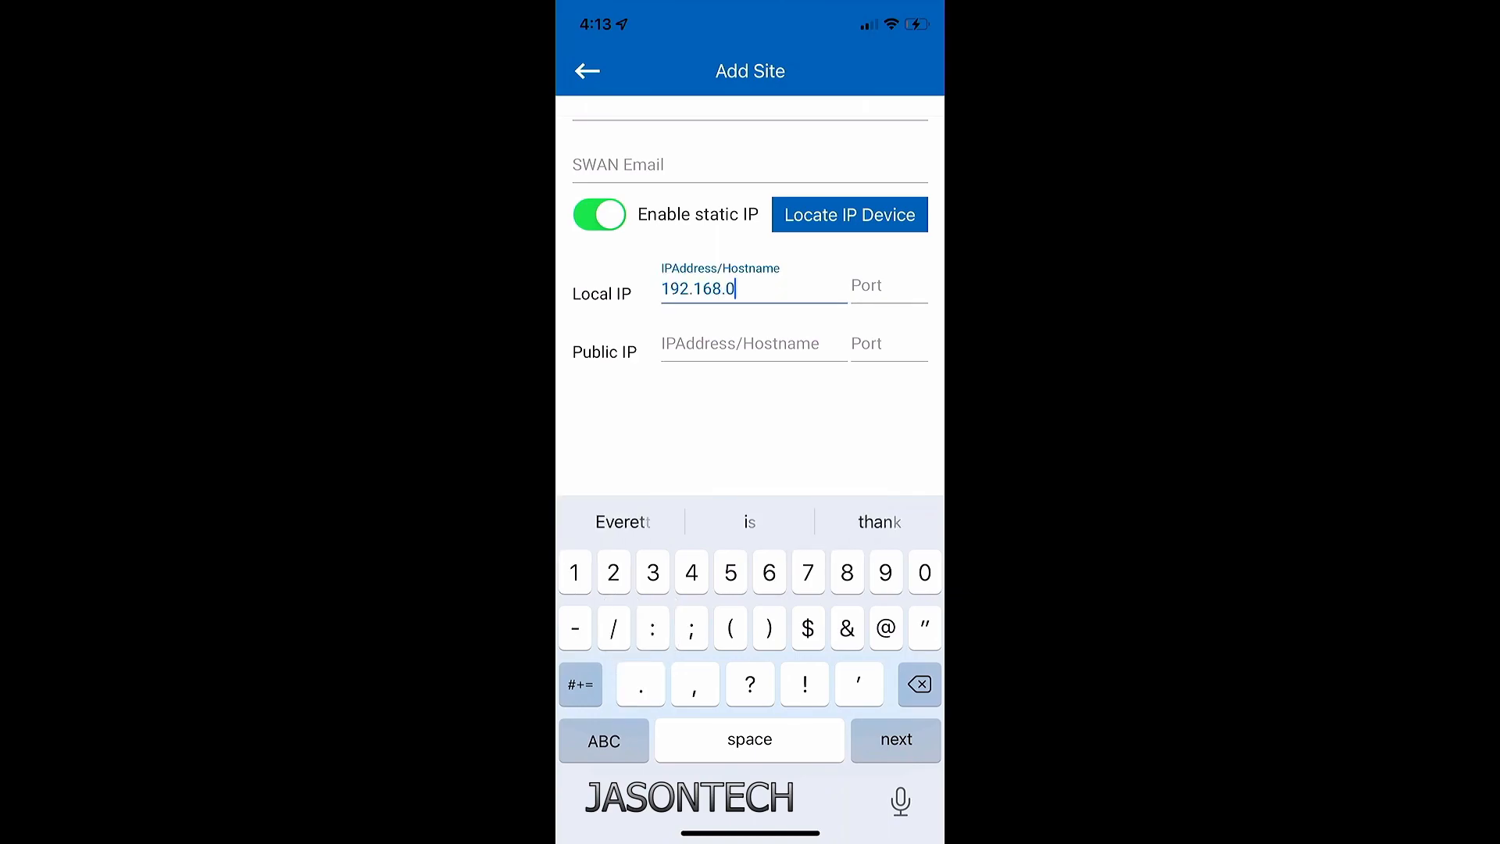
pyautogui.write('.50')
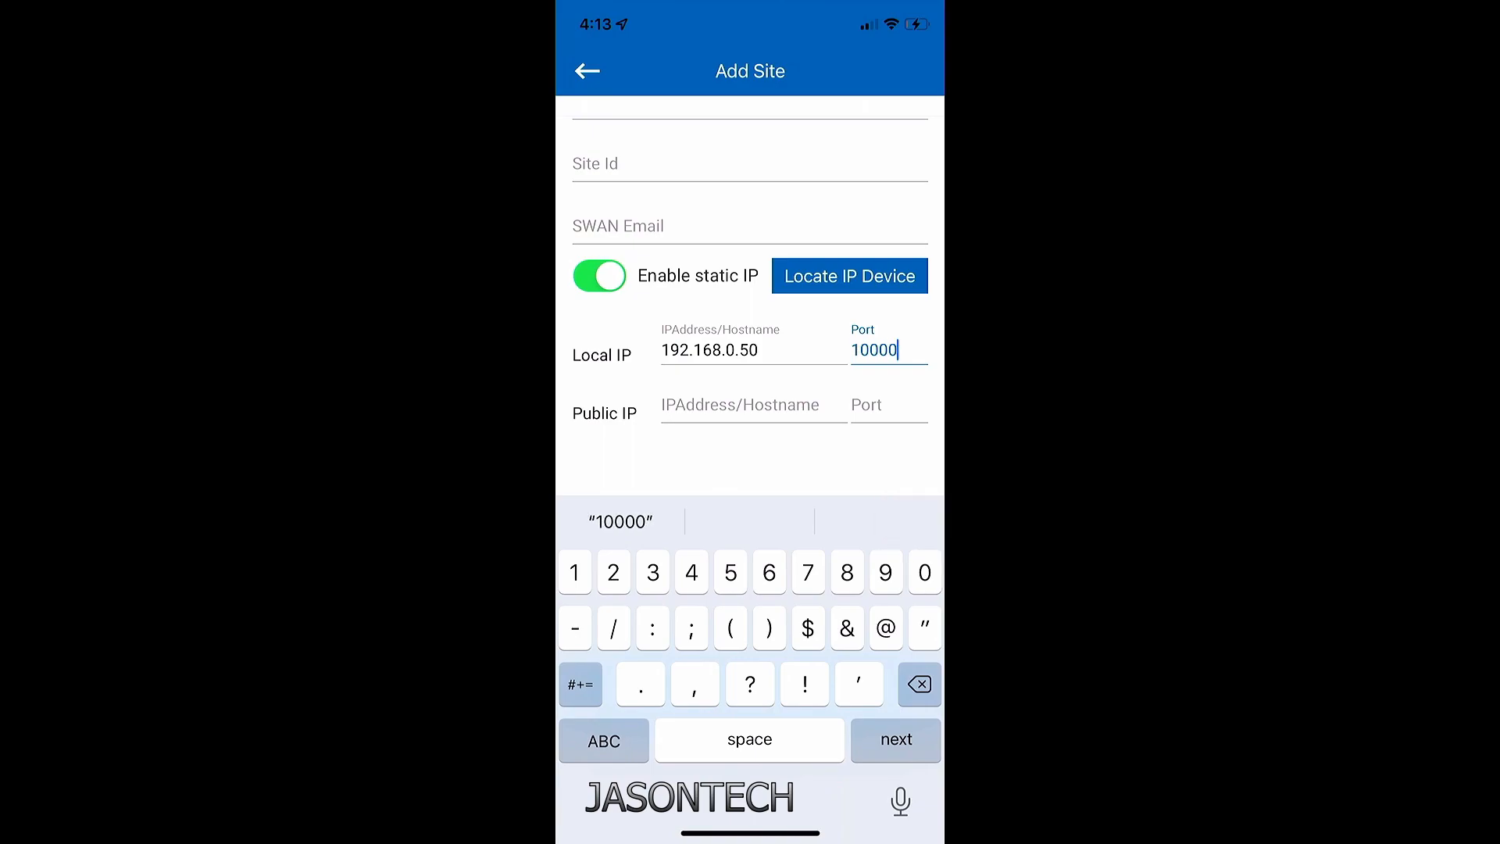
# Enter the public IP address and public port 10000, finishing the connection details
pyautogui.click(744, 405)
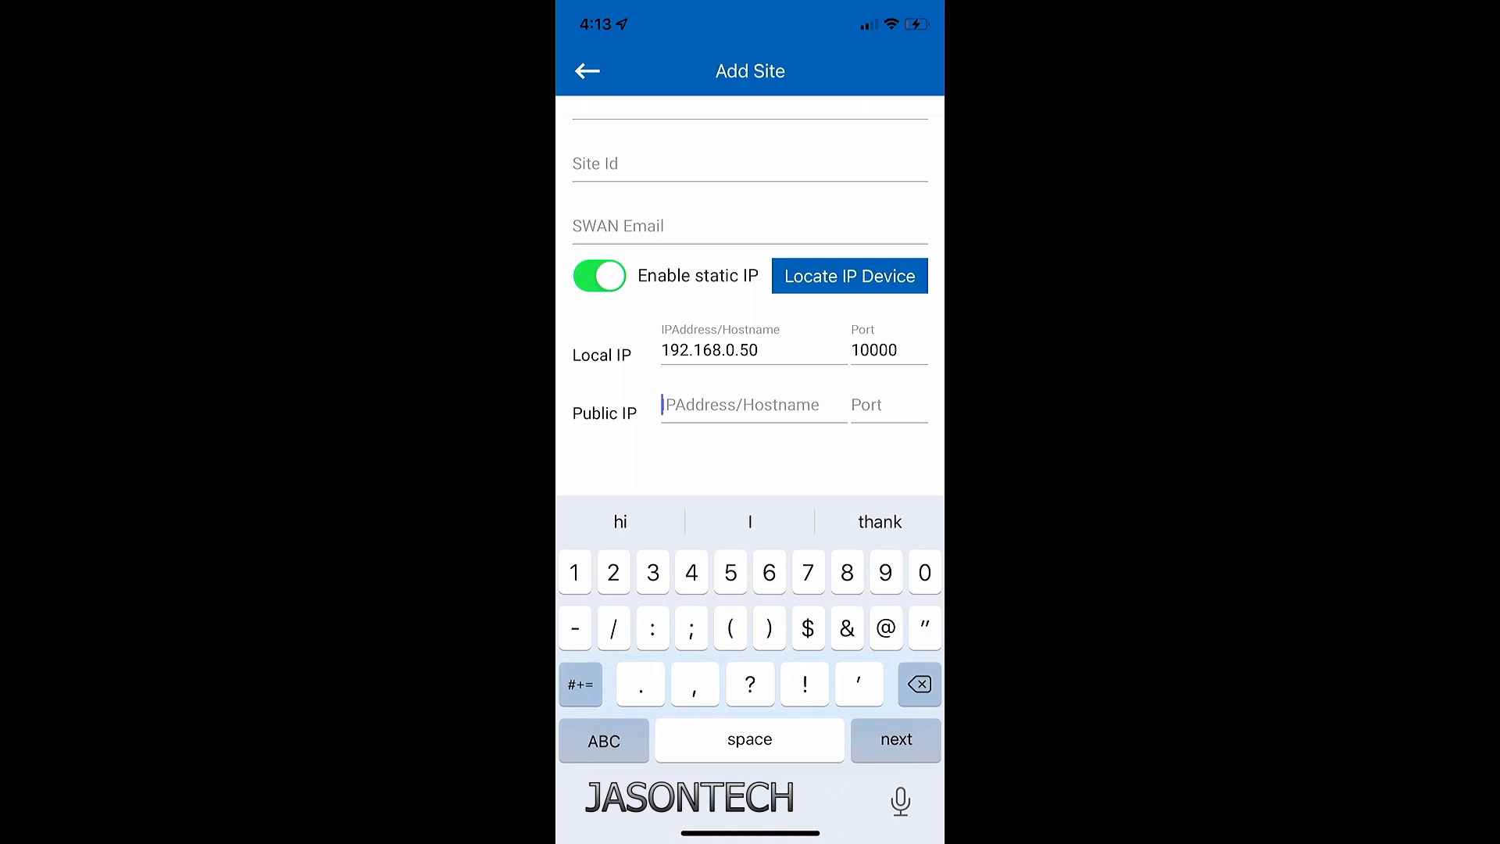
pyautogui.write('216.')
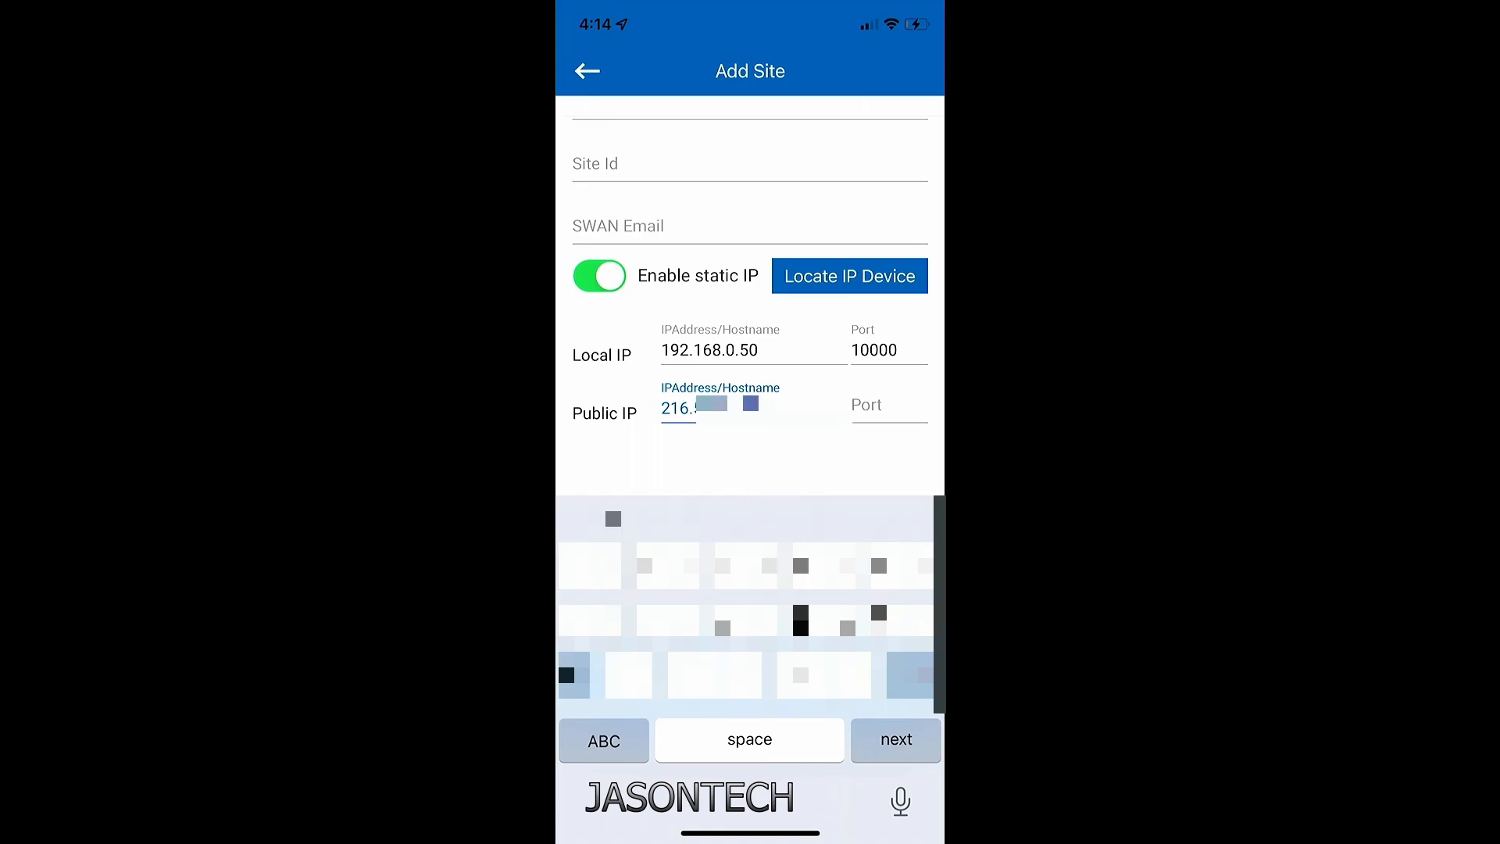
pyautogui.click(885, 405)
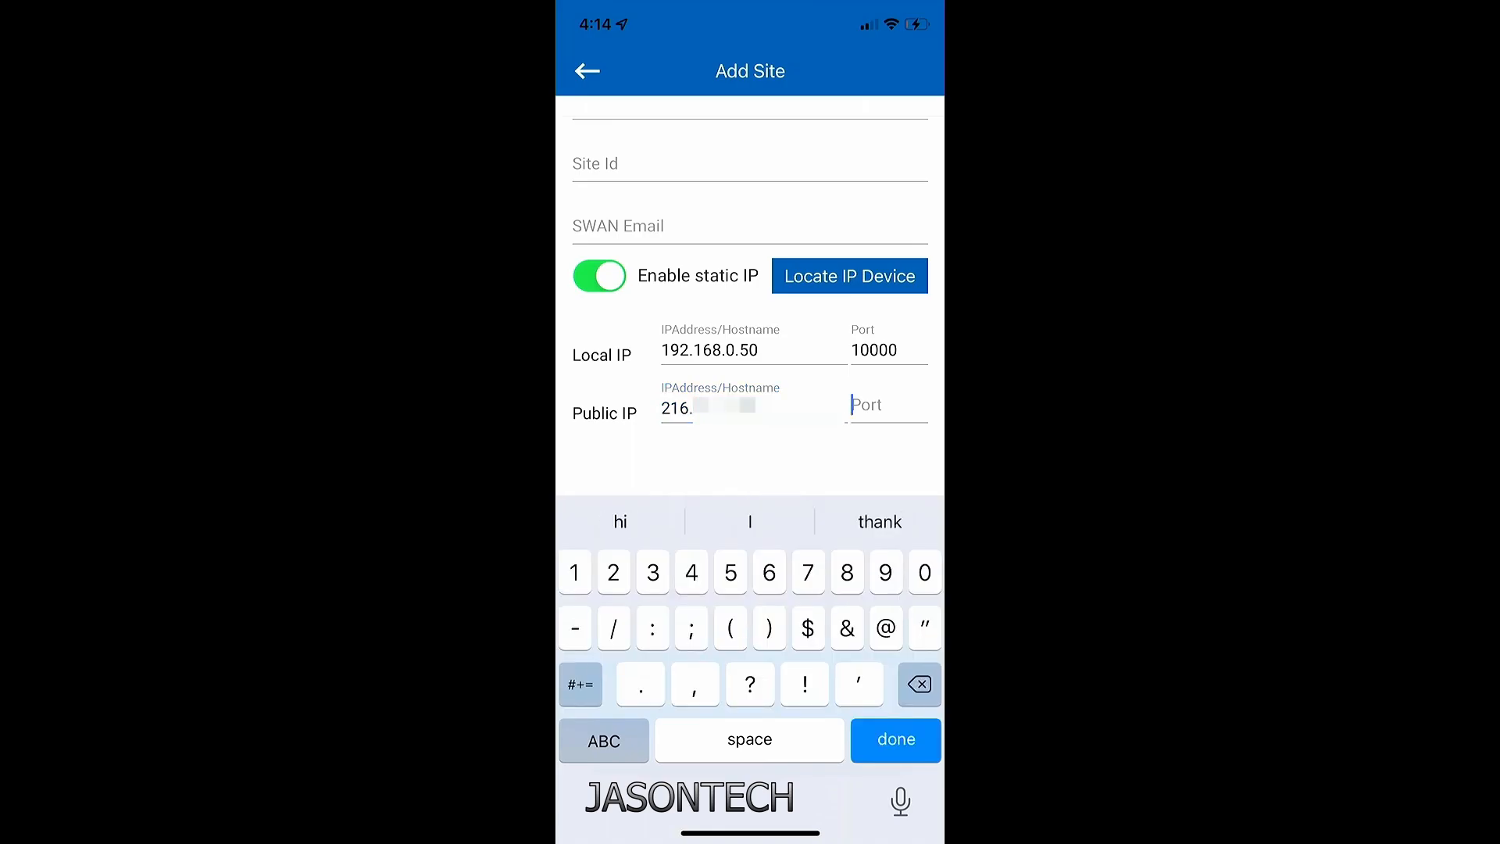
pyautogui.click(576, 572)
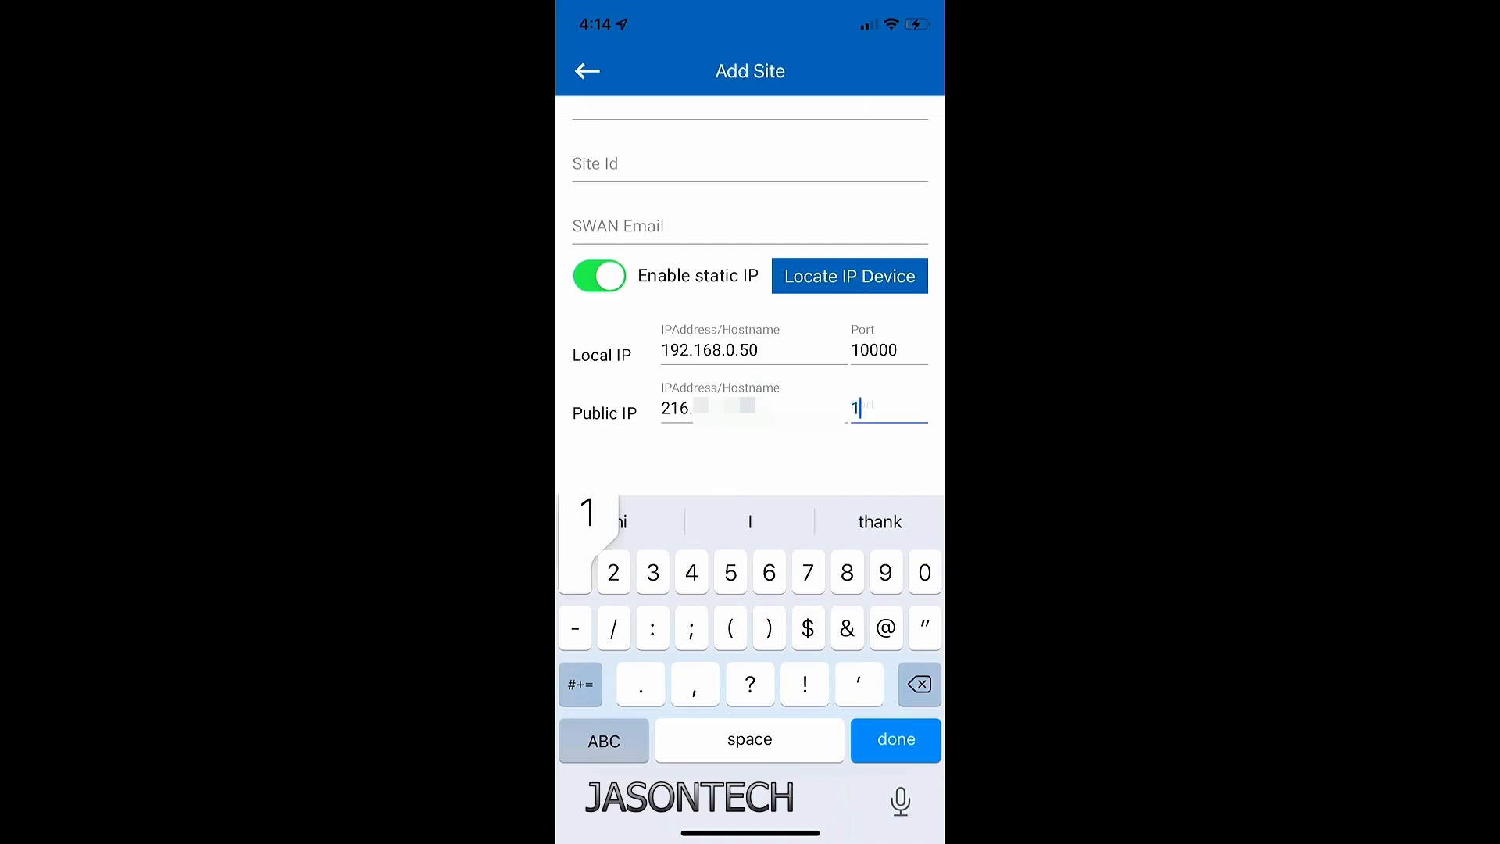
pyautogui.write('0000')
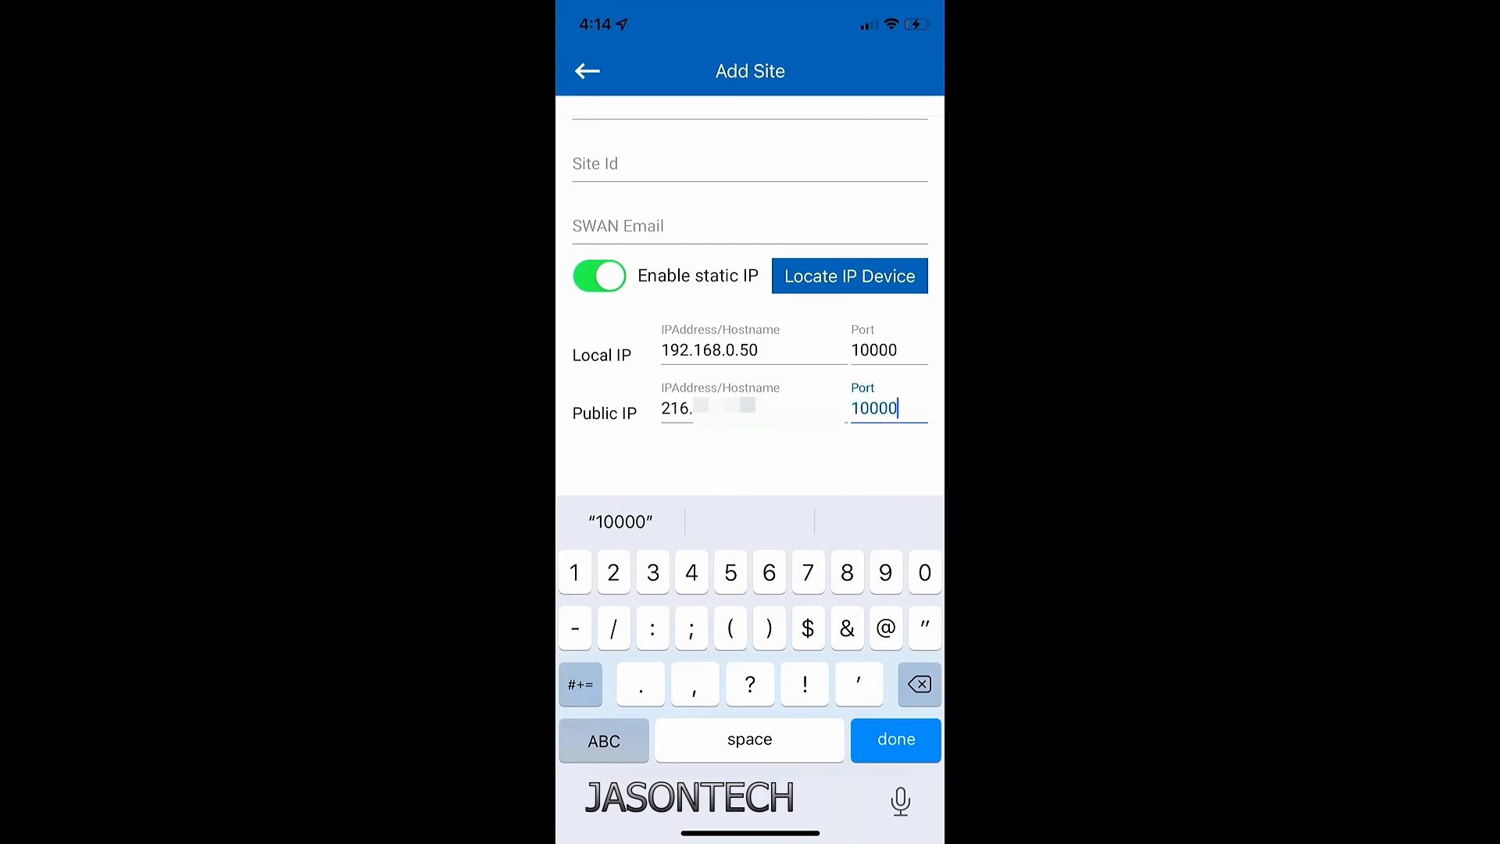
pyautogui.click(895, 739)
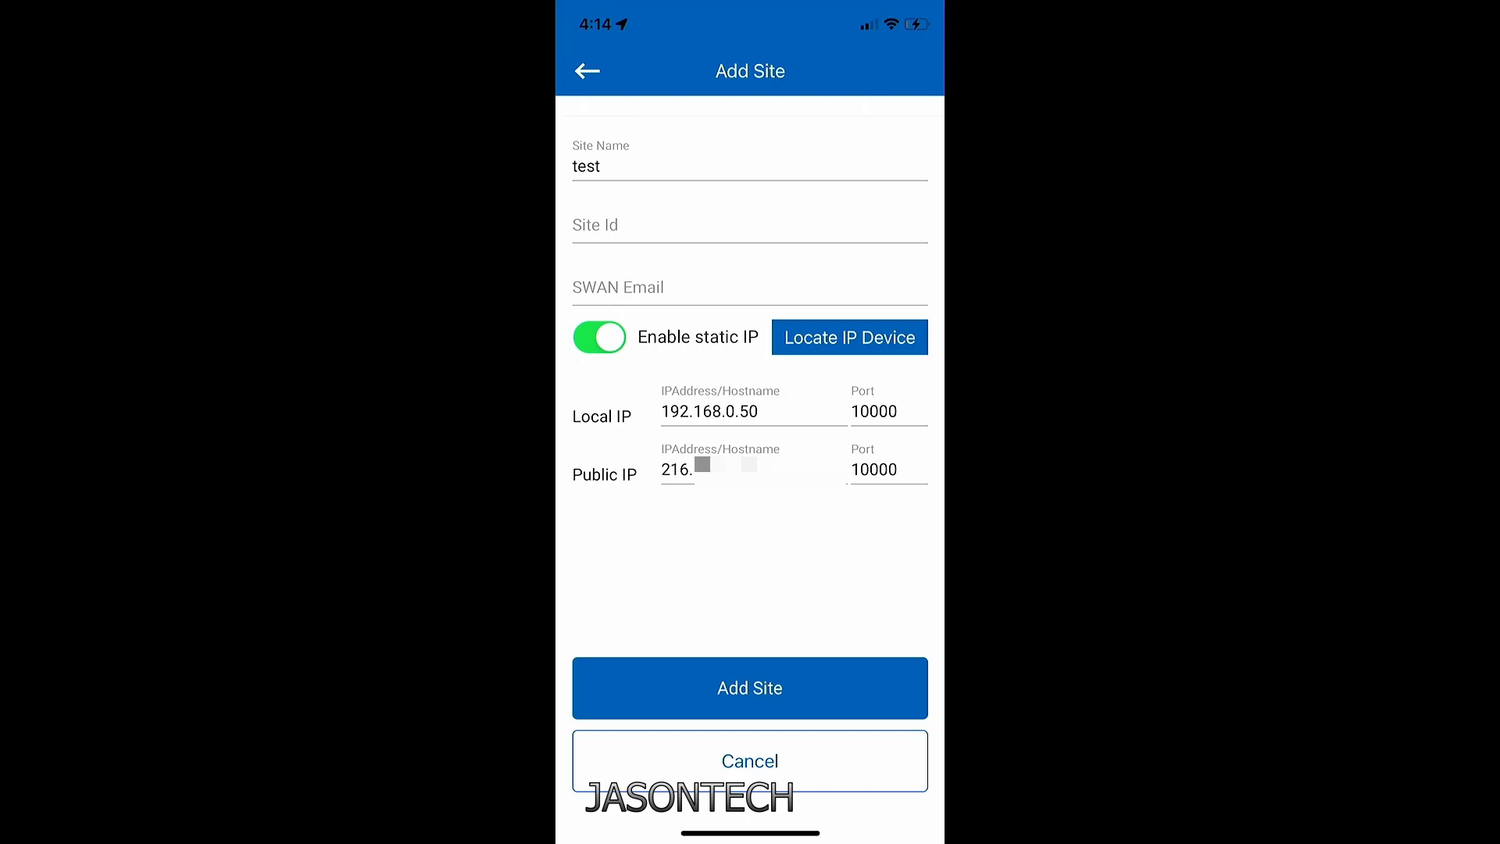
# Save the test site, connect with the user code and expand Area 1 to show all closed zones
pyautogui.click(750, 688)
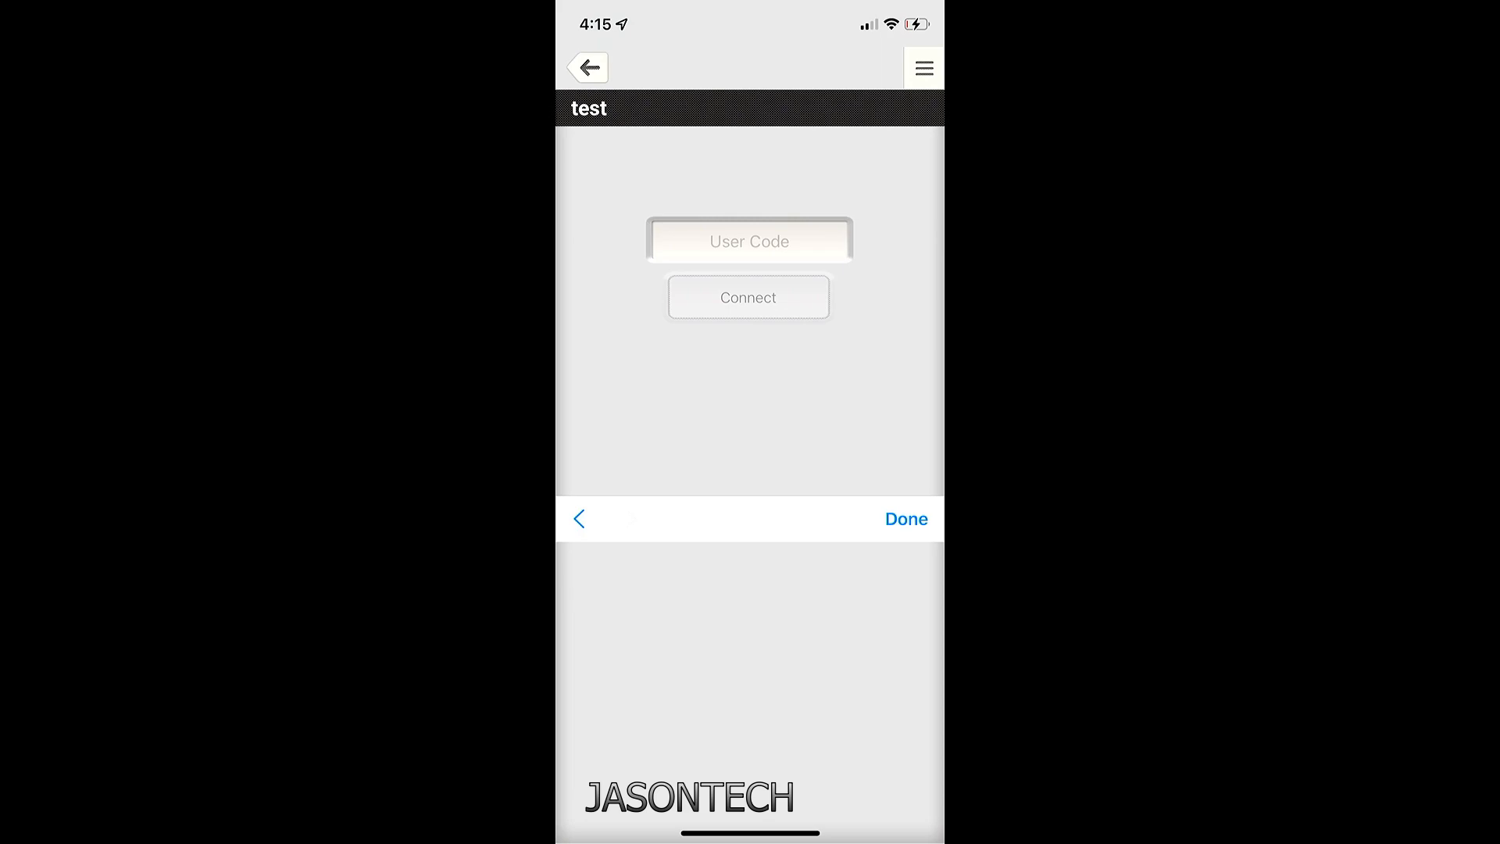
pyautogui.click(749, 241)
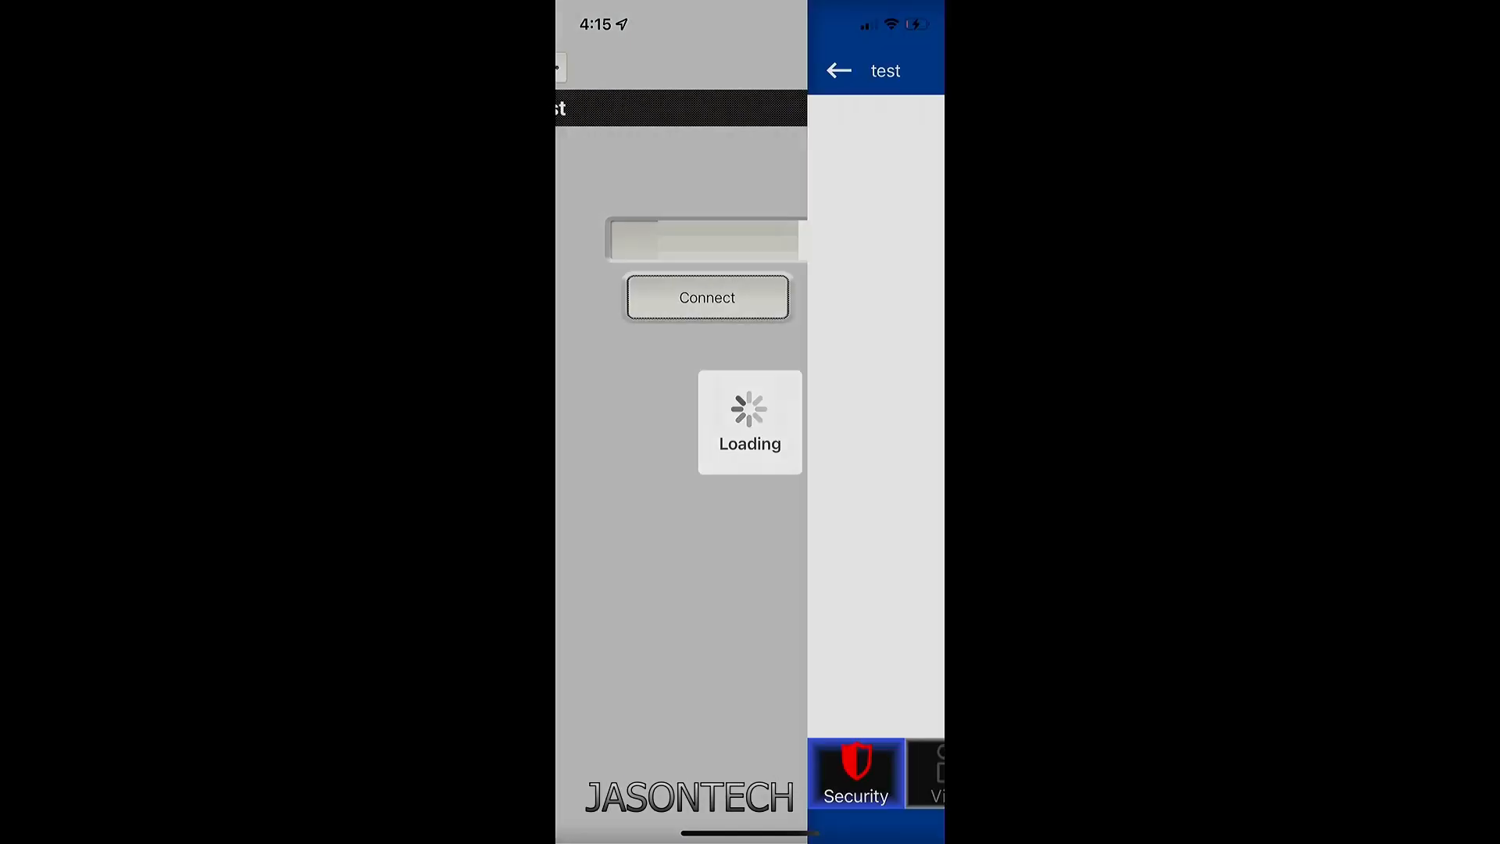
pyautogui.click(706, 297)
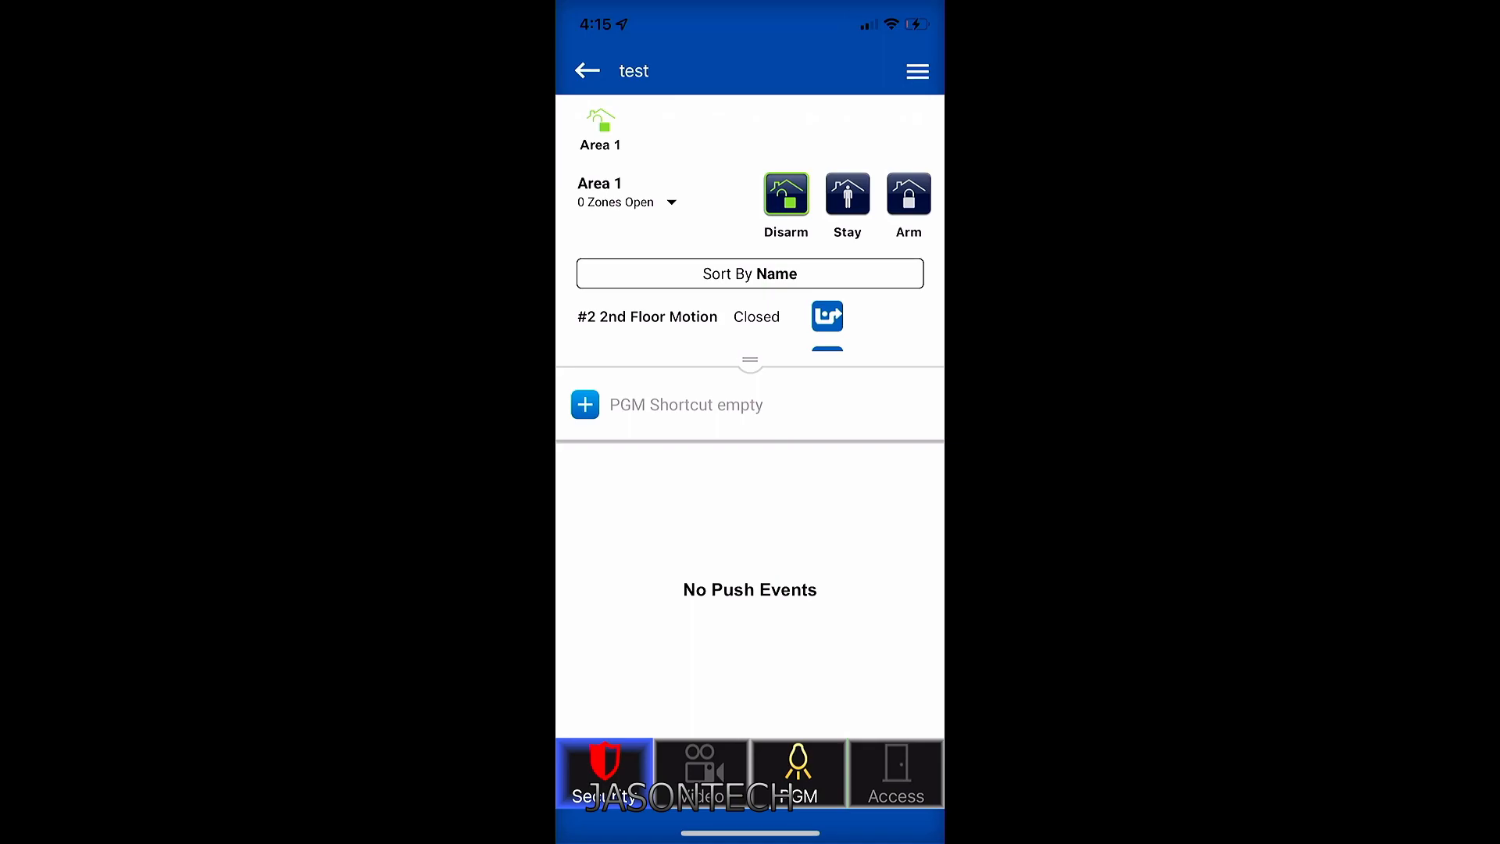
pyautogui.moveTo(749, 361); pyautogui.dragTo(748, 658)
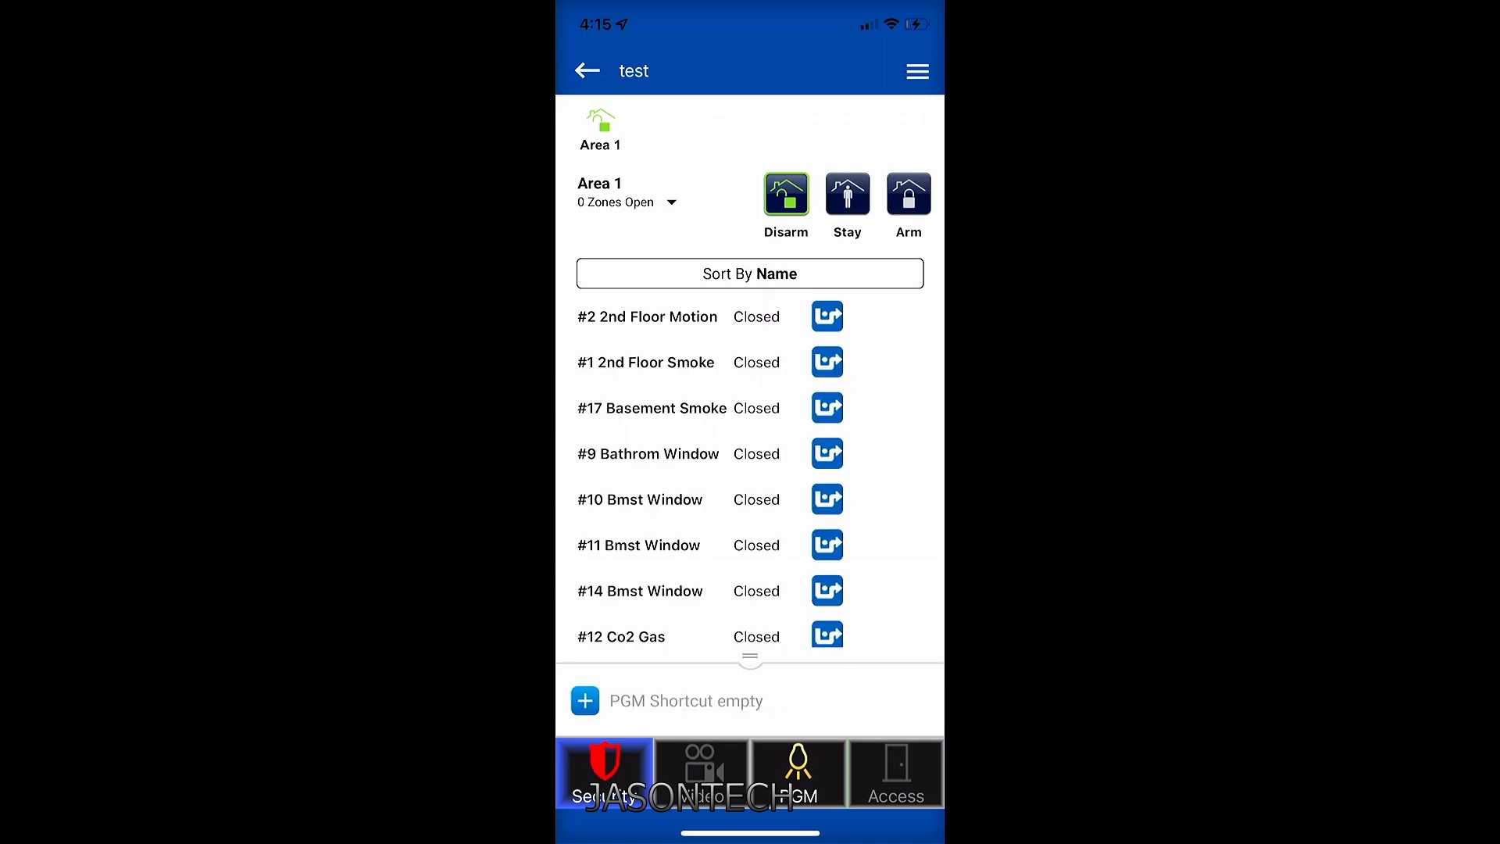
pyautogui.scroll(-3)
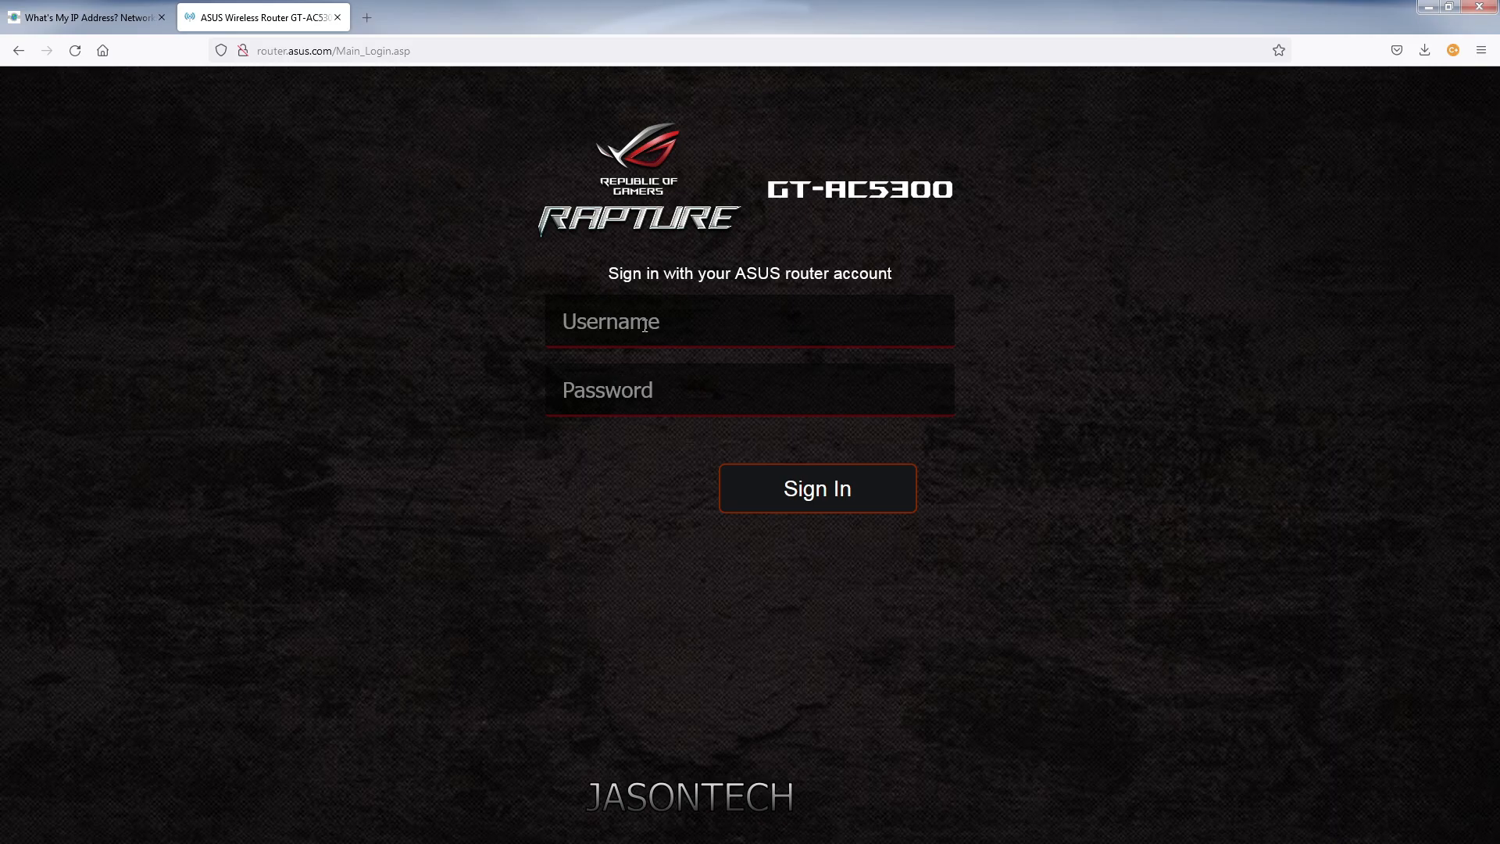
# Sign in to the ASUS router and reach WAN's Virtual Server / Port Forwarding page
pyautogui.click(817, 488)
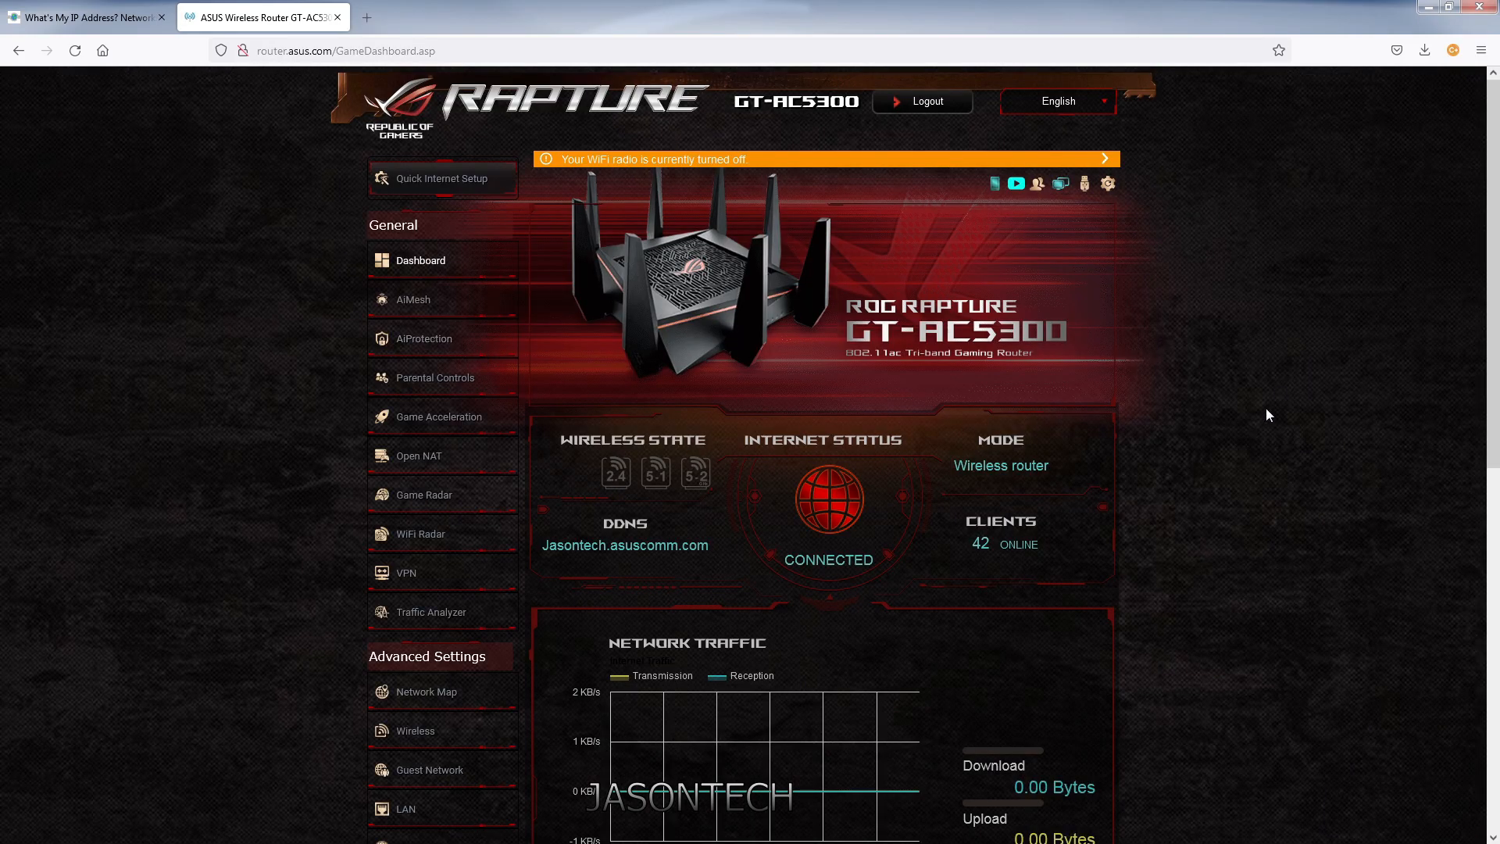
pyautogui.scroll(-3)
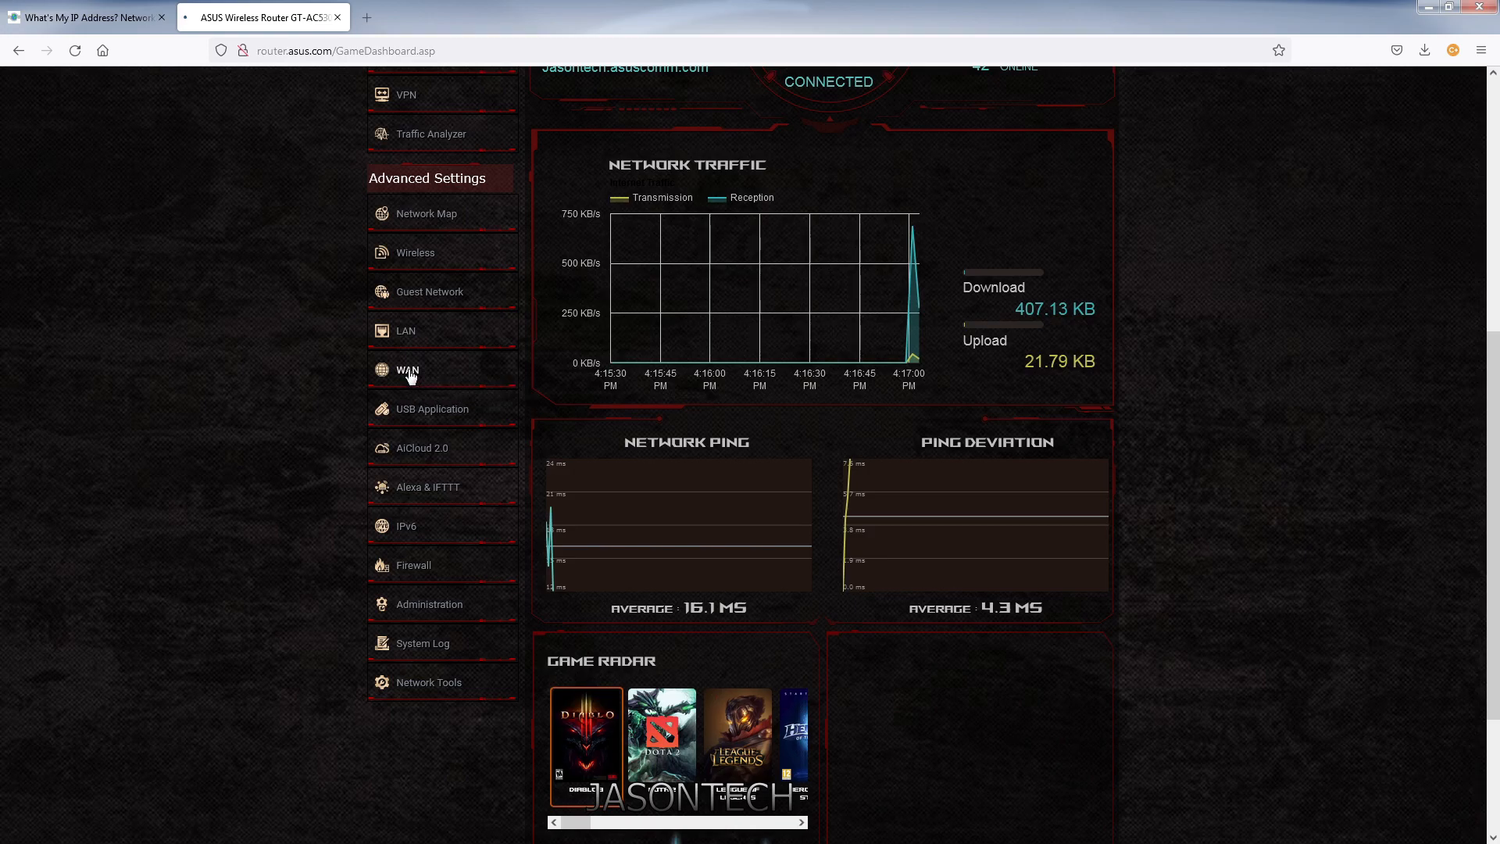
pyautogui.click(408, 369)
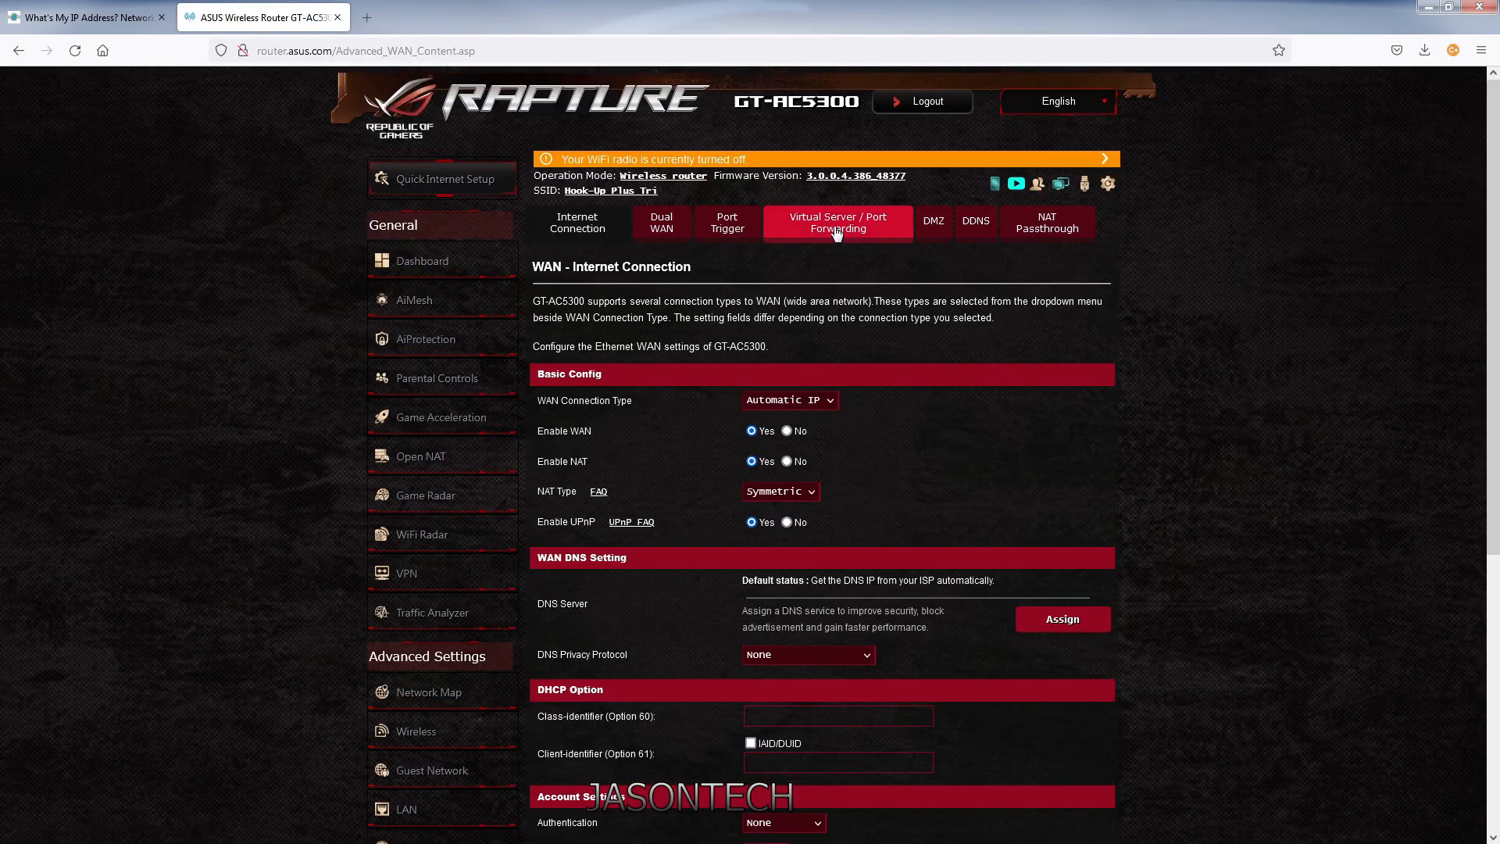
pyautogui.moveTo(818, 222)
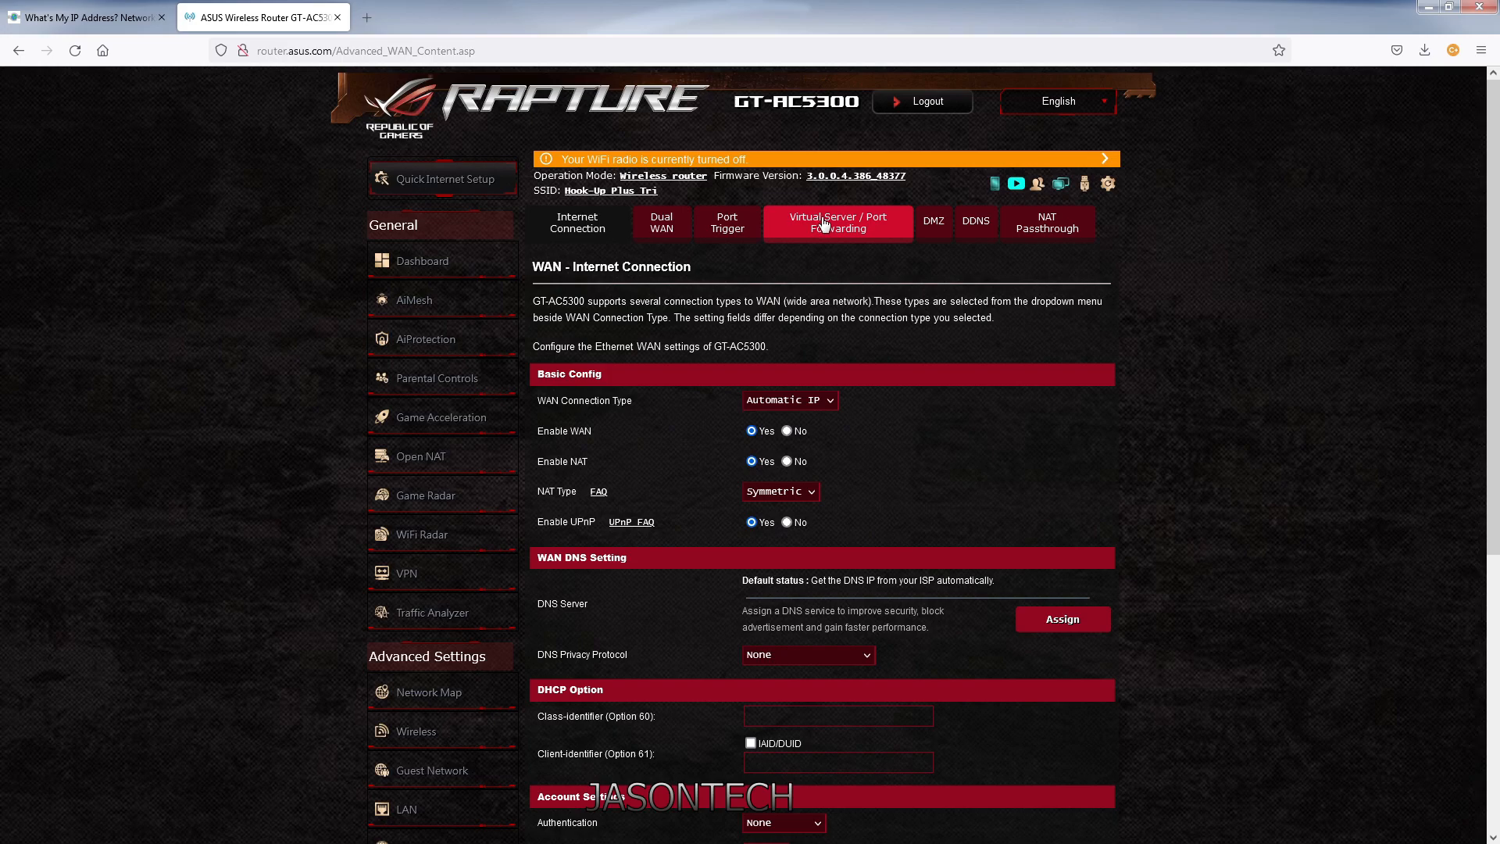
pyautogui.click(838, 222)
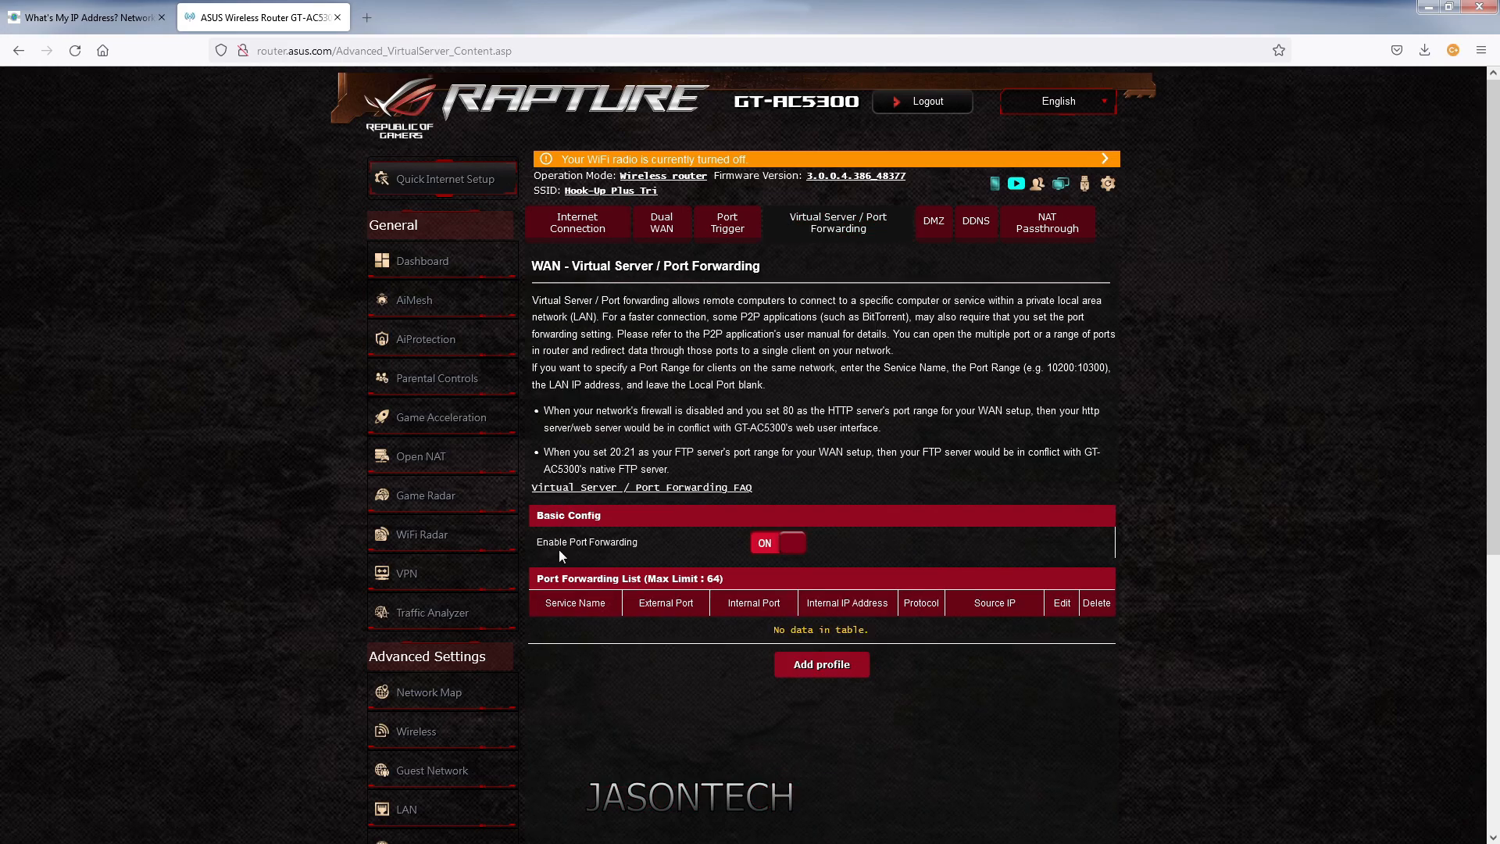
pyautogui.click(778, 544)
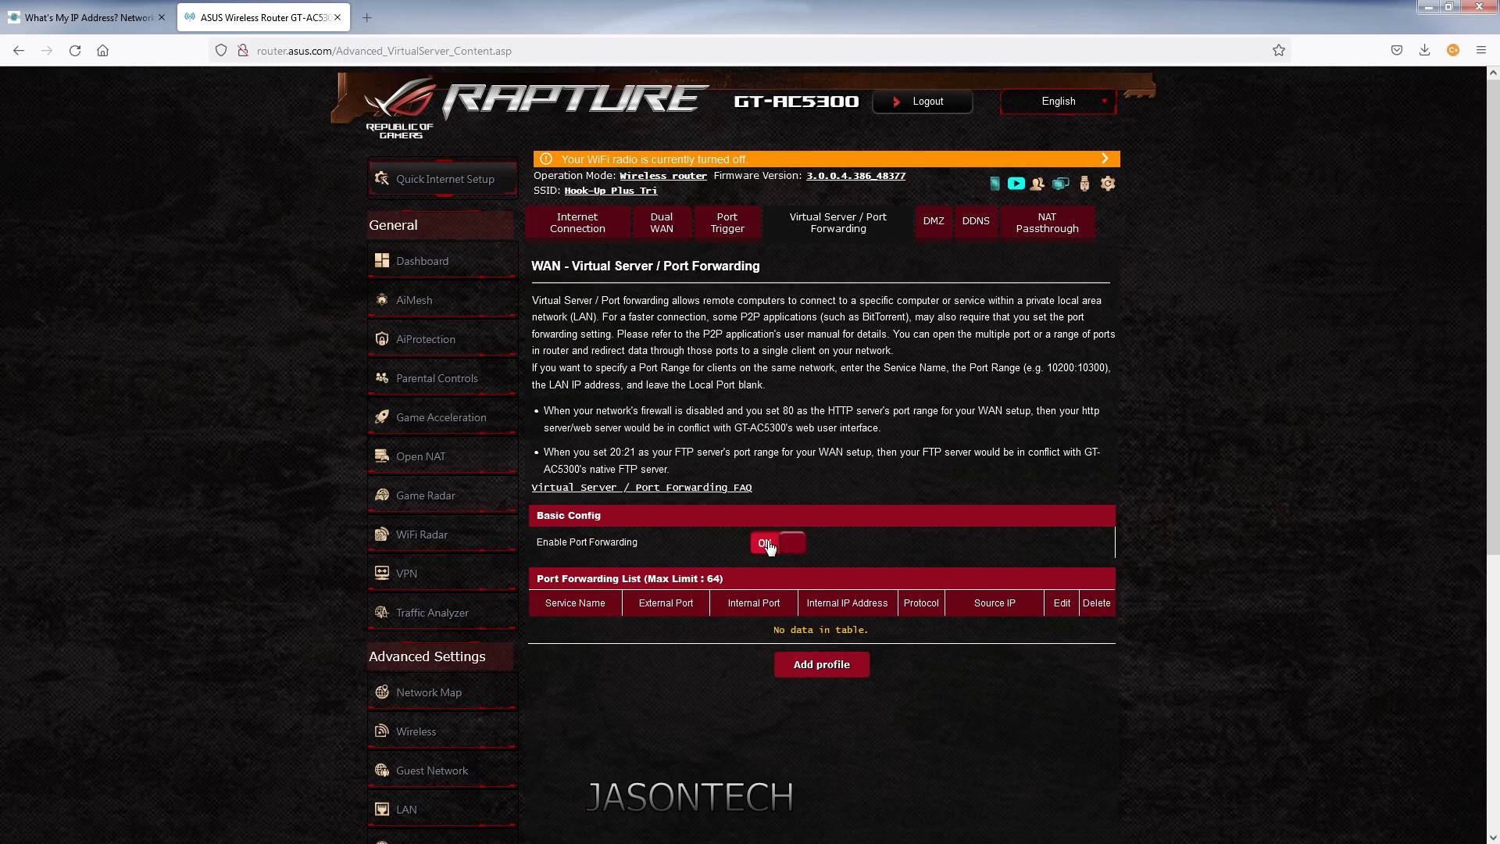
pyautogui.click(777, 544)
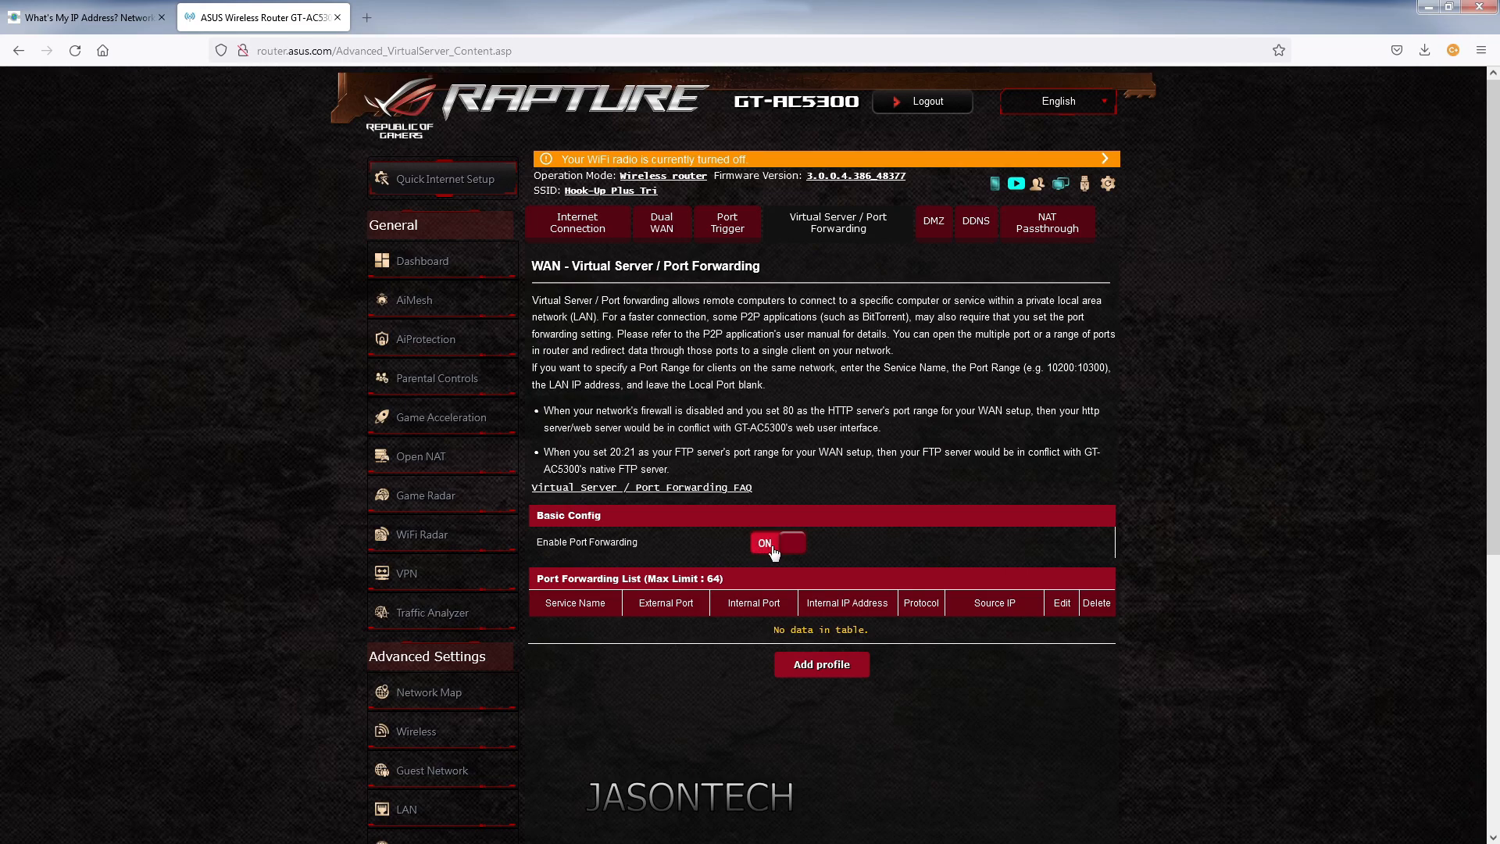
pyautogui.click(774, 544)
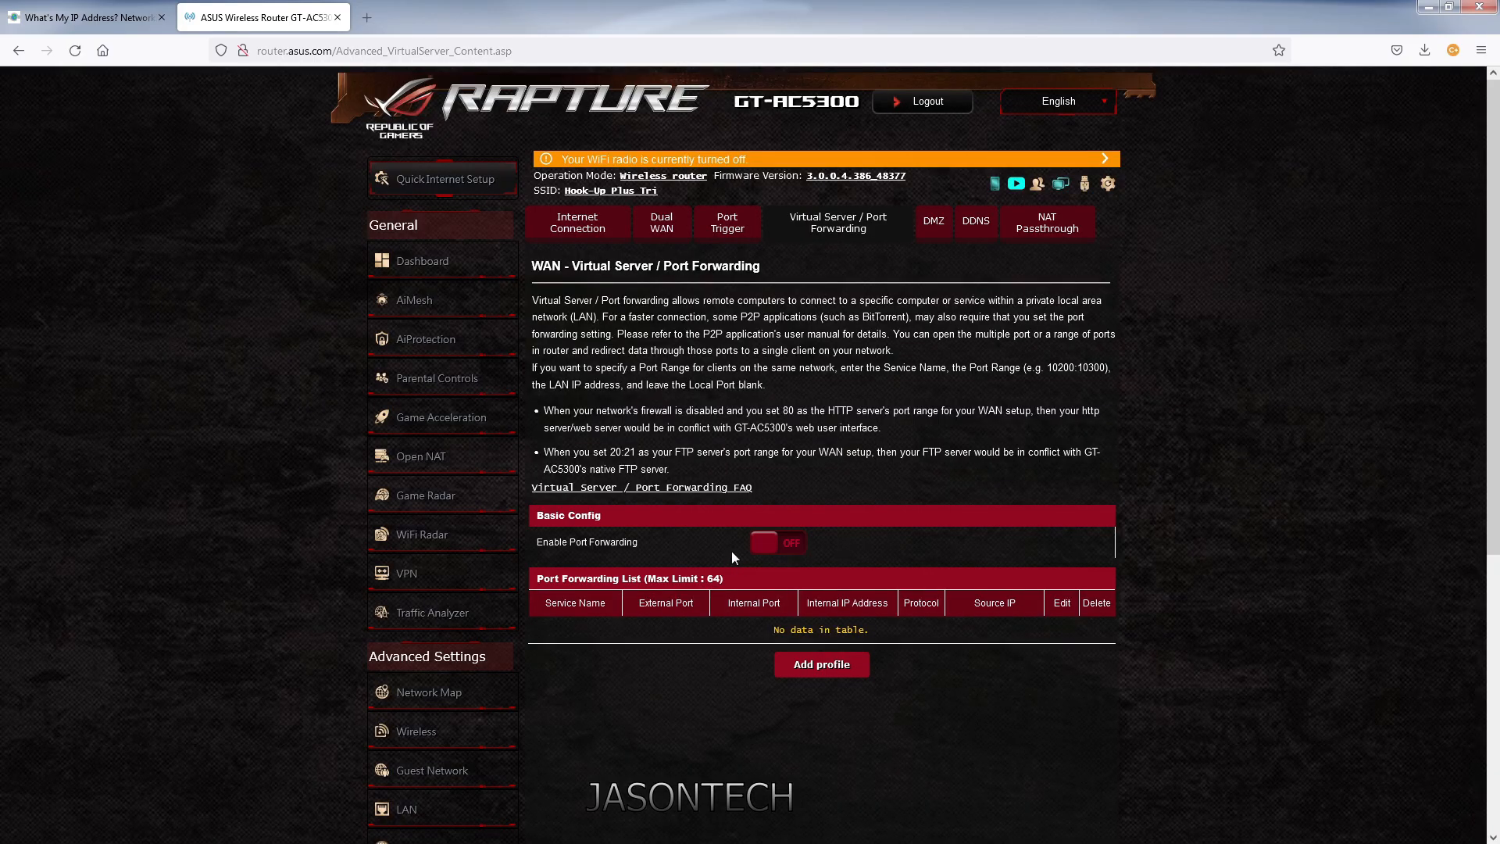
pyautogui.click(778, 543)
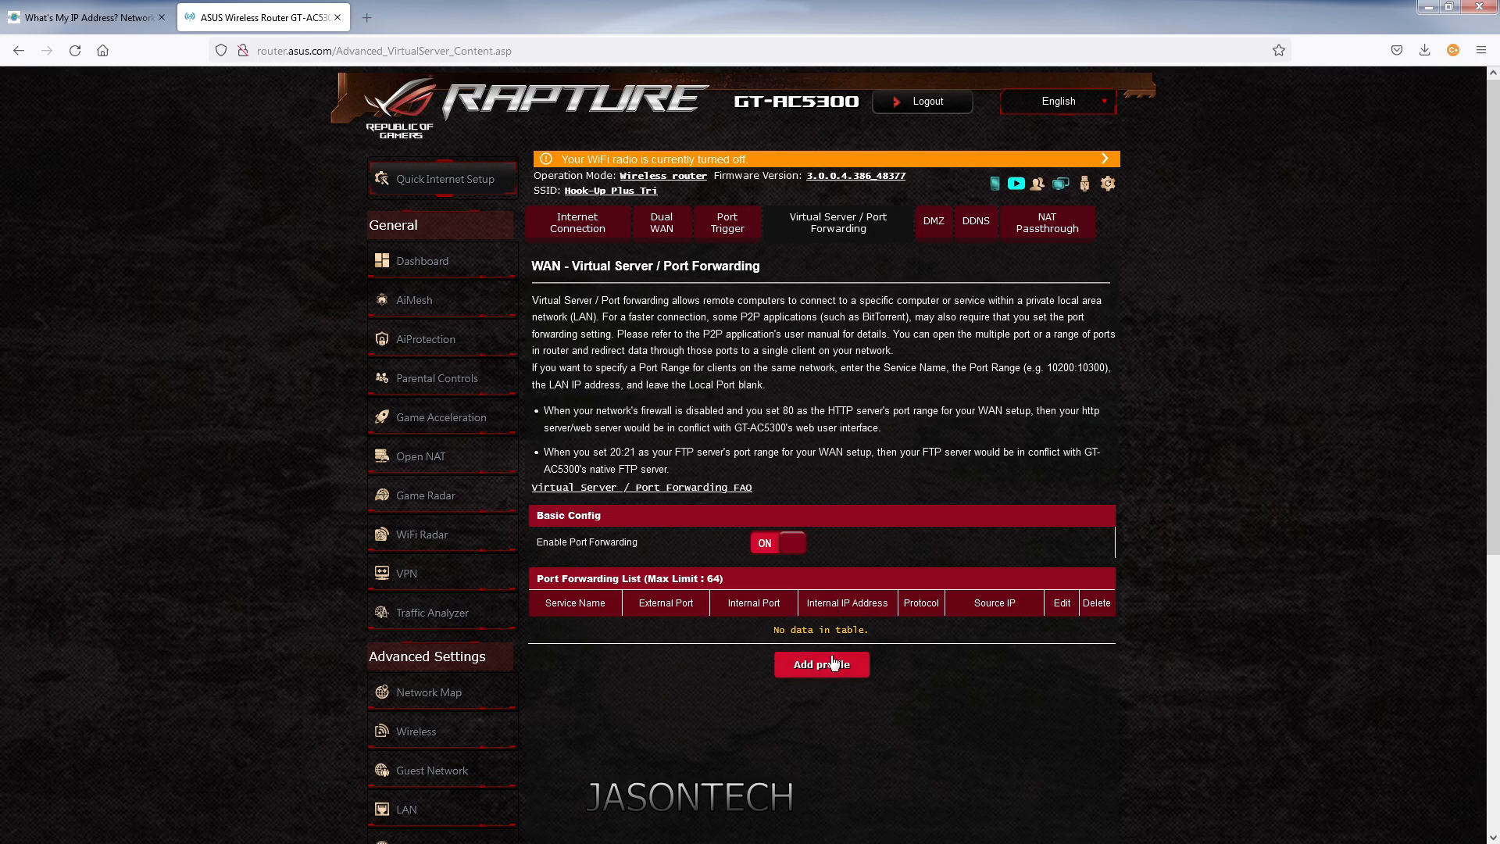
# Start a new forwarding profile named Paradox with protocol TCP
pyautogui.click(823, 664)
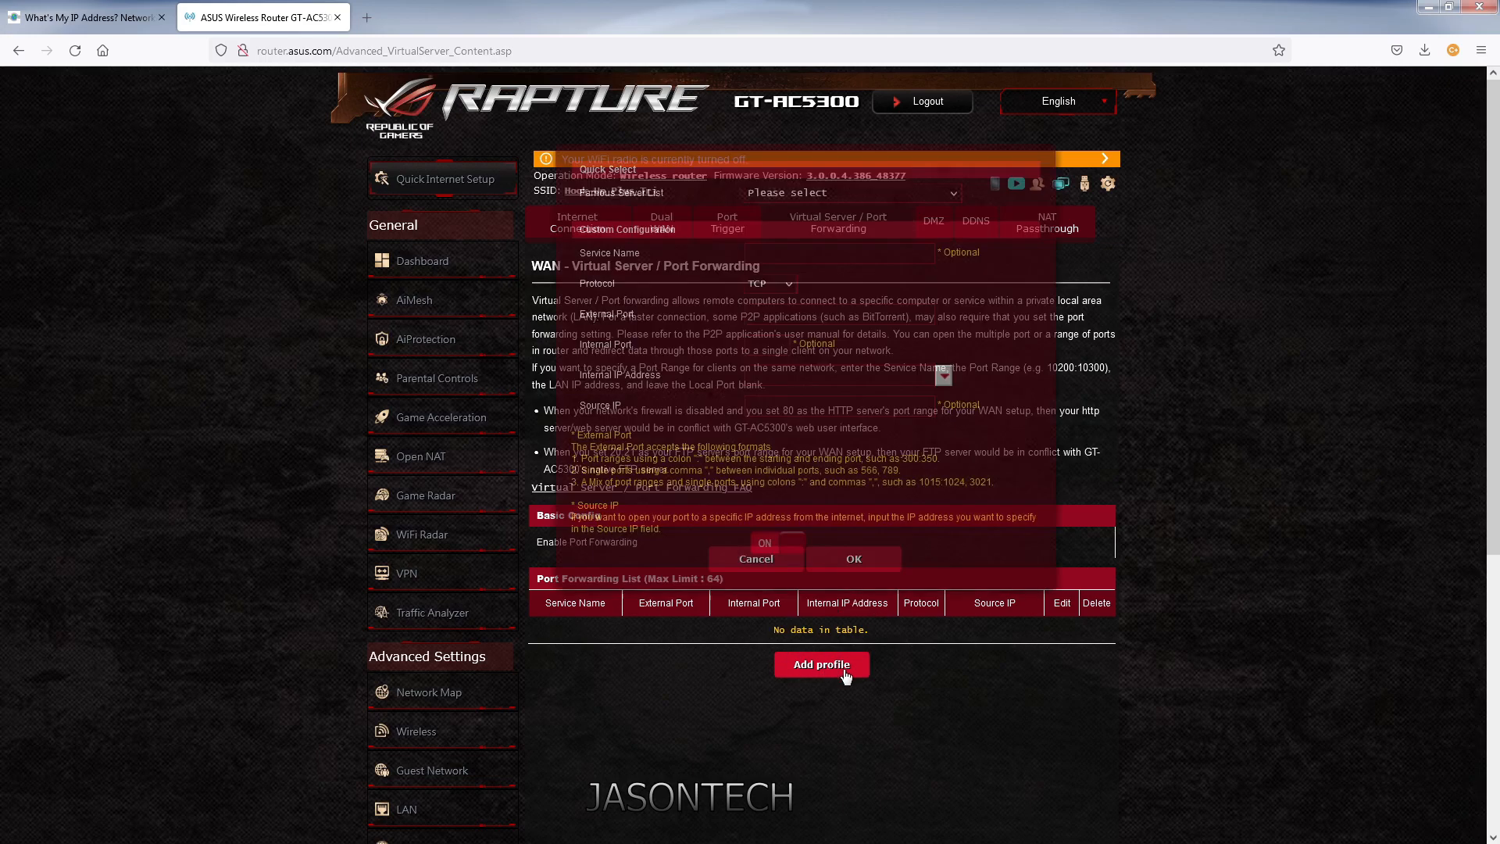
pyautogui.click(822, 664)
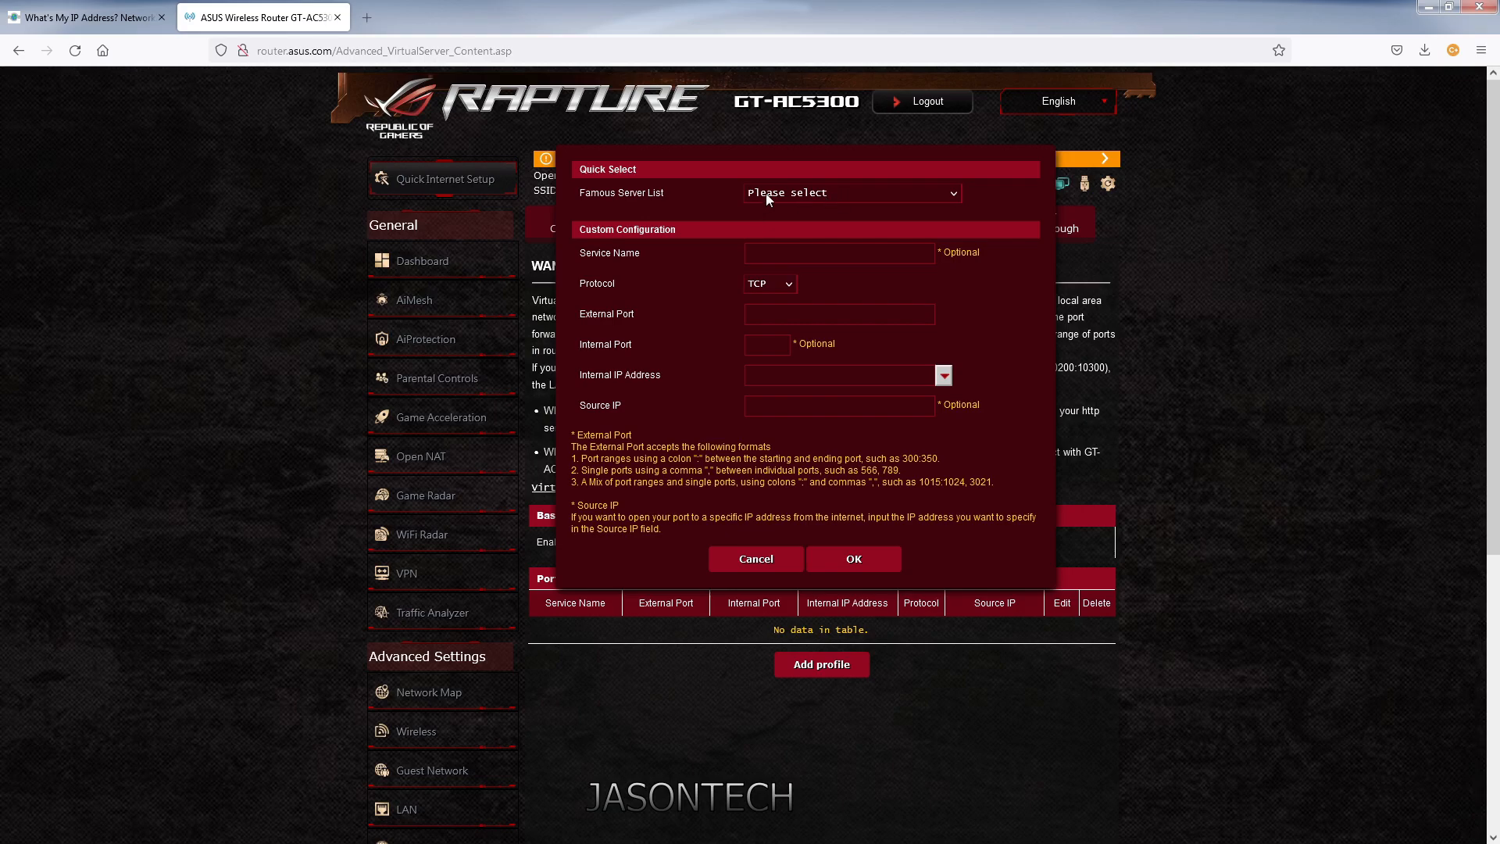
pyautogui.click(852, 192)
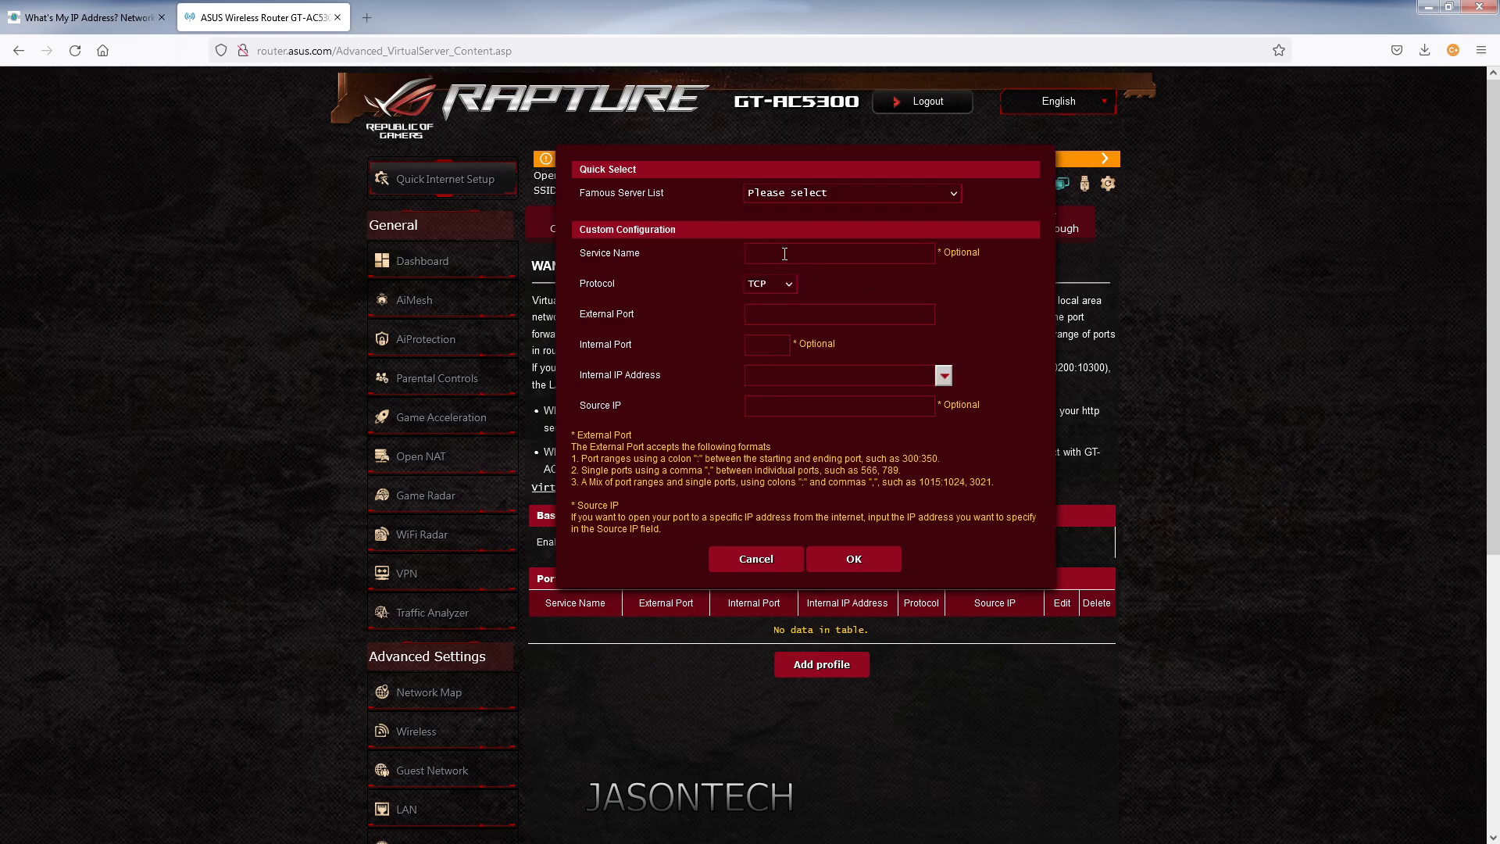
pyautogui.click(840, 253)
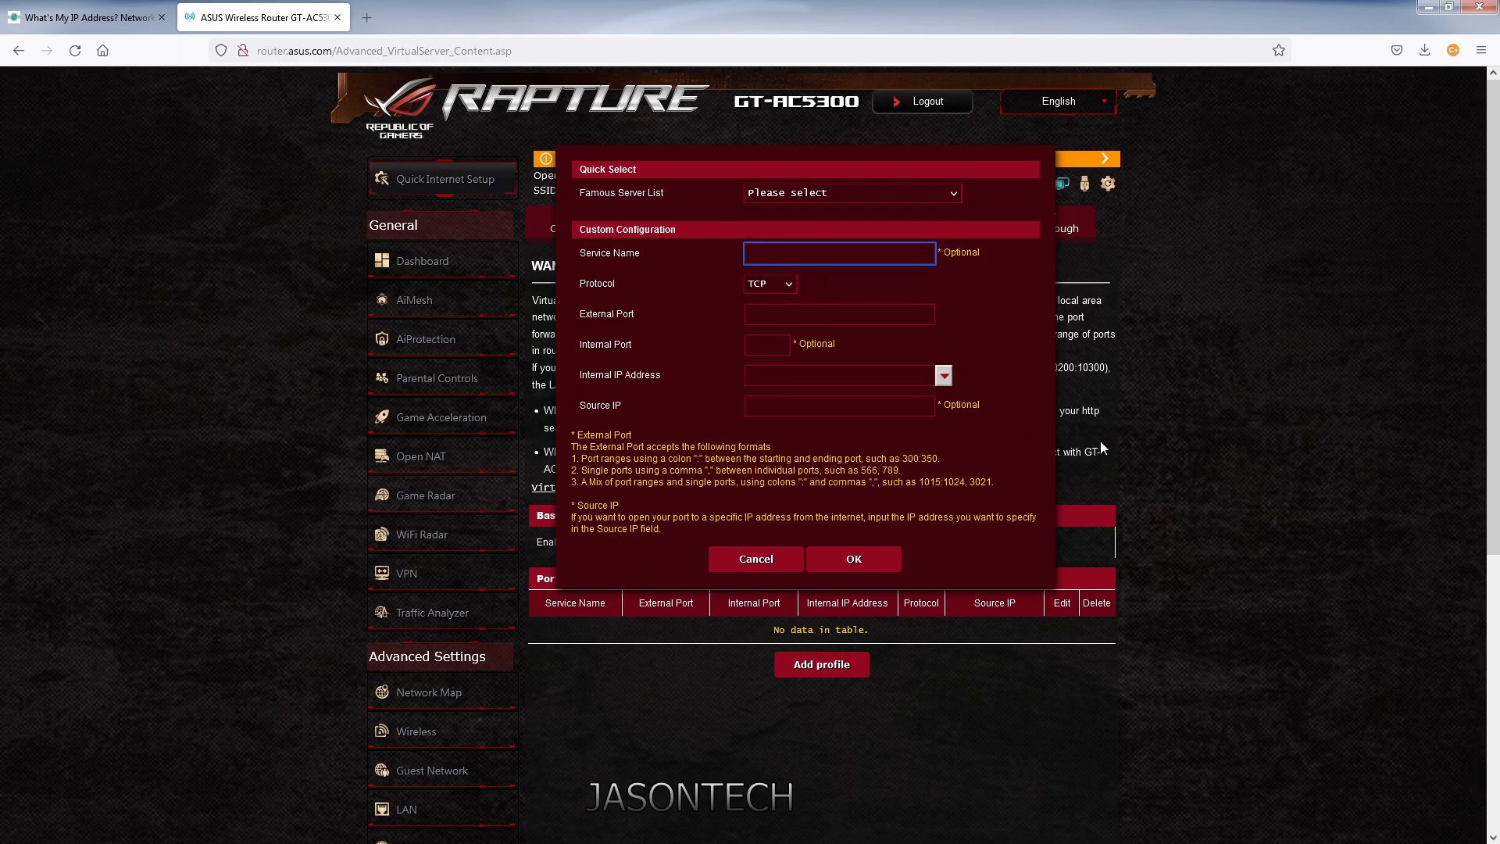
pyautogui.write('Pa')
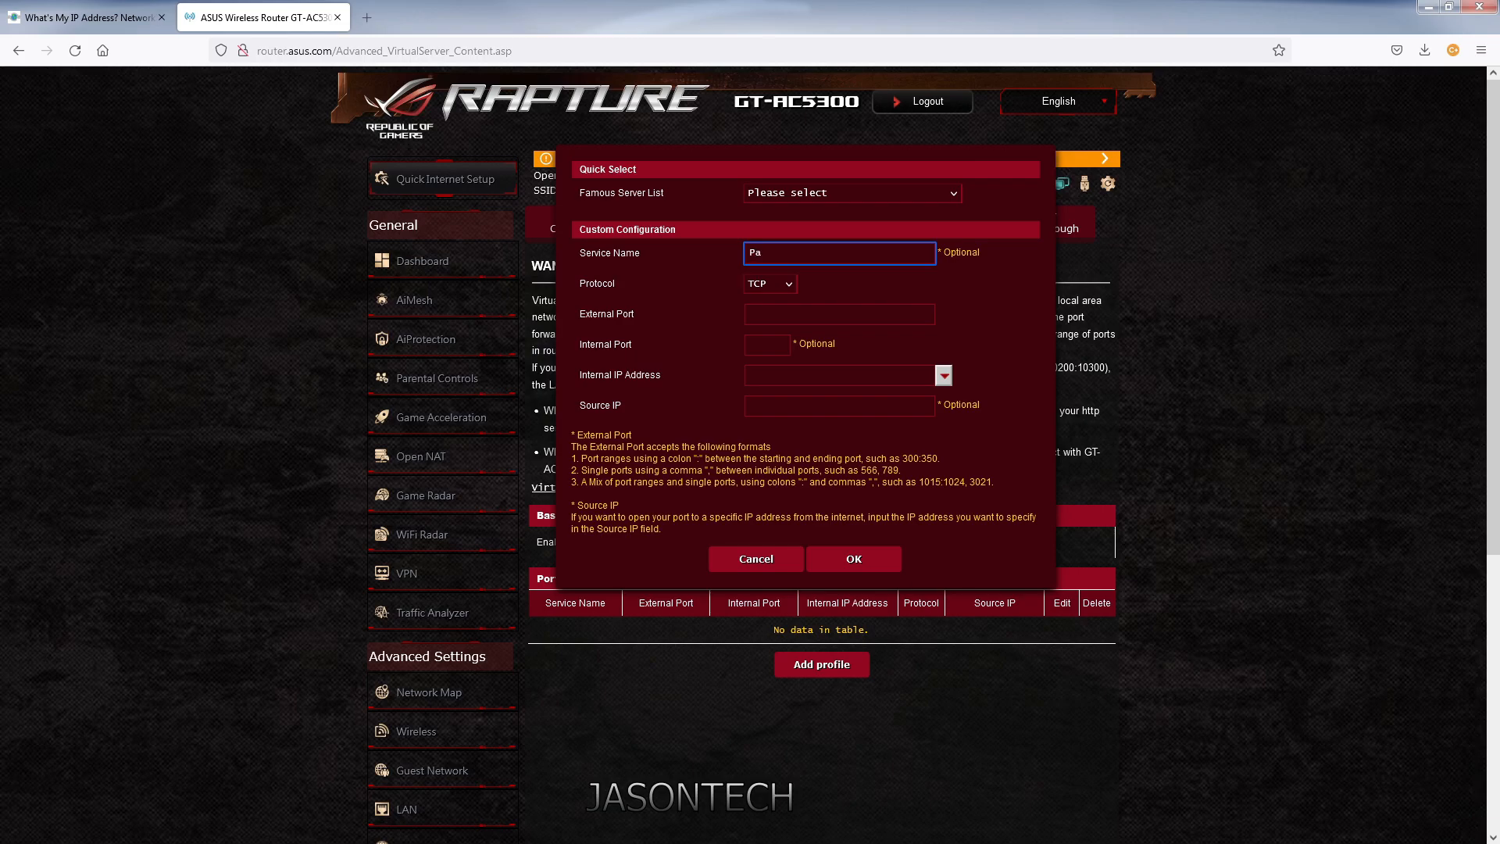
pyautogui.write('r')
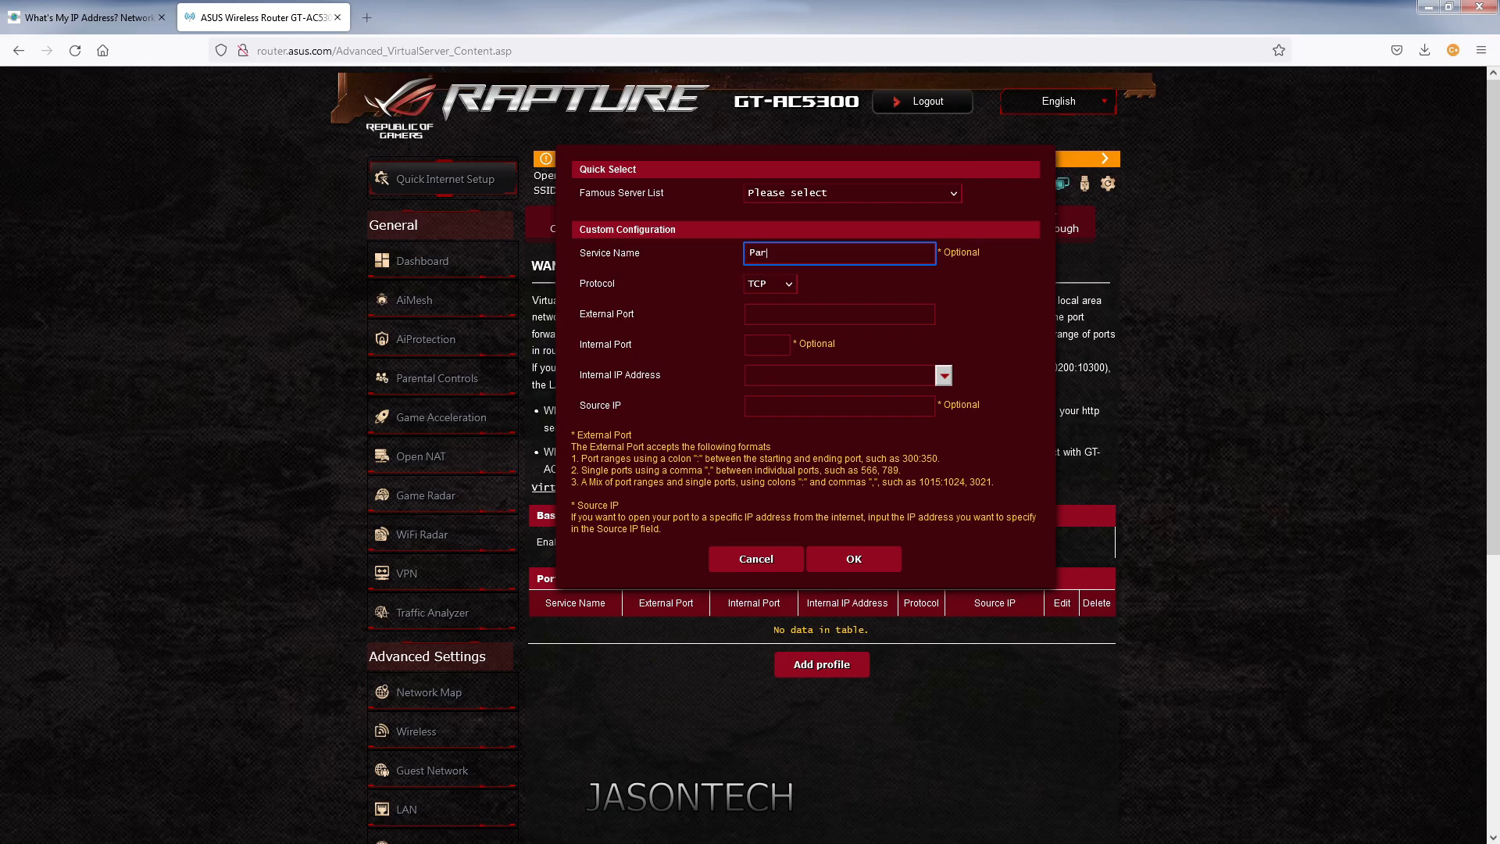
pyautogui.write('adox')
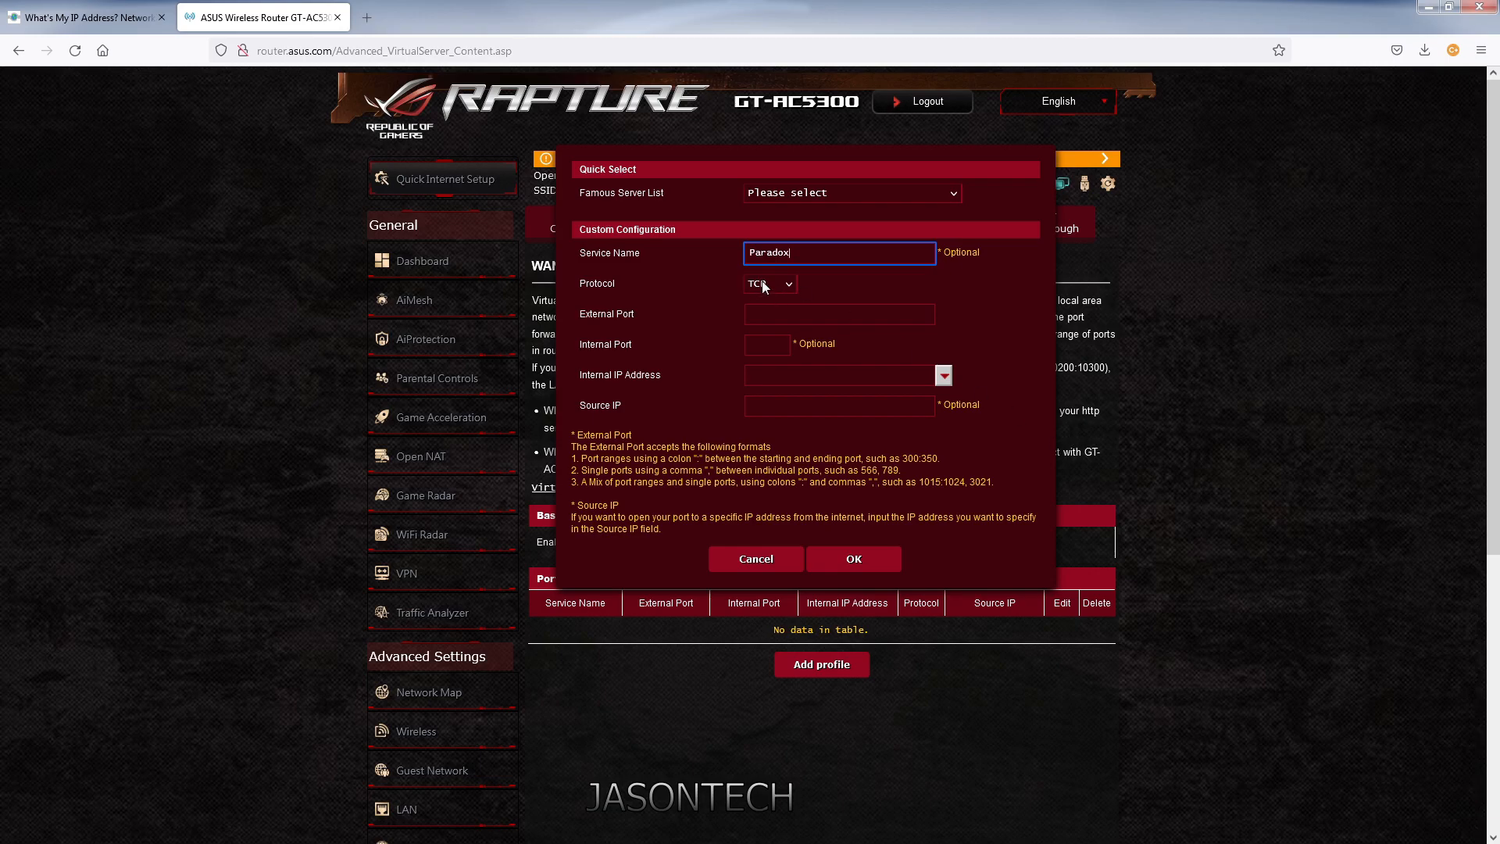
pyautogui.click(769, 283)
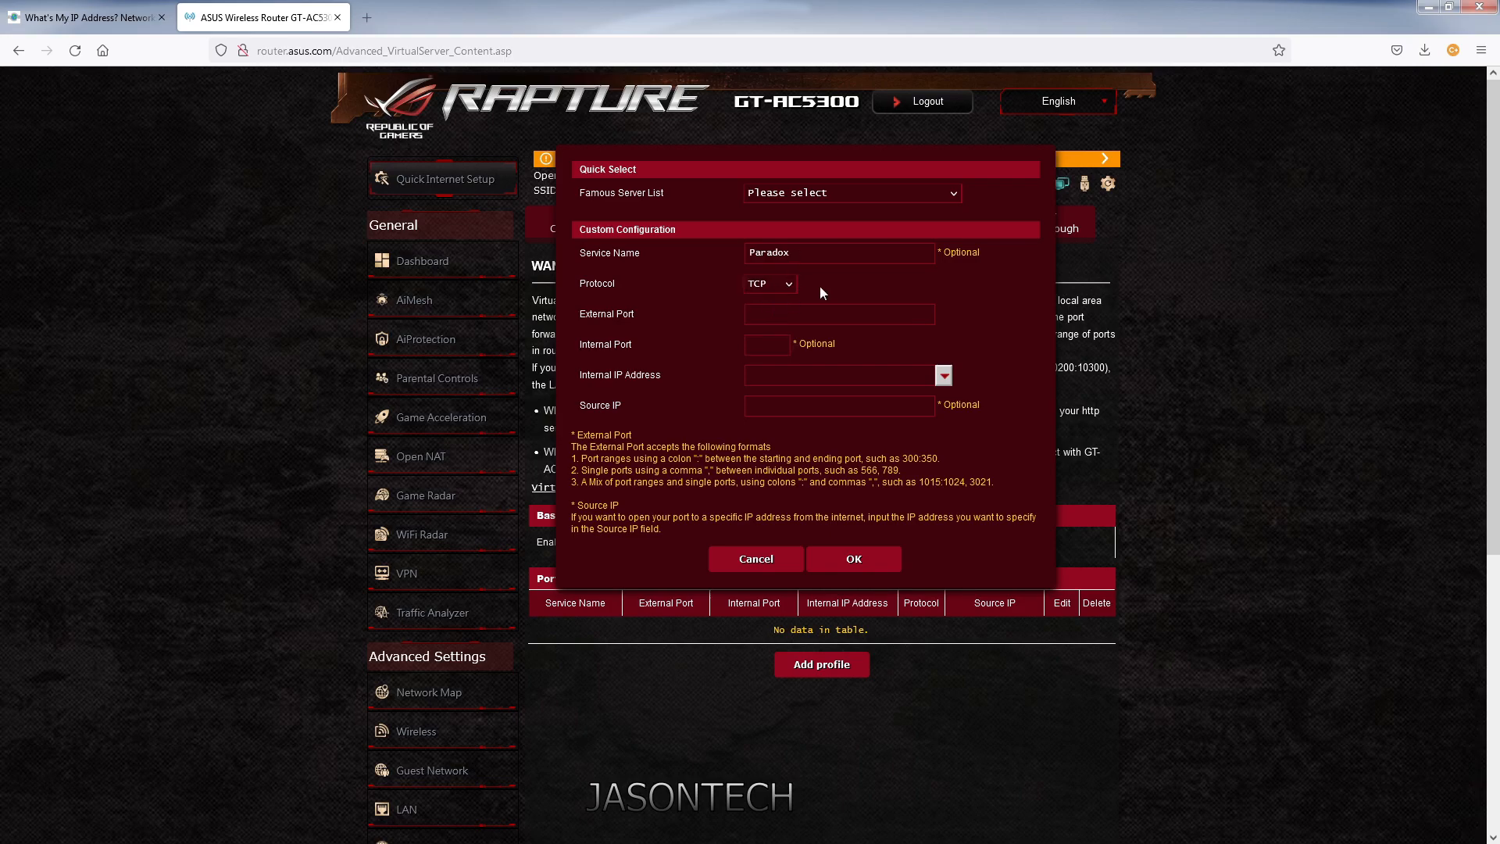
# Set the external and internal ports to 10000
pyautogui.click(839, 314)
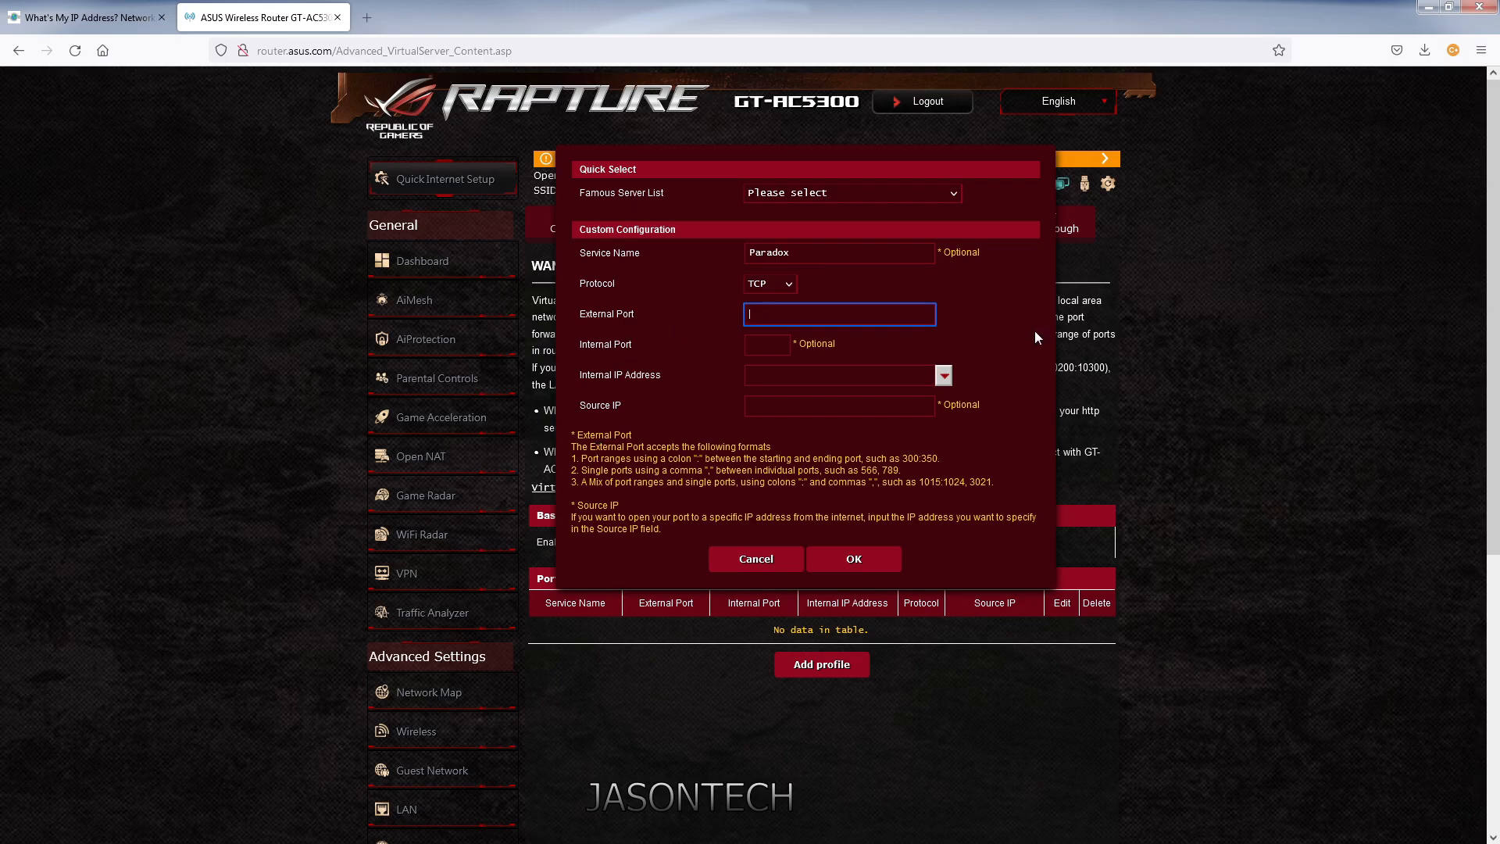
pyautogui.write('1')
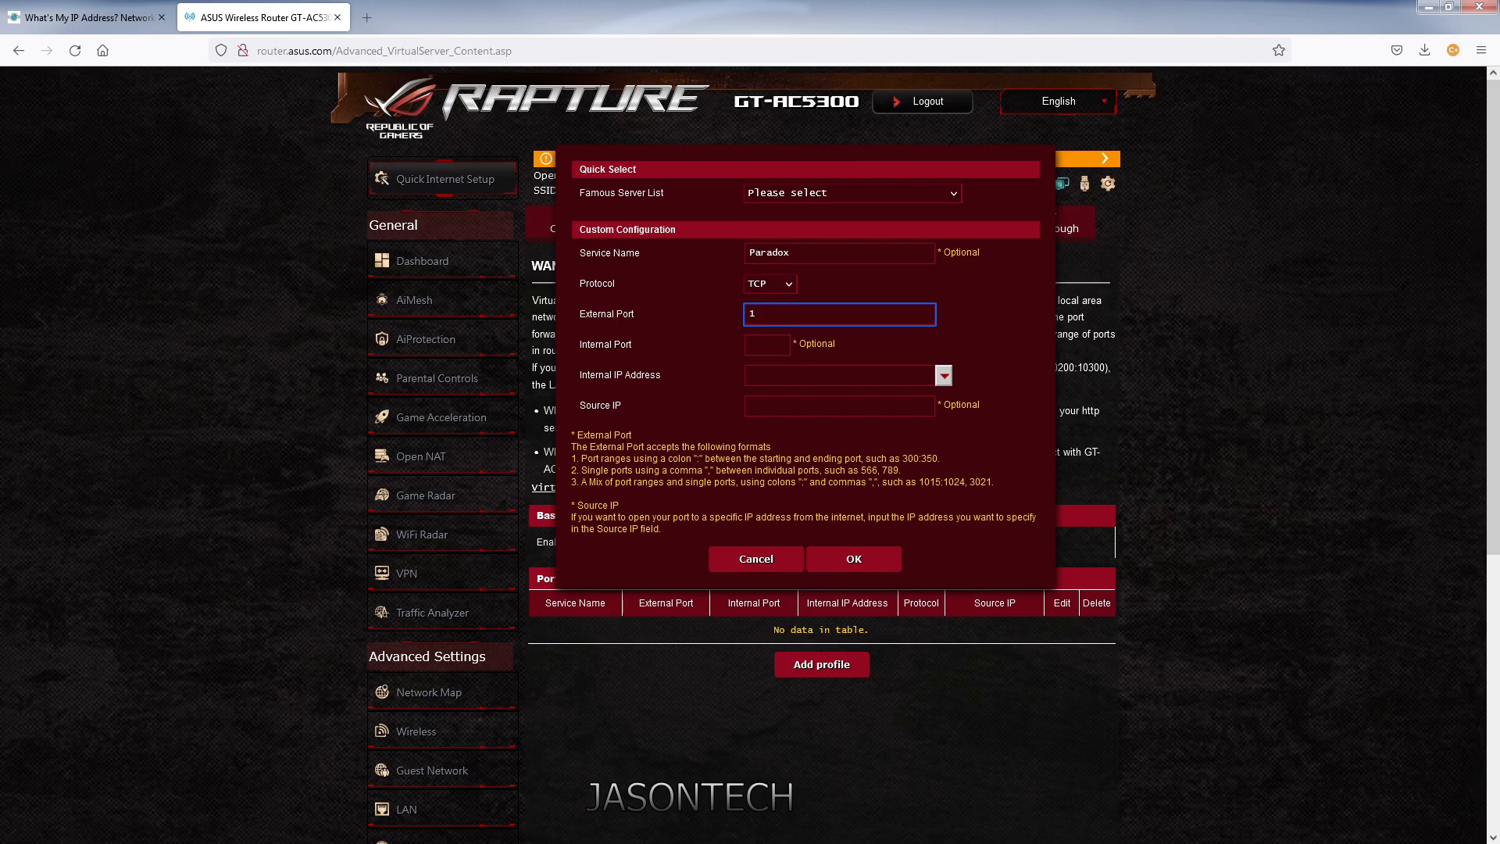
pyautogui.write('0000')
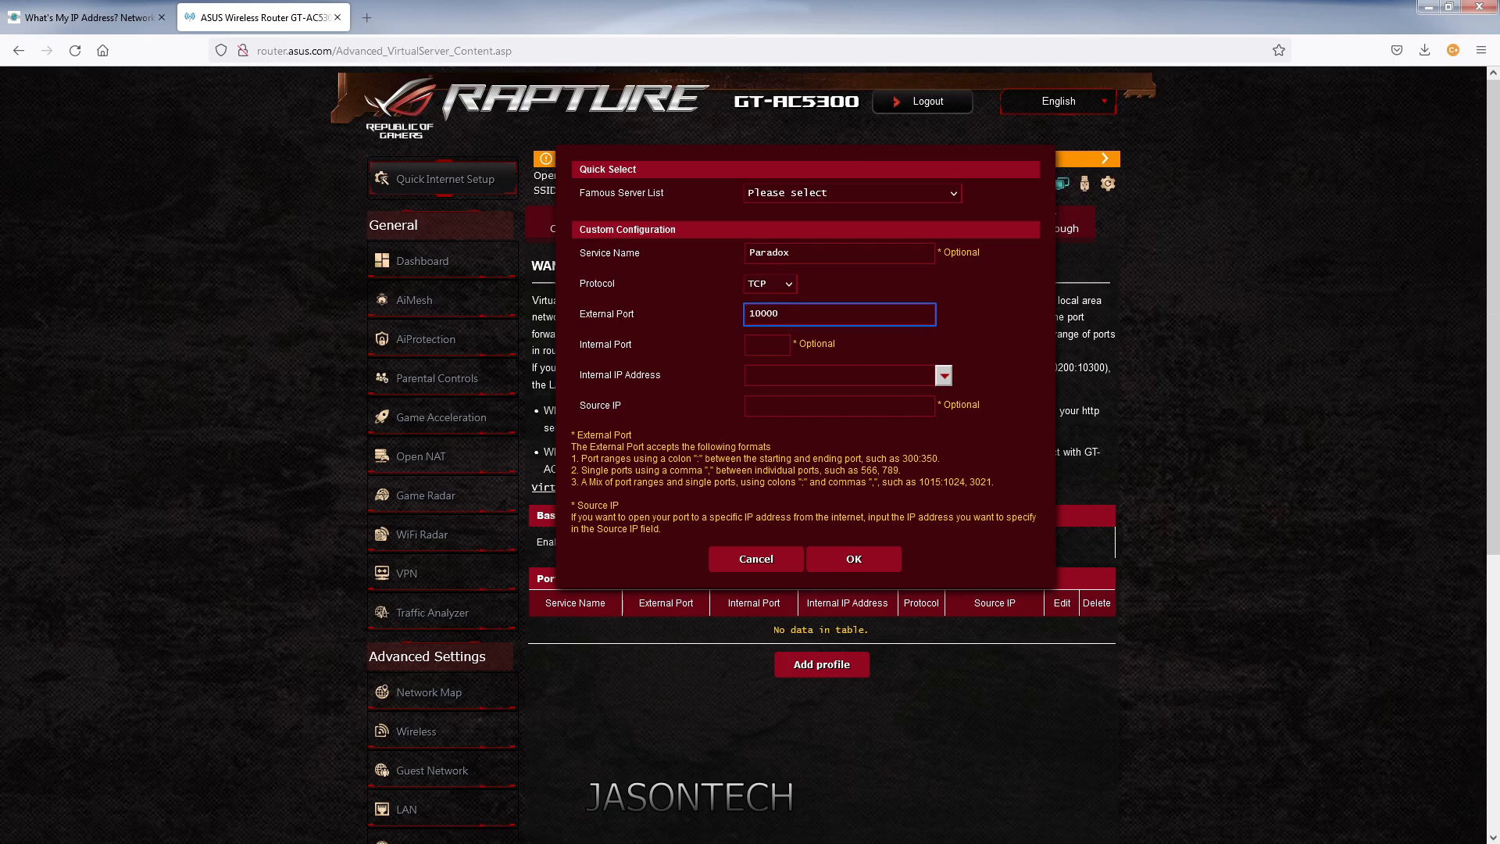
pyautogui.click(768, 344)
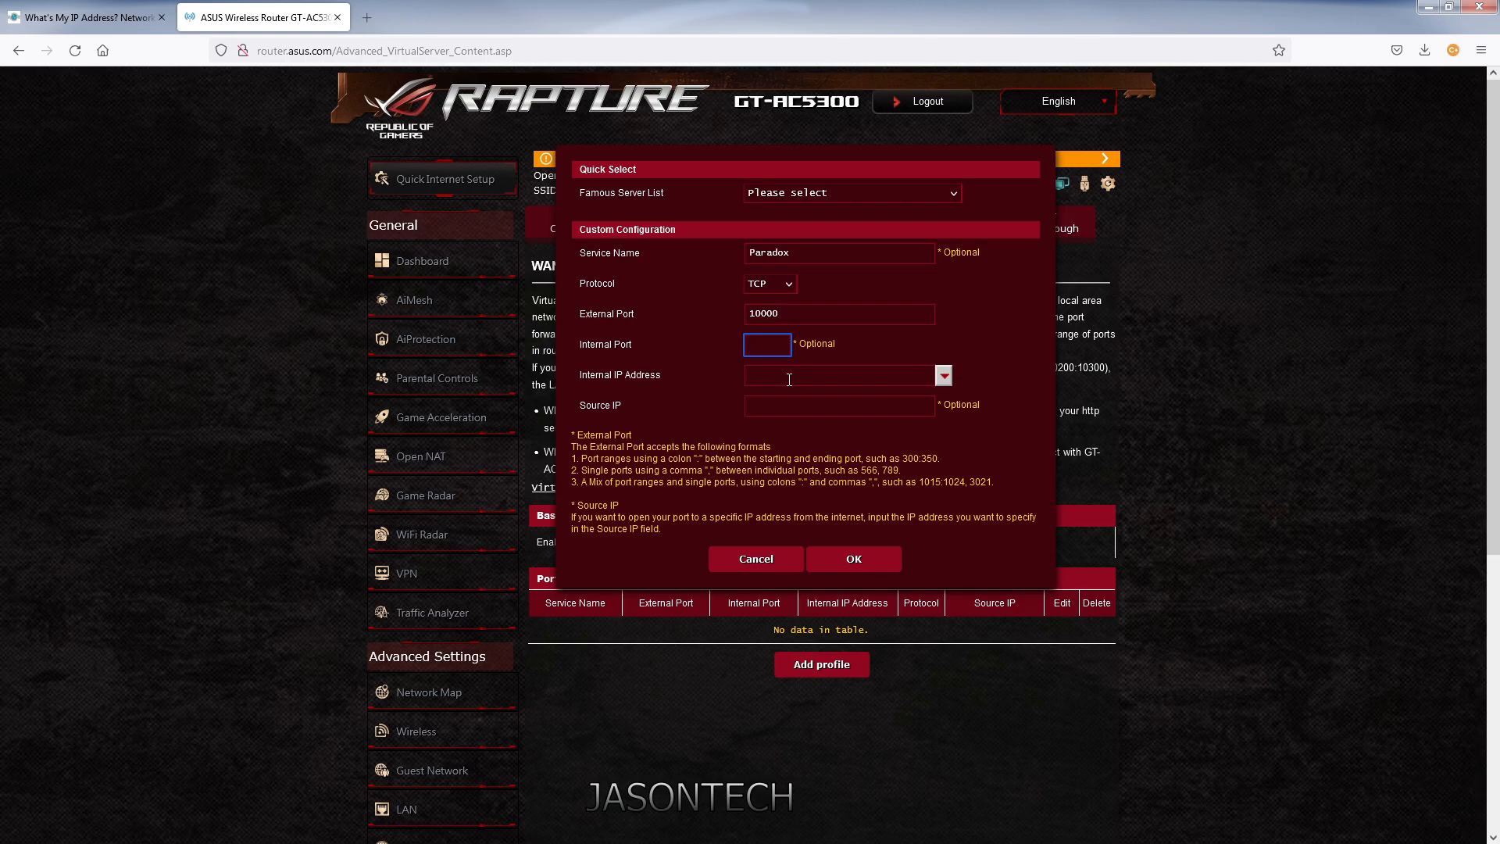
pyautogui.click(767, 344)
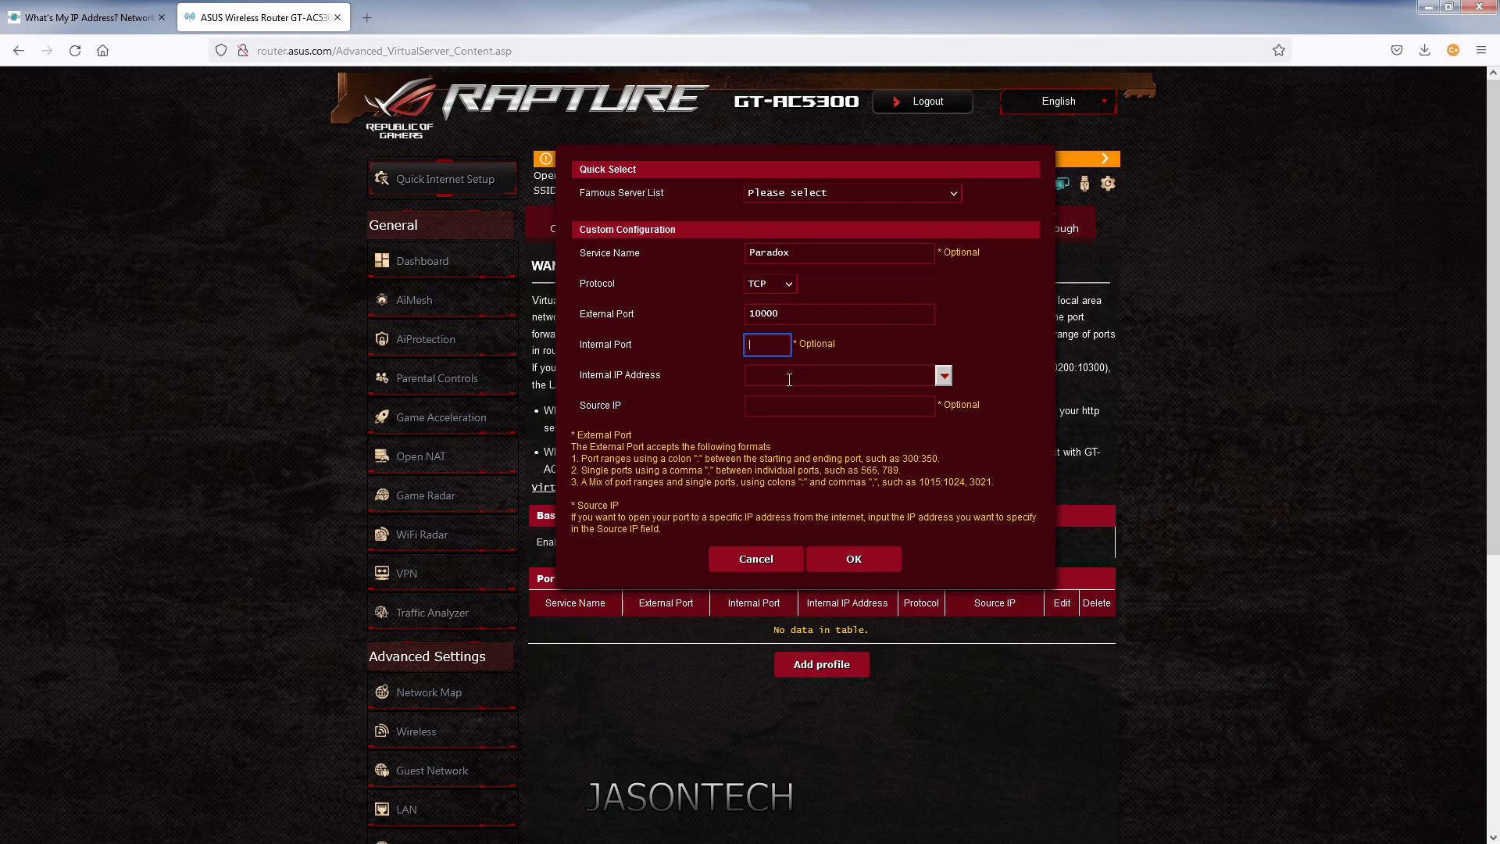
pyautogui.write('10000')
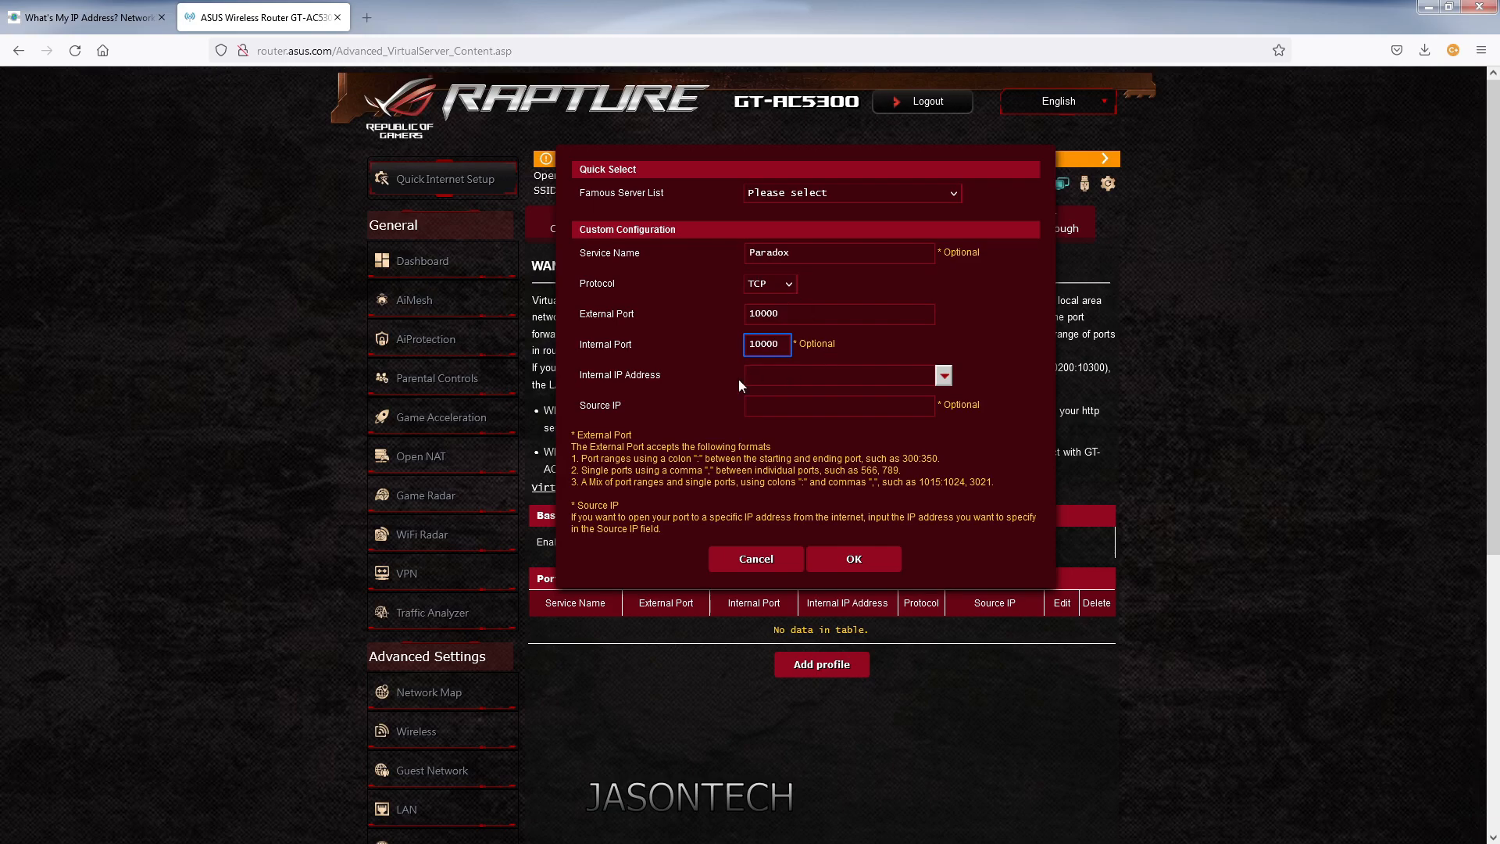
# Pick the Paradox Security Systems Ltd device (192.168.0.50) as the internal IP
pyautogui.click(836, 375)
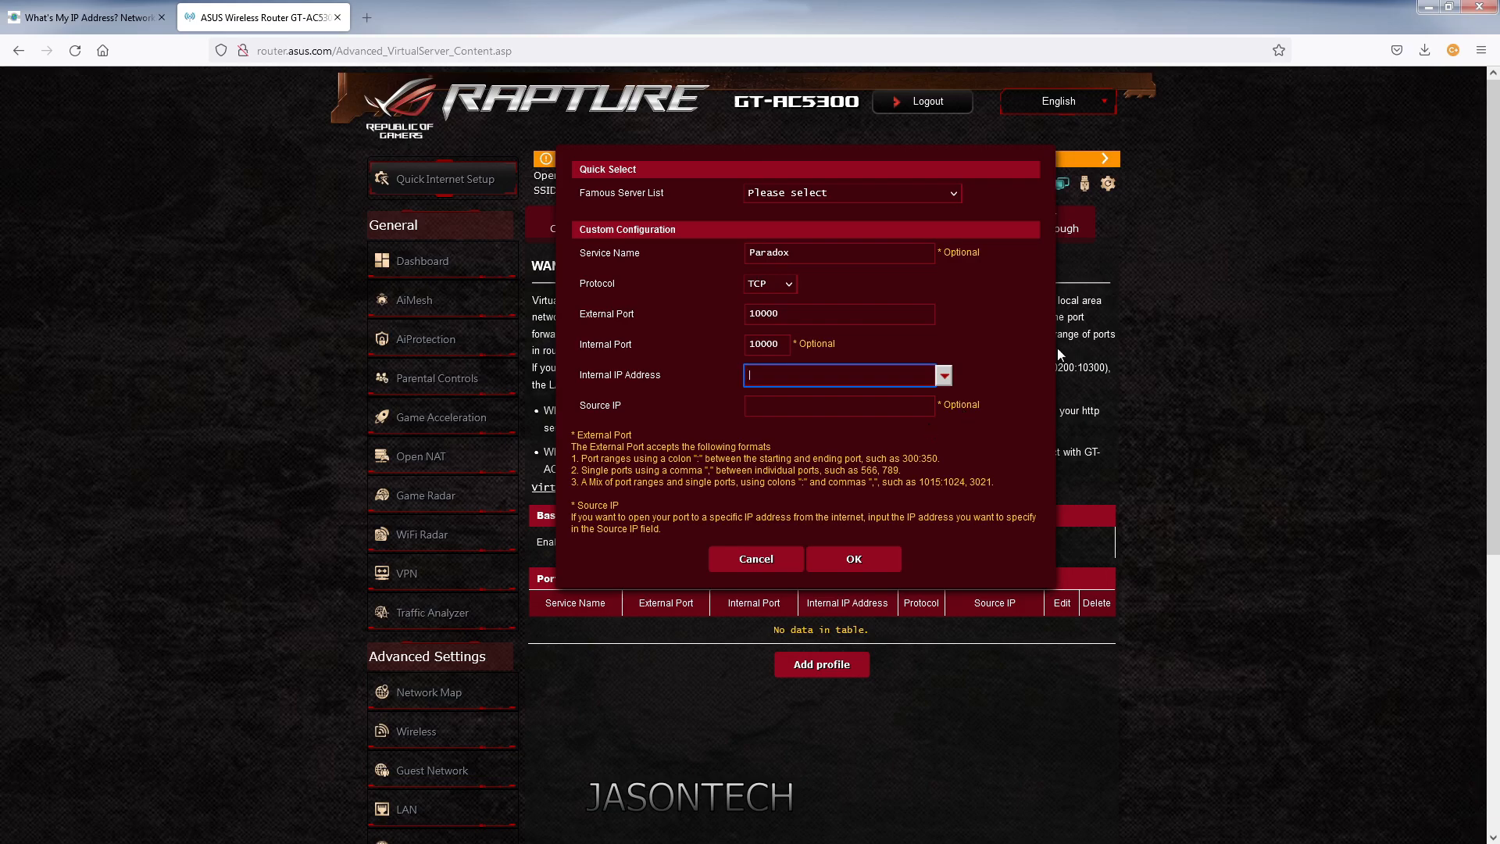
pyautogui.click(944, 375)
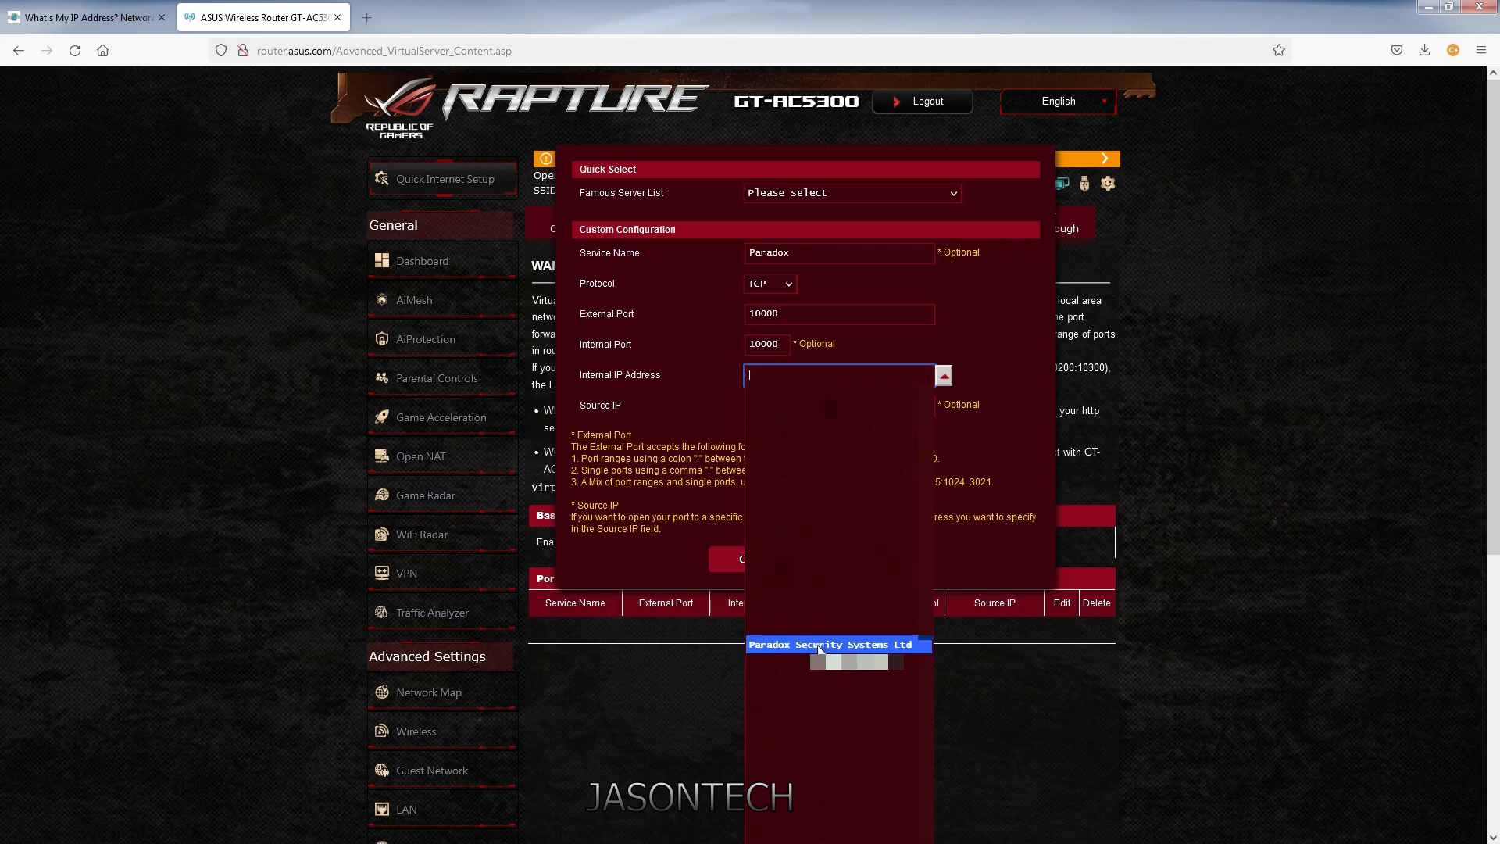
pyautogui.click(832, 644)
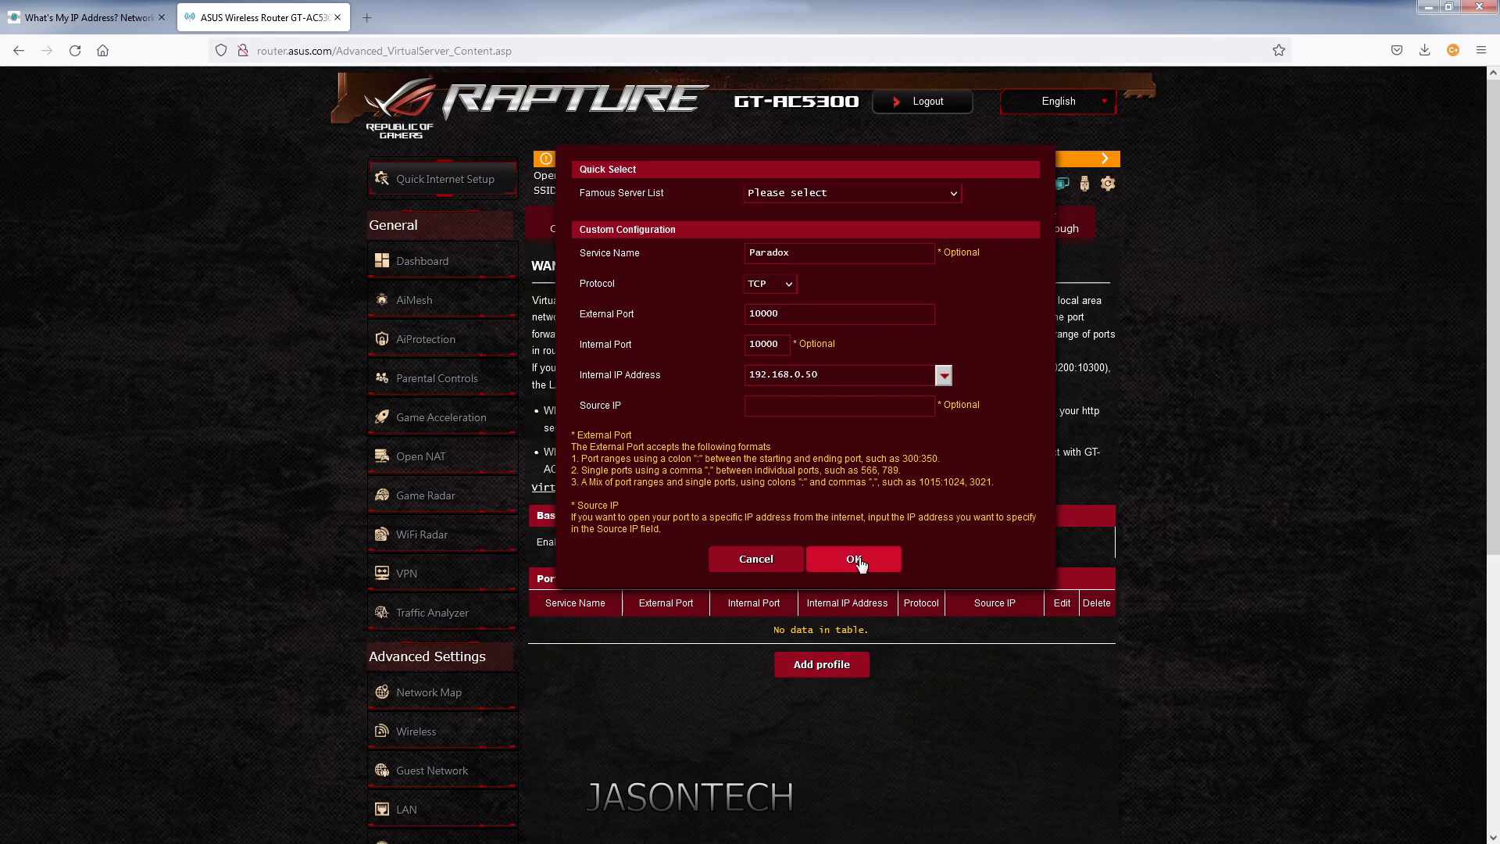
# Confirm the Paradox rule so it appears in the port forwarding list
pyautogui.click(854, 558)
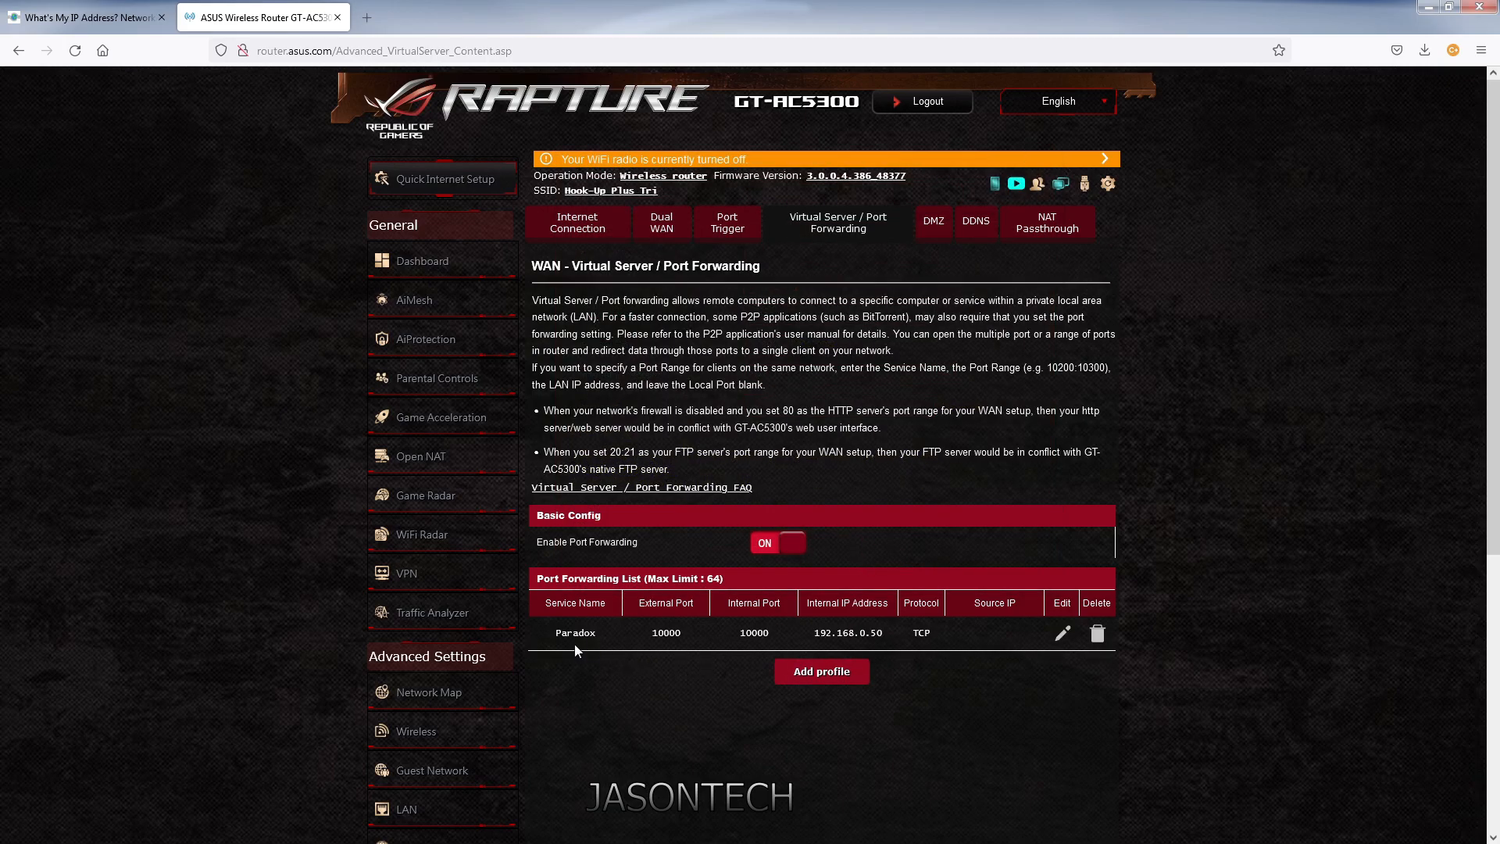
pyautogui.moveTo(1058, 622)
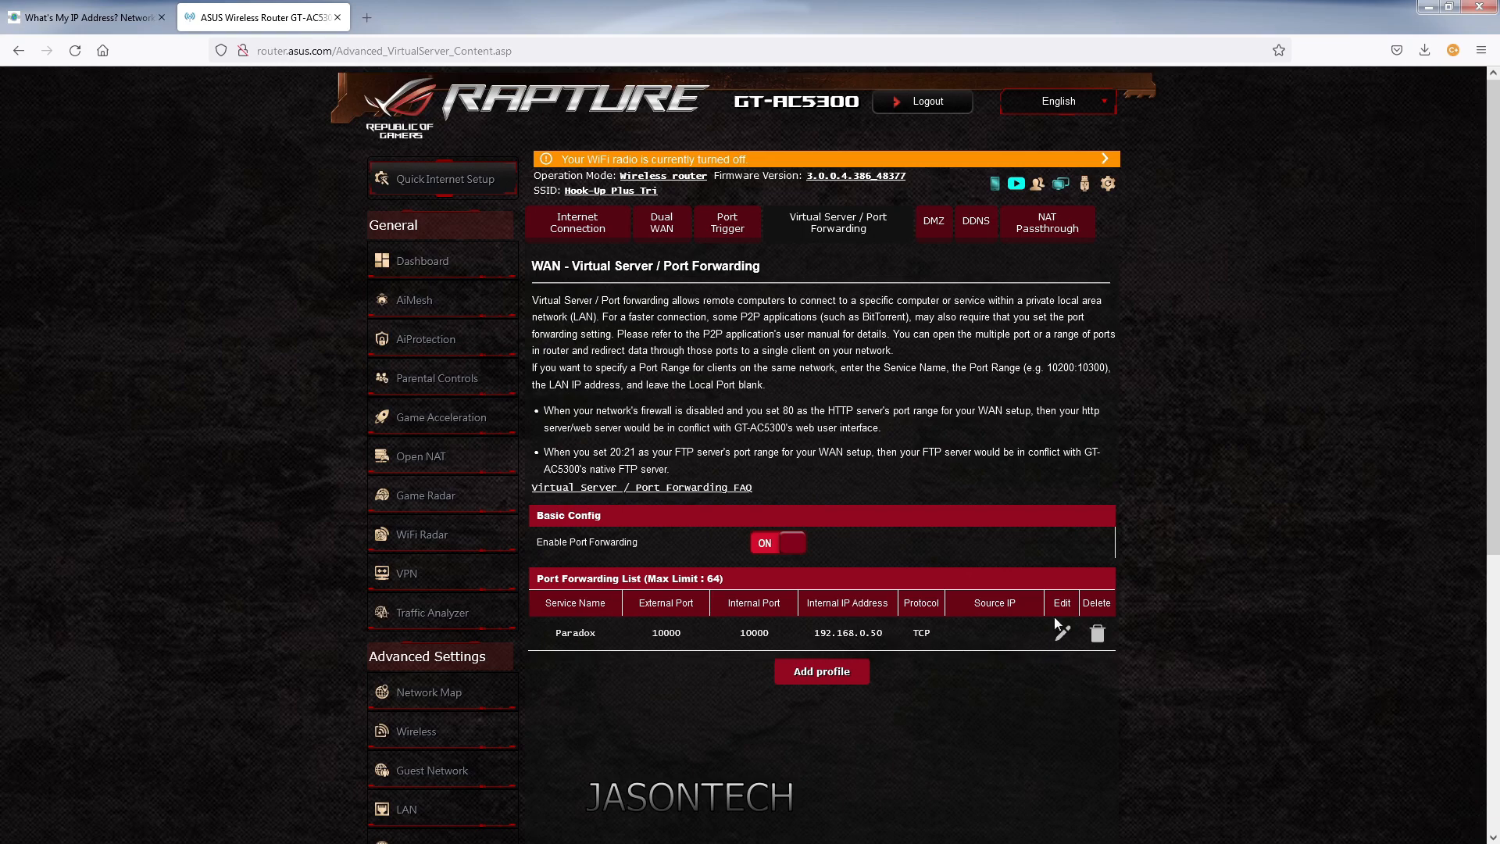
pyautogui.moveTo(937, 735)
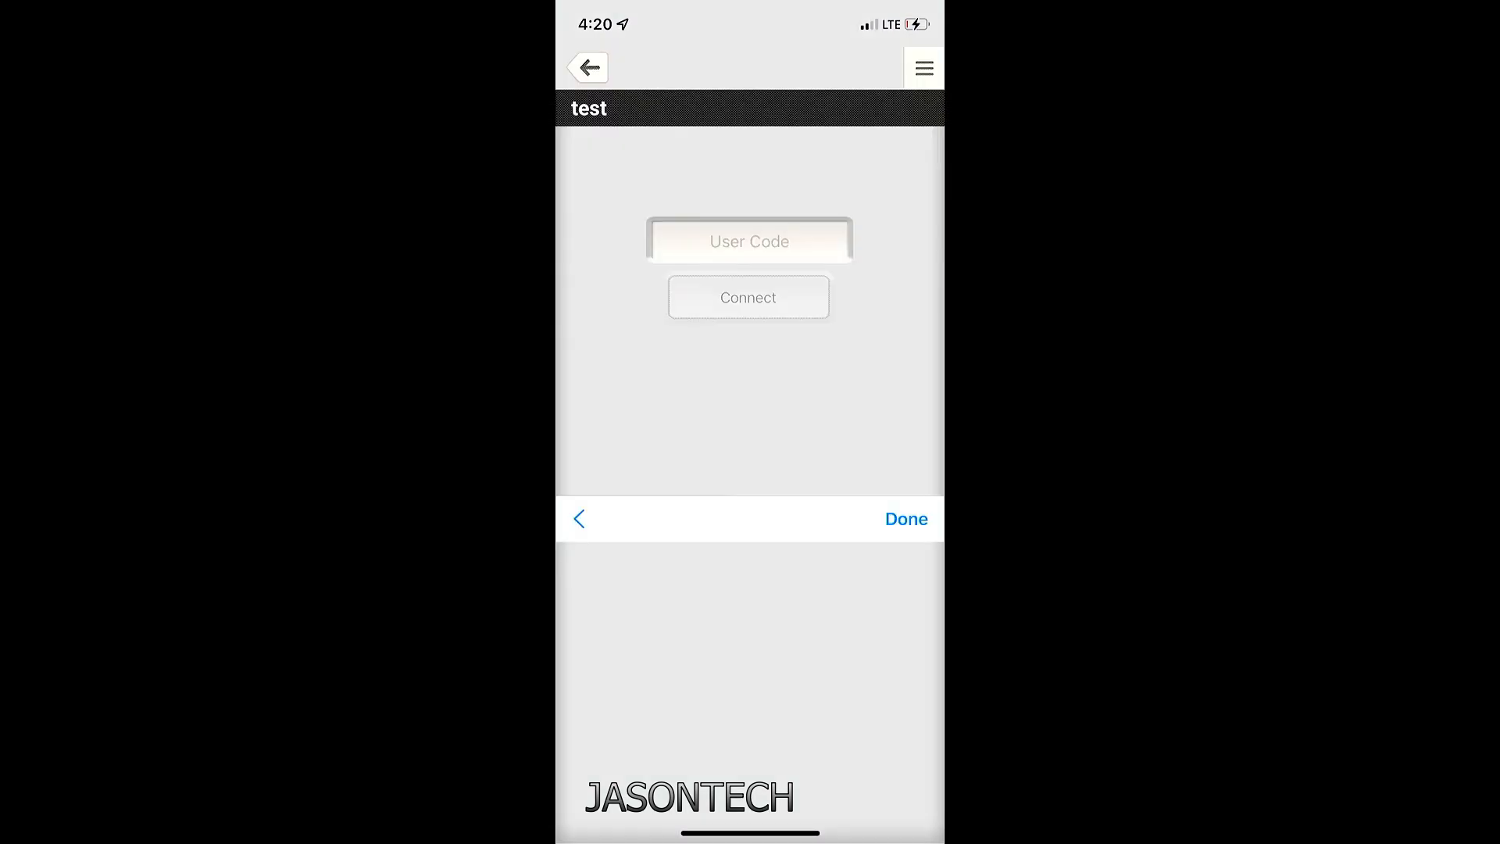
# Enter the user code for the test site and connect to the alarm panel
pyautogui.click(749, 241)
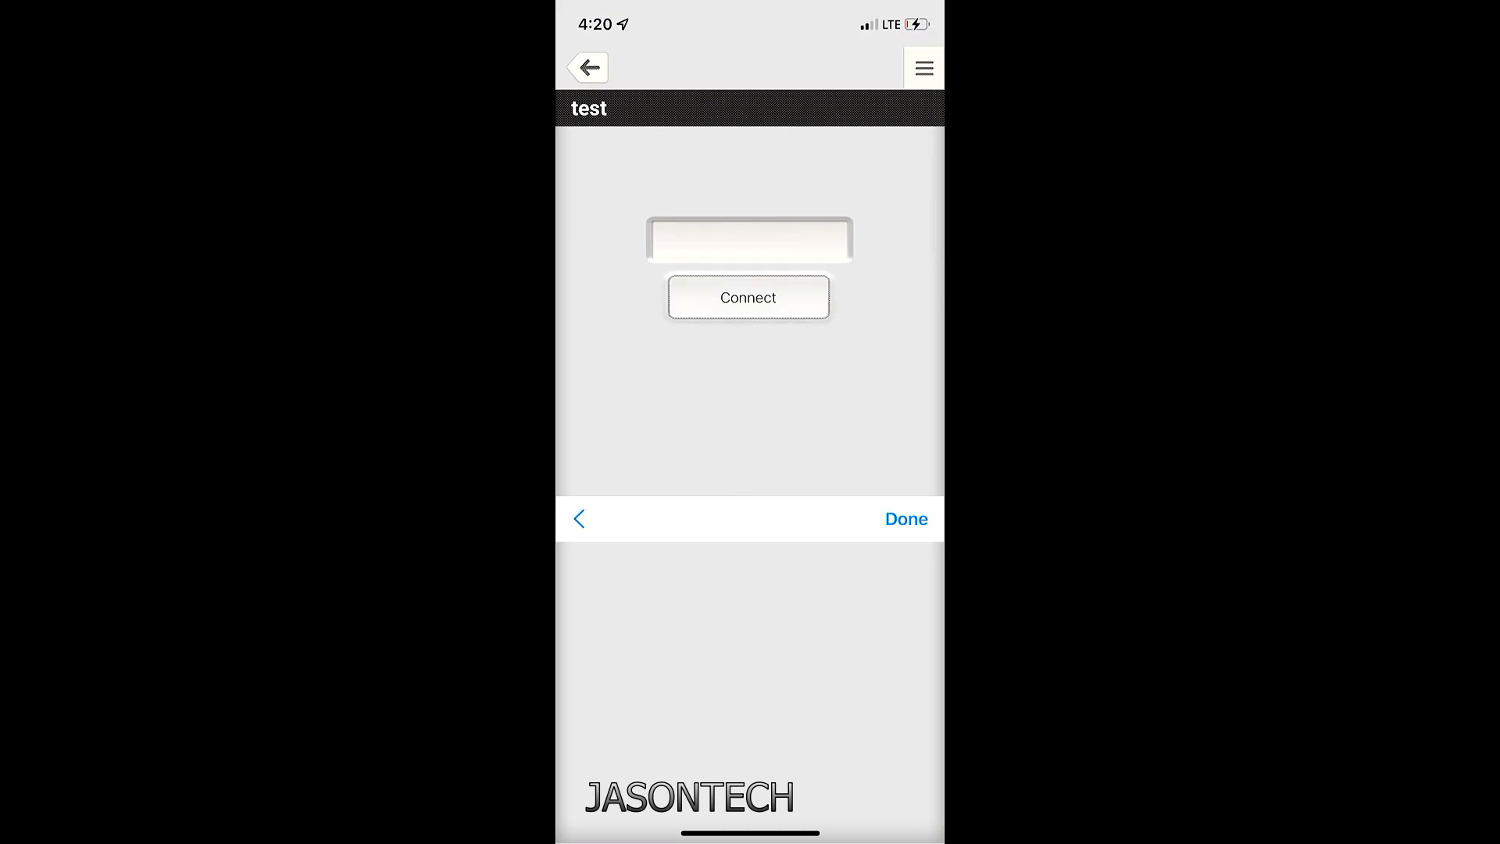
pyautogui.click(749, 297)
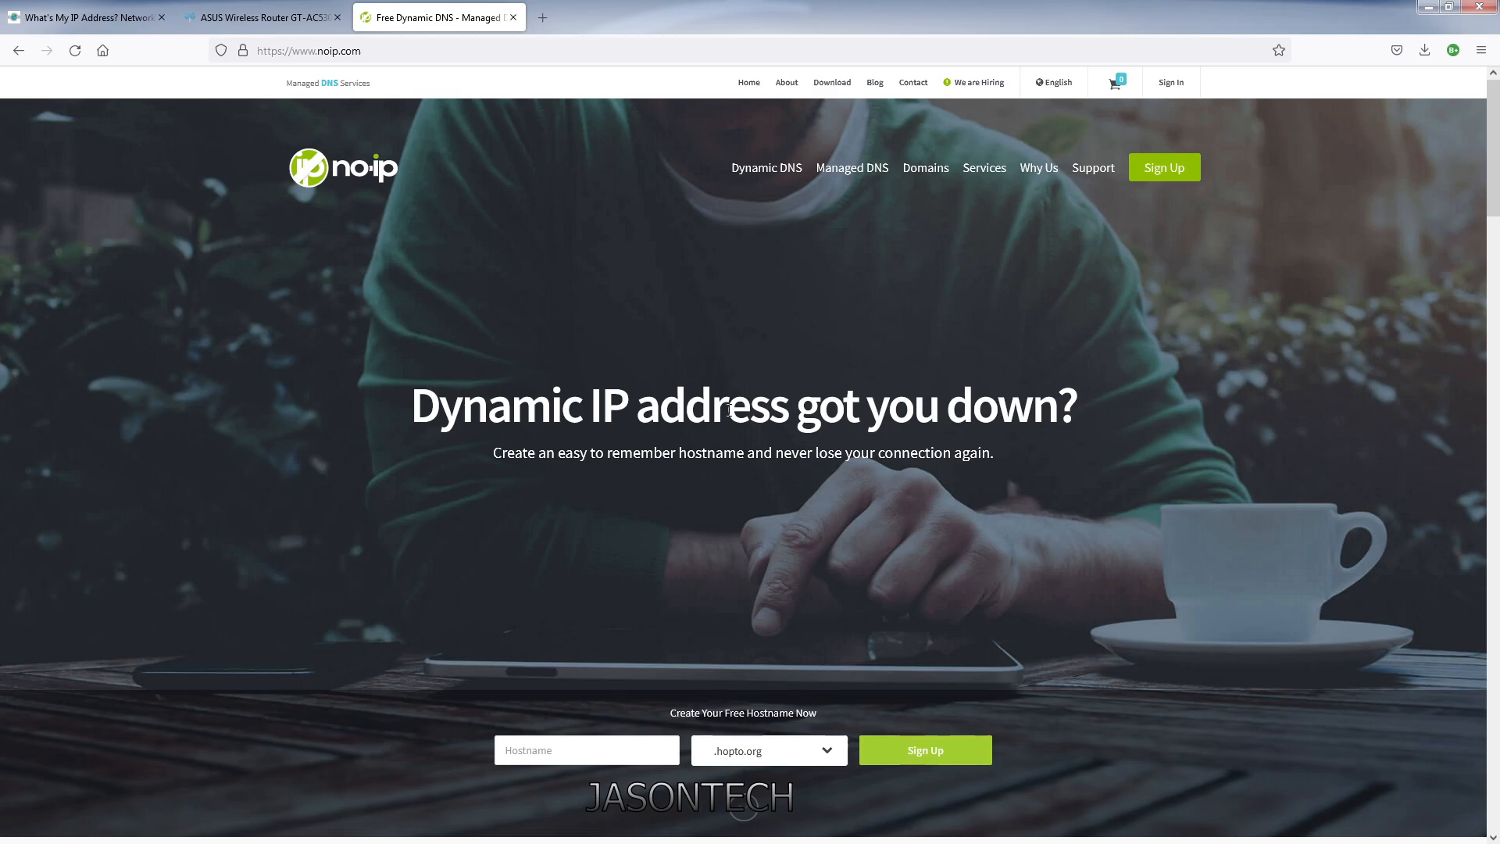
pyautogui.moveTo(961, 281)
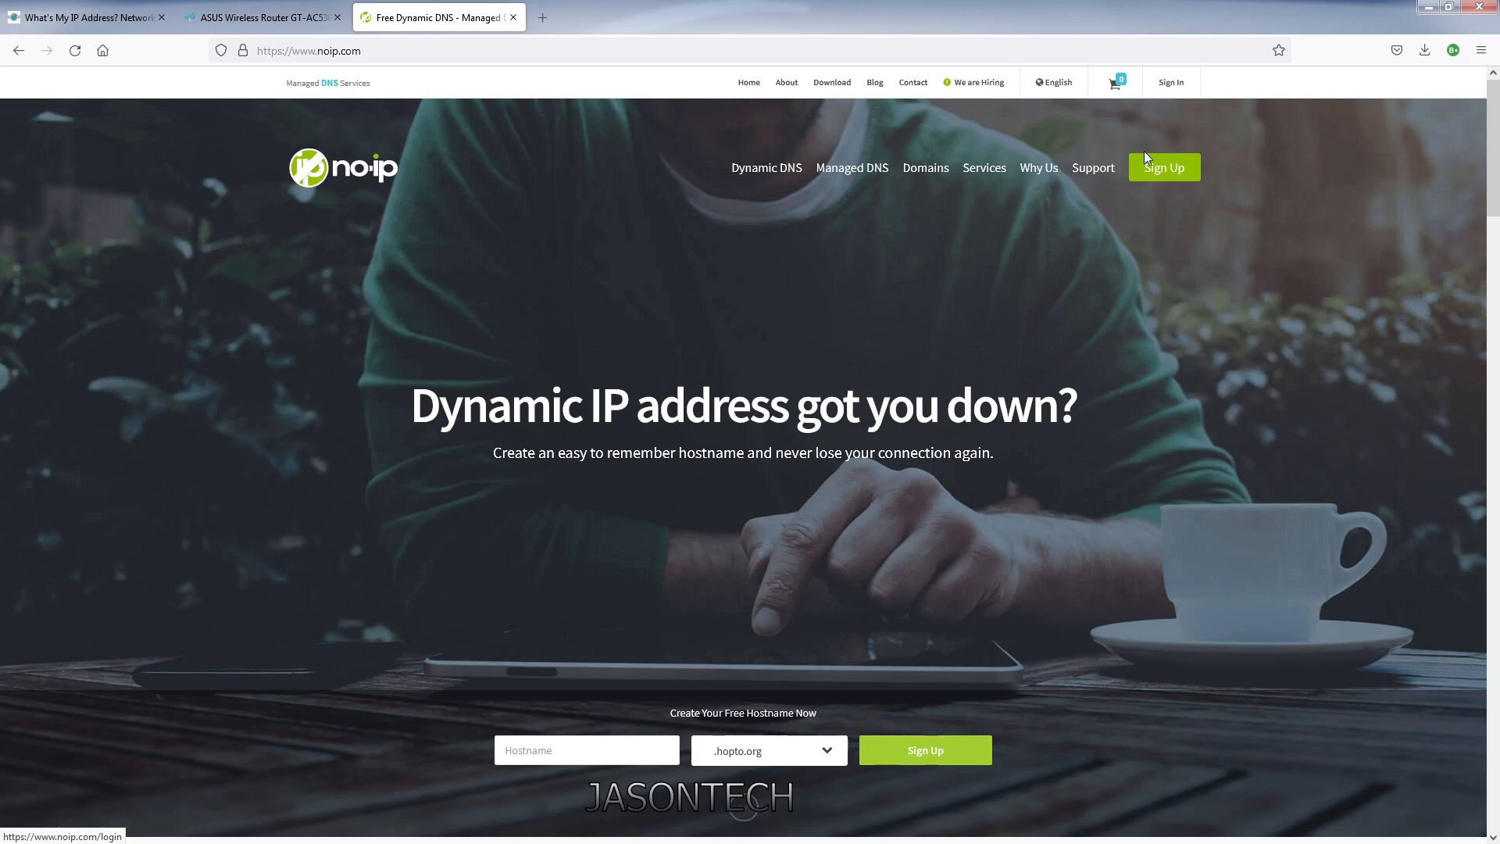
pyautogui.moveTo(1163, 86)
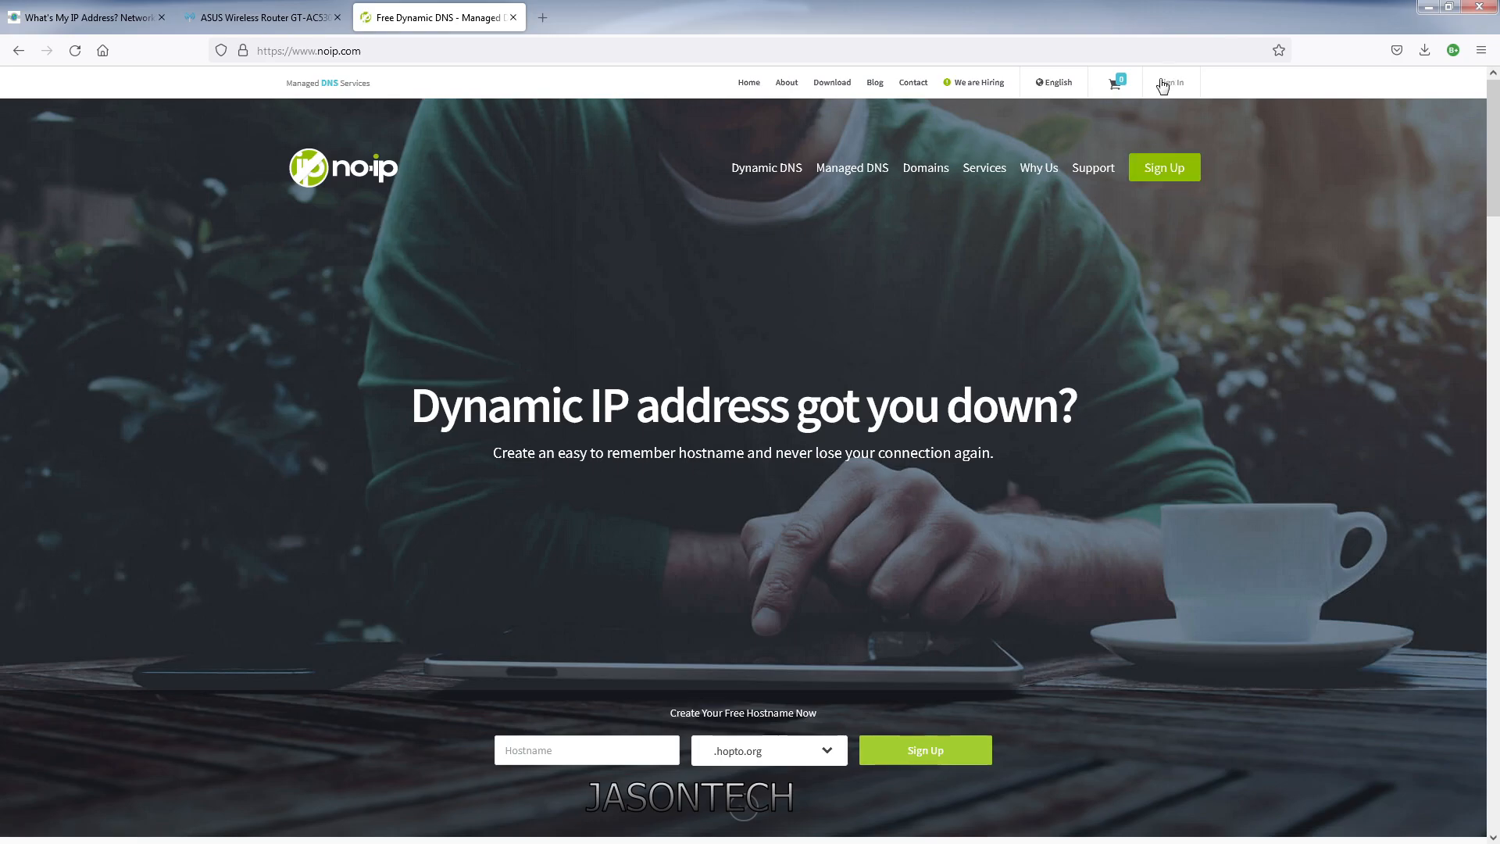
# Go to the No-IP account sign-in from the noip.com homepage
pyautogui.click(1172, 83)
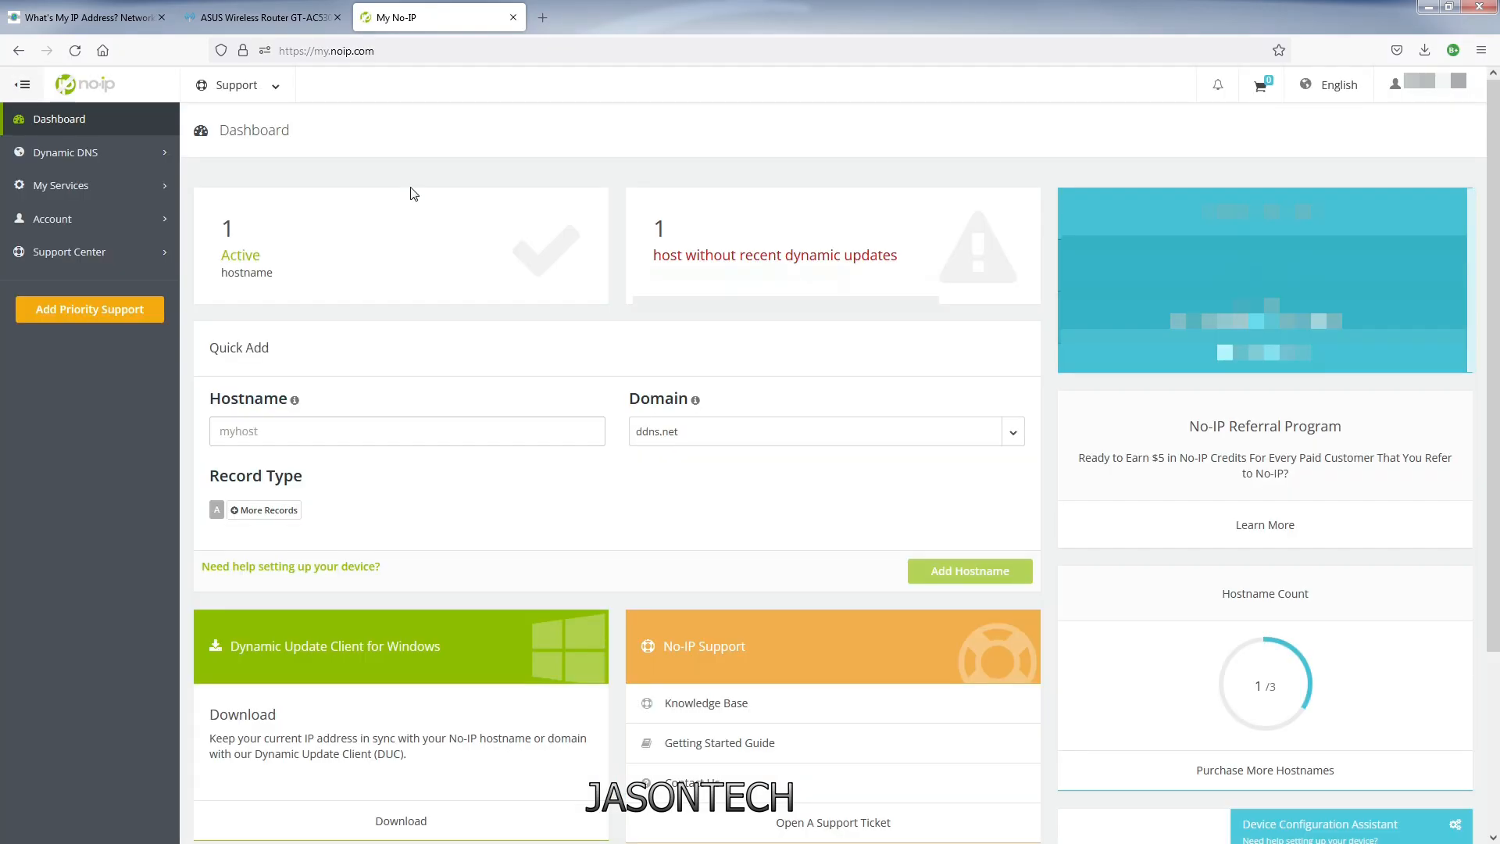
pyautogui.moveTo(625, 535)
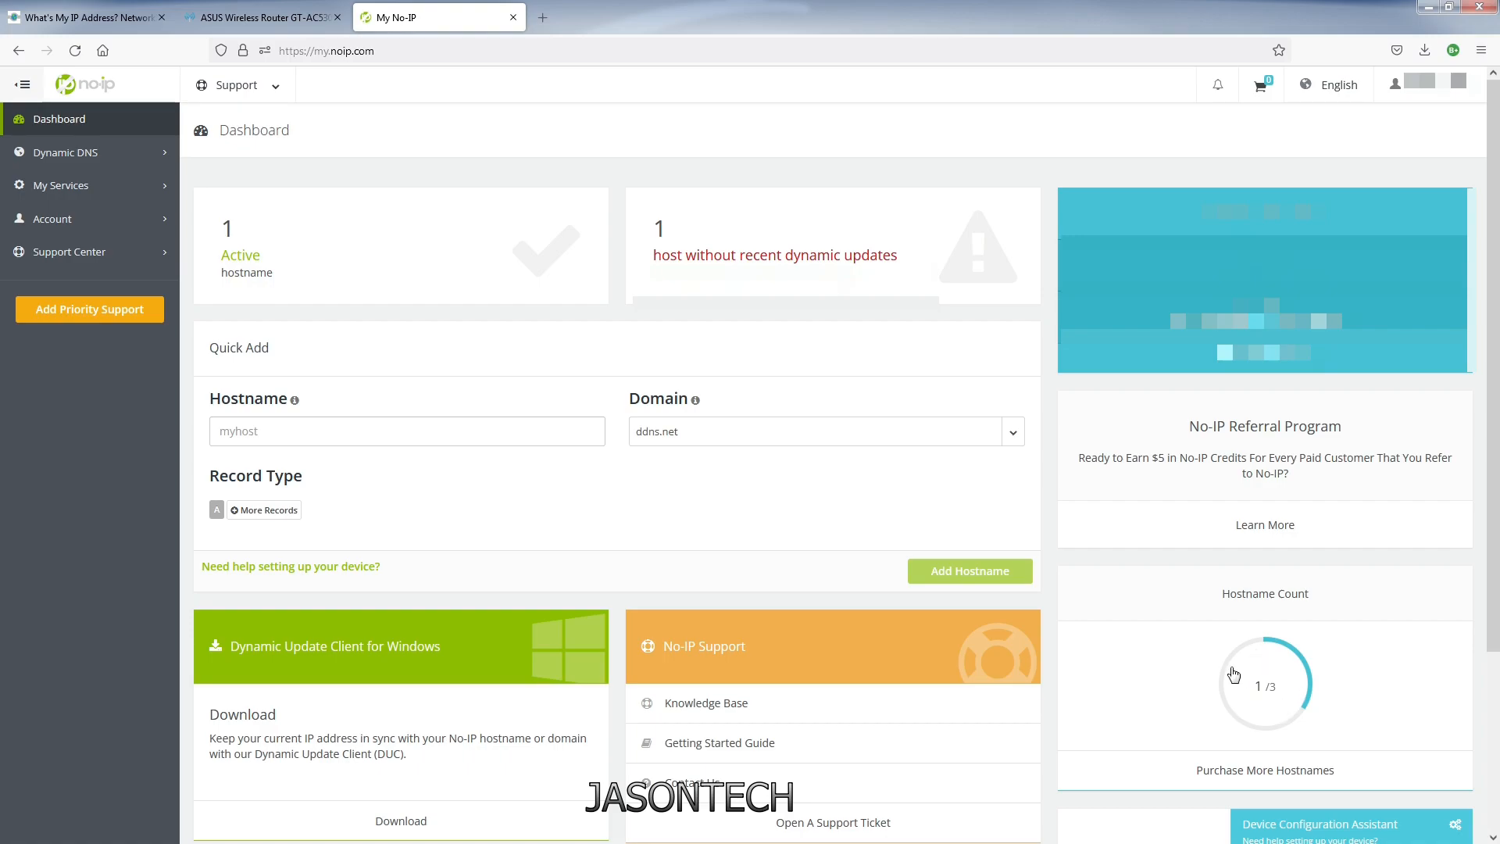
pyautogui.moveTo(1159, 713)
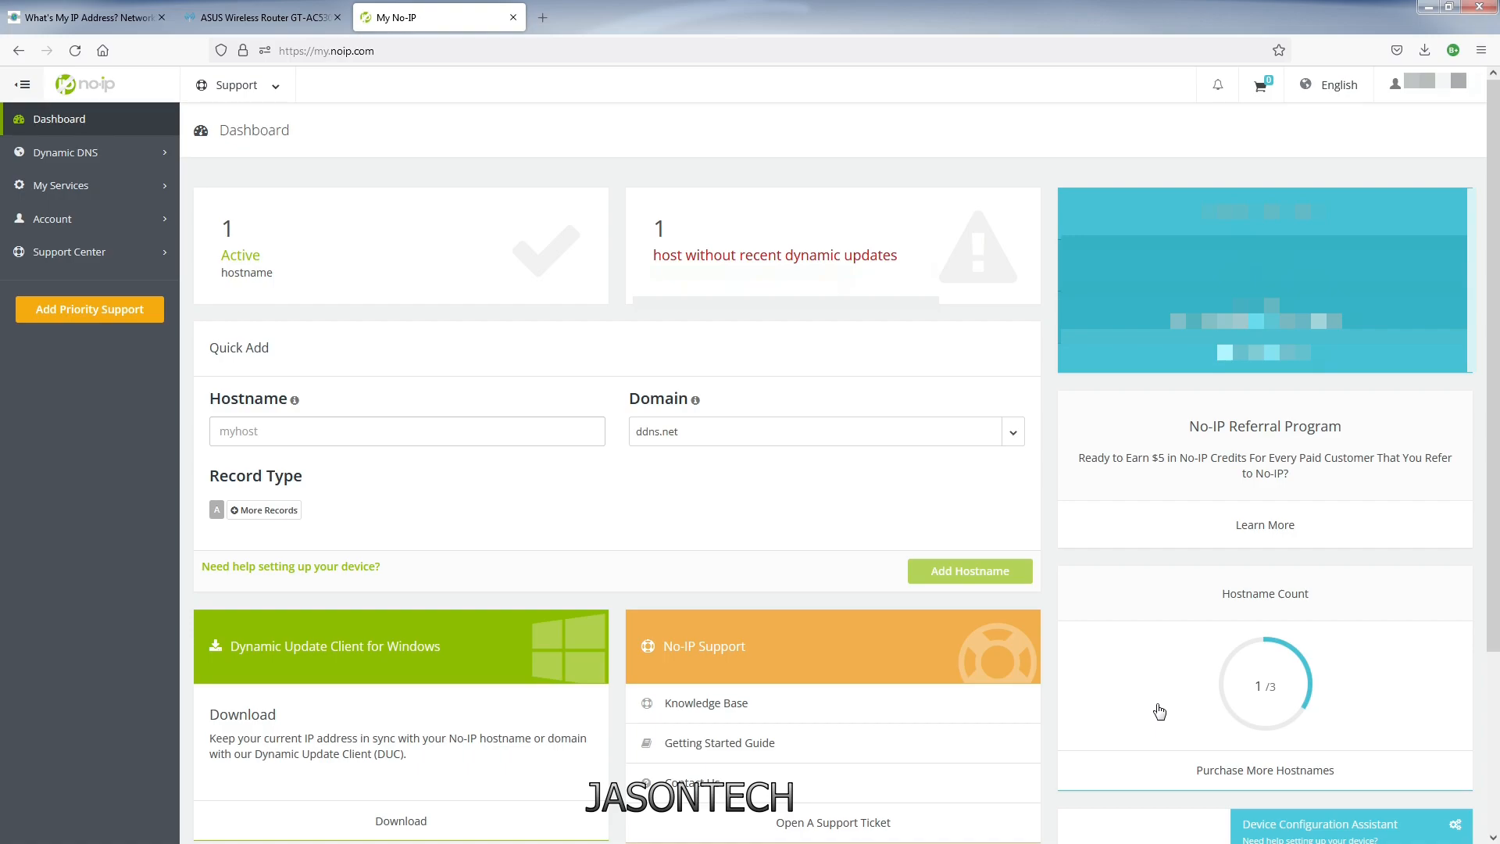
pyautogui.moveTo(1188, 622)
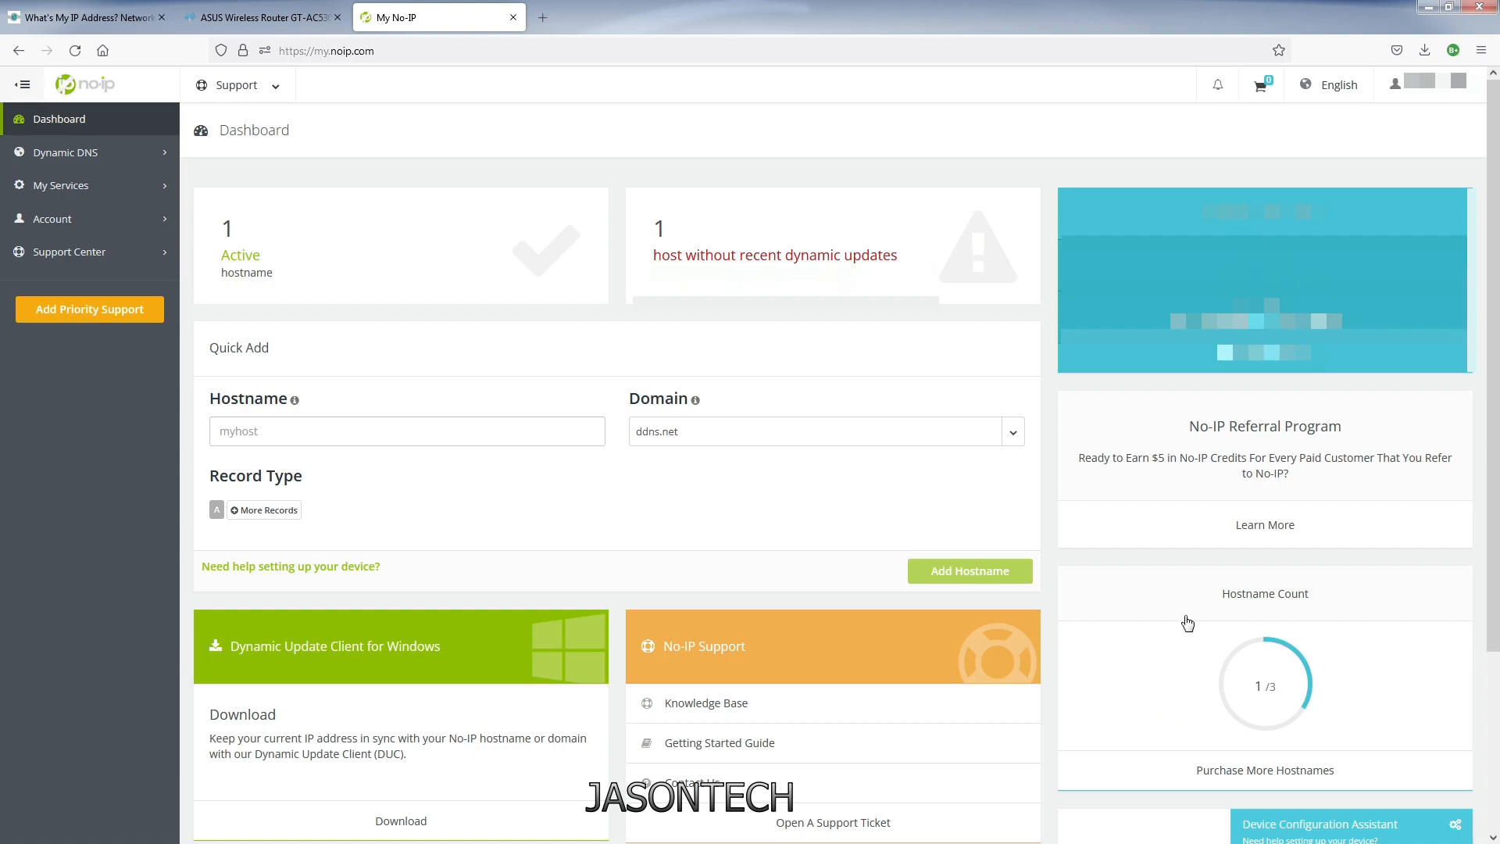
pyautogui.moveTo(318, 137)
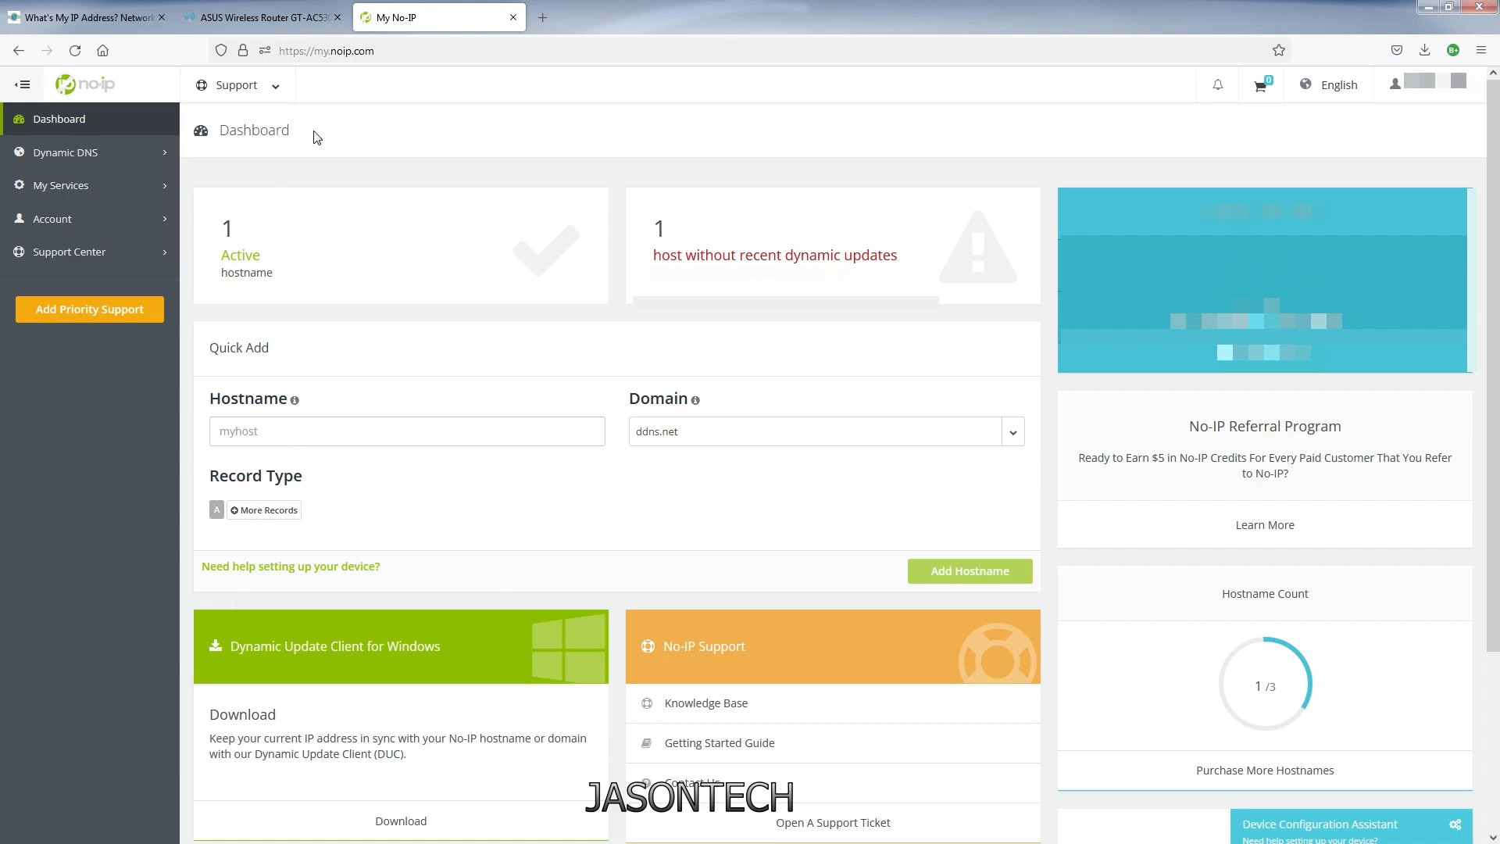
pyautogui.moveTo(215, 307)
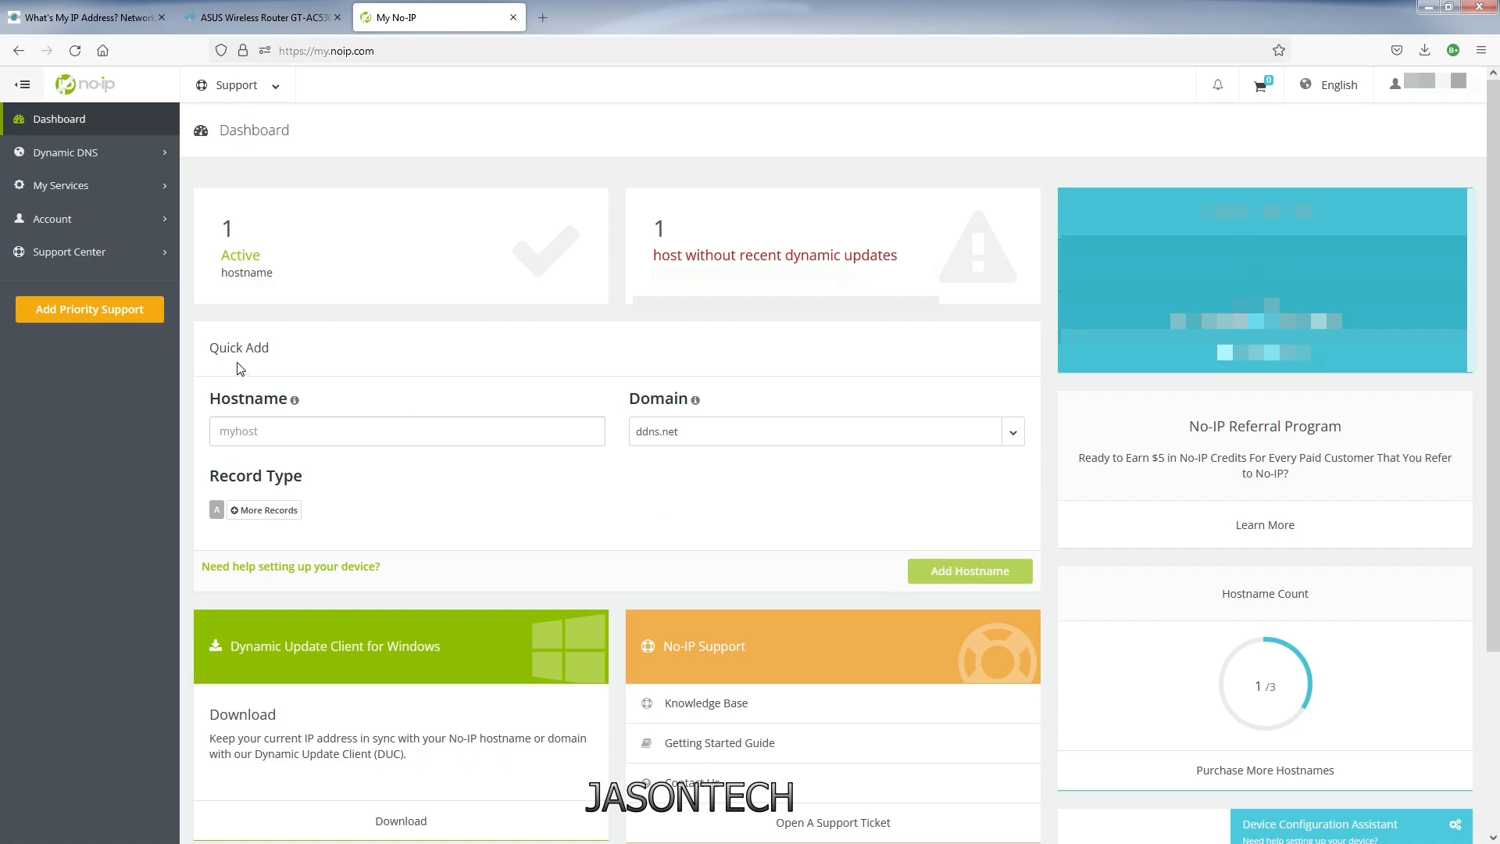
pyautogui.moveTo(254, 183)
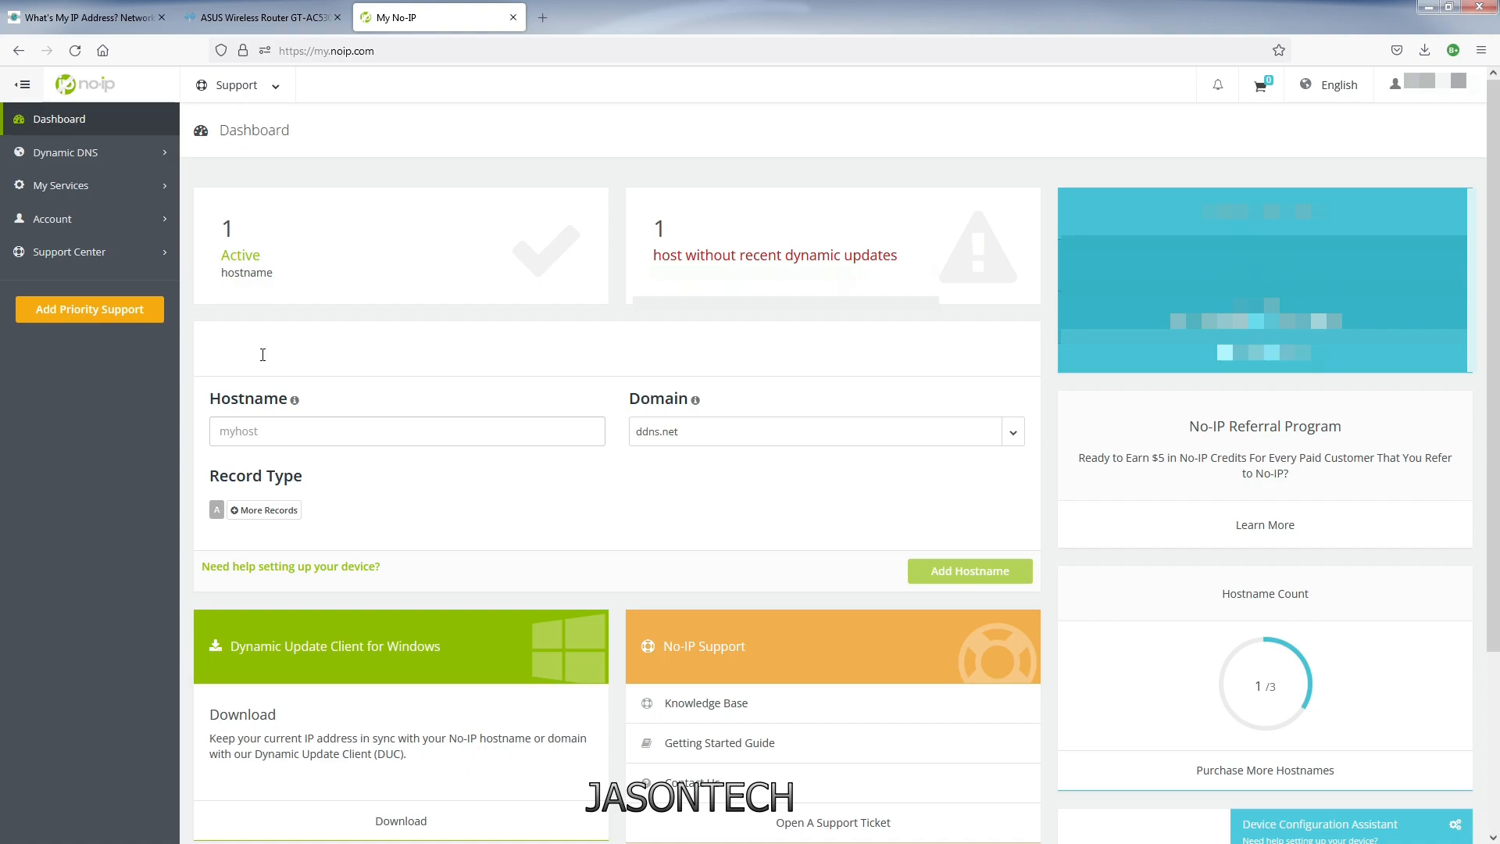
# Create the hostname jasontech.ddns.net via Quick Add
pyautogui.click(407, 432)
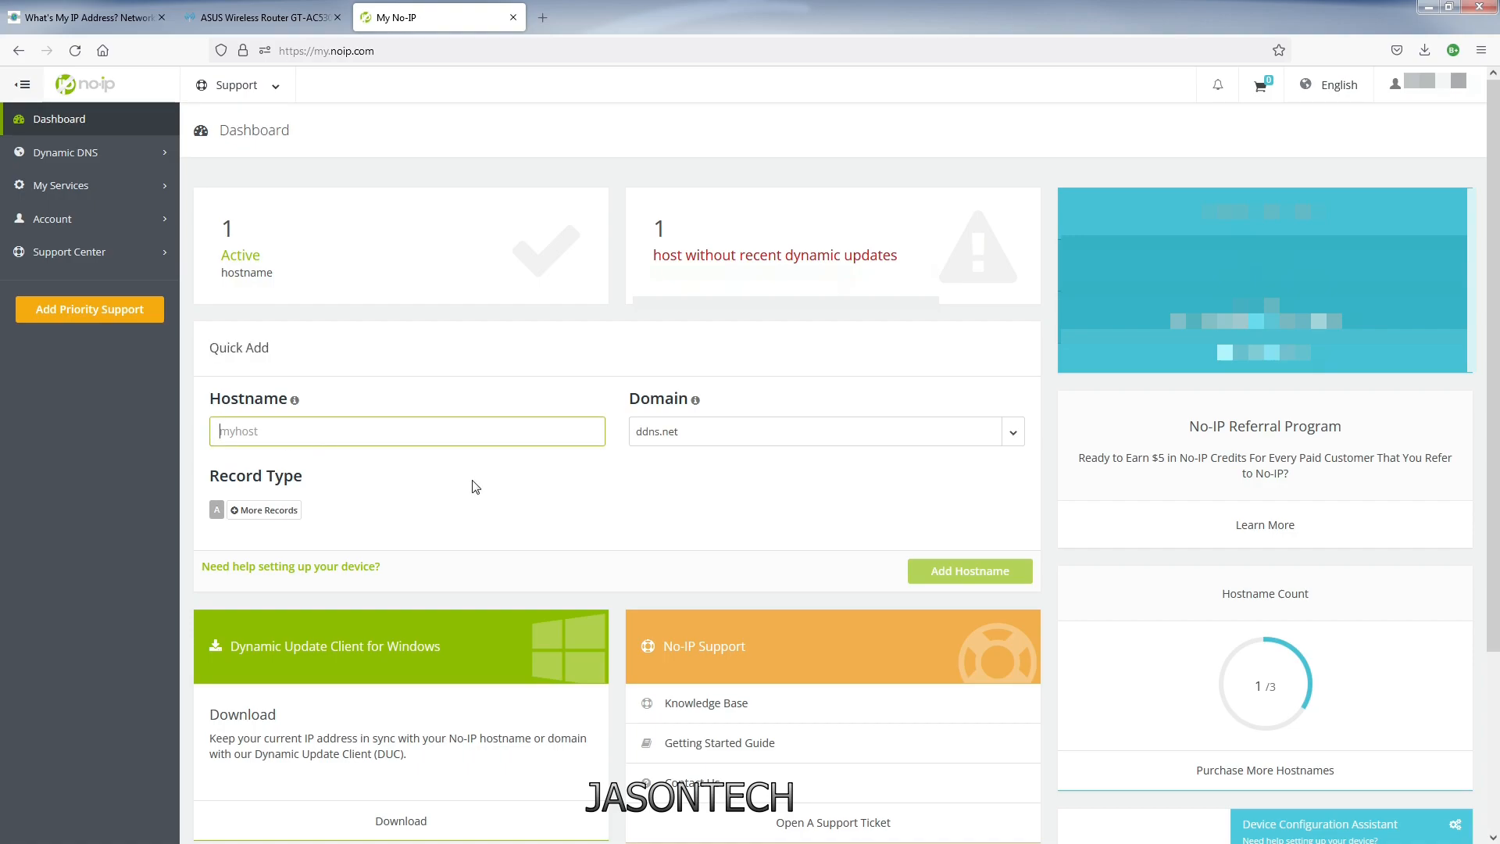
pyautogui.write('jason')
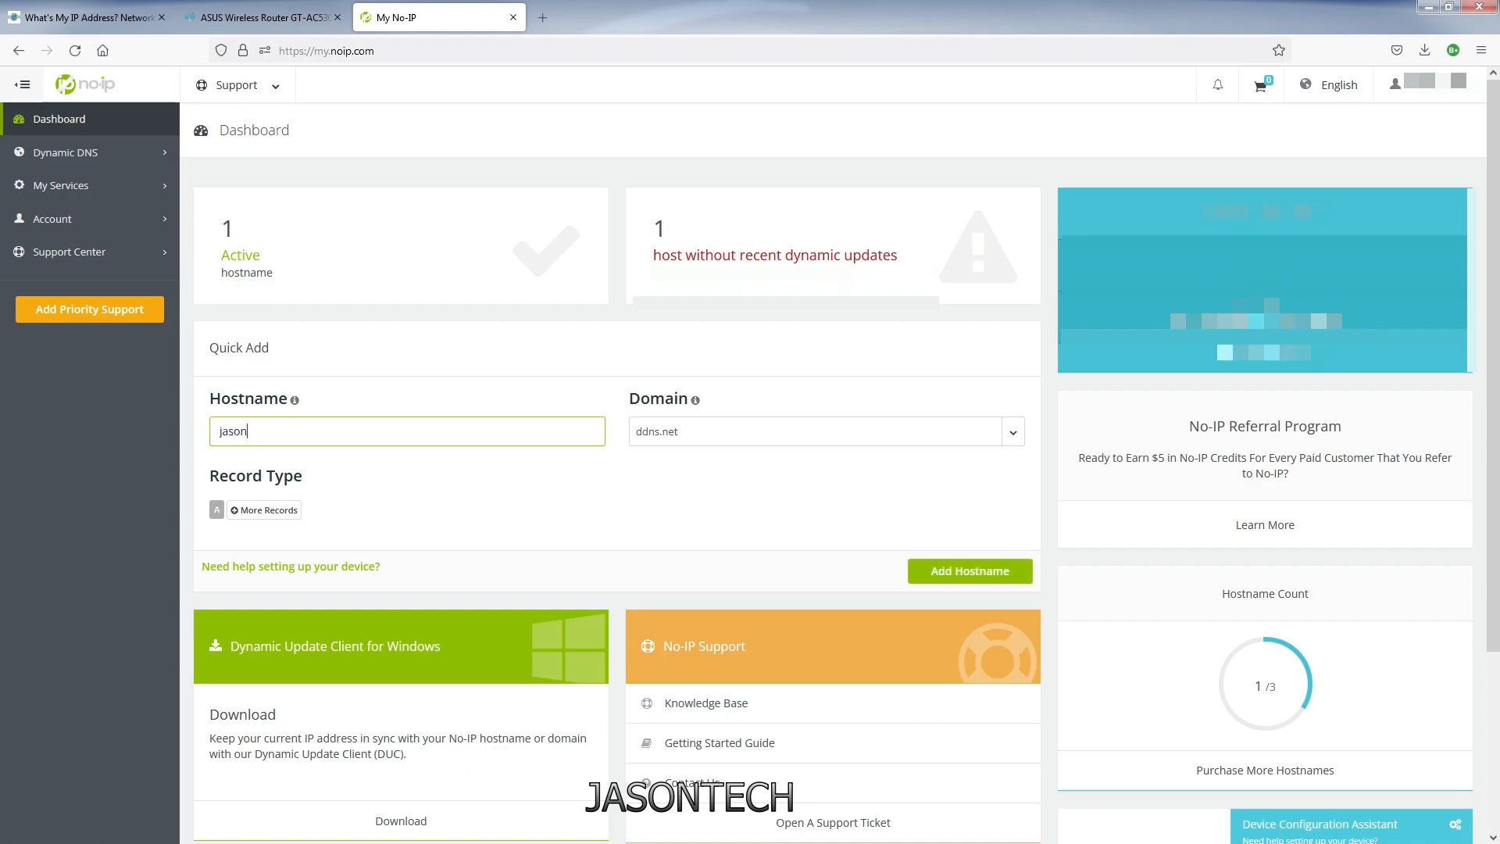
pyautogui.write('tech')
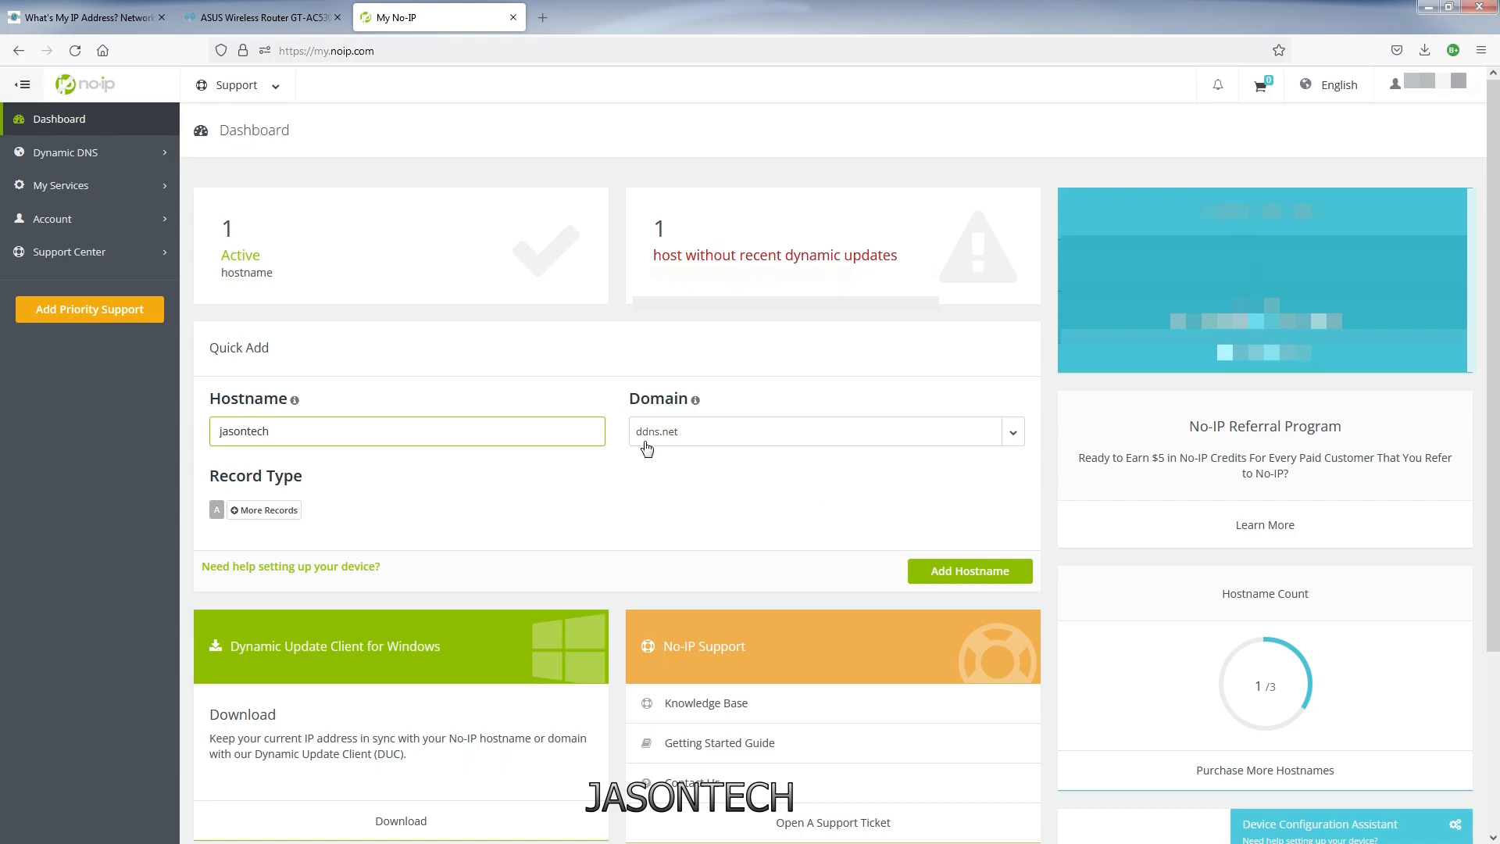
pyautogui.moveTo(829, 434)
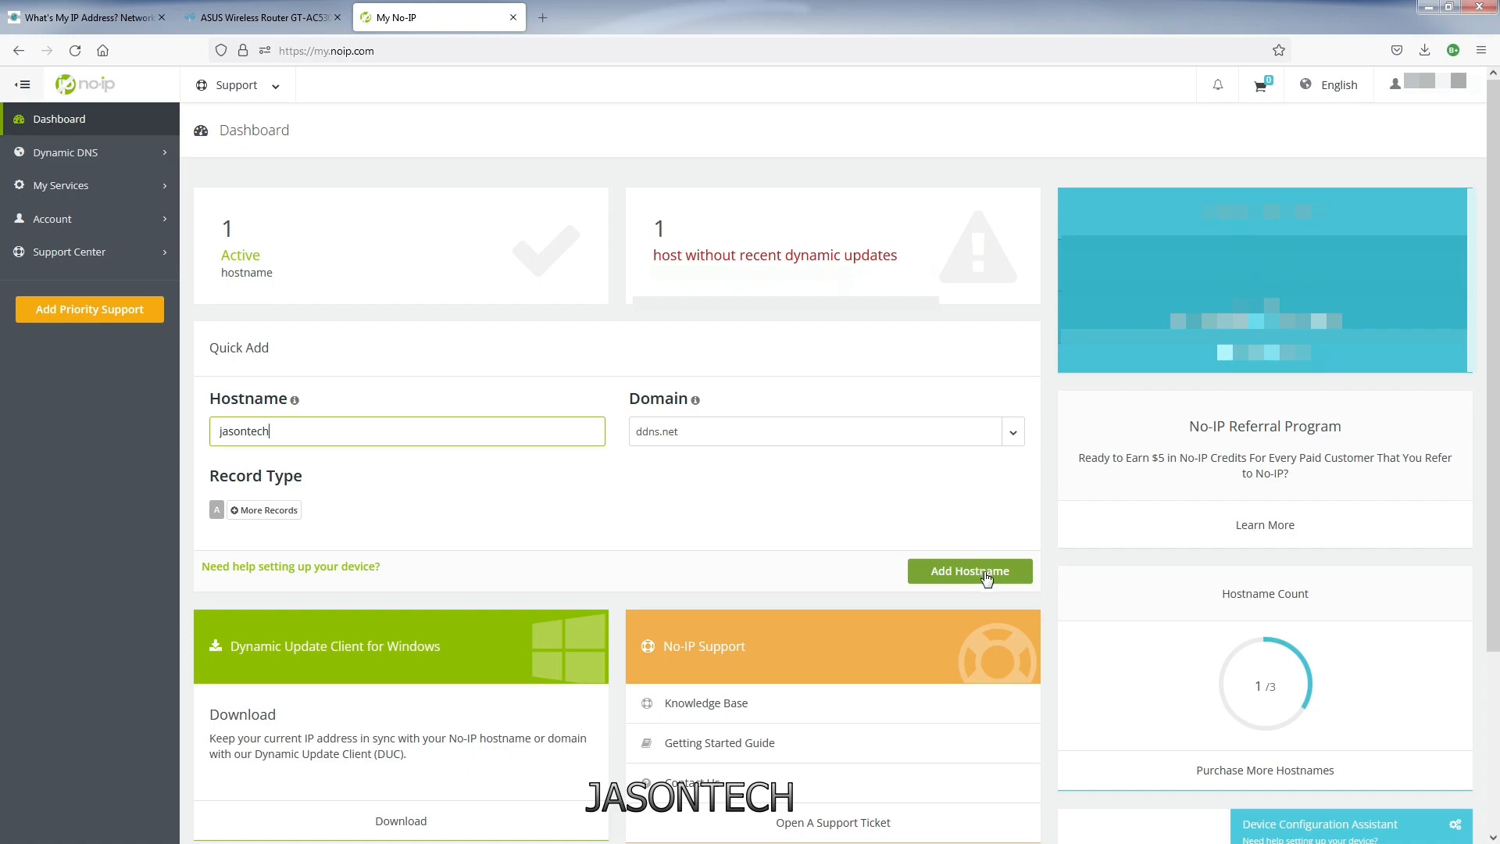
pyautogui.click(969, 570)
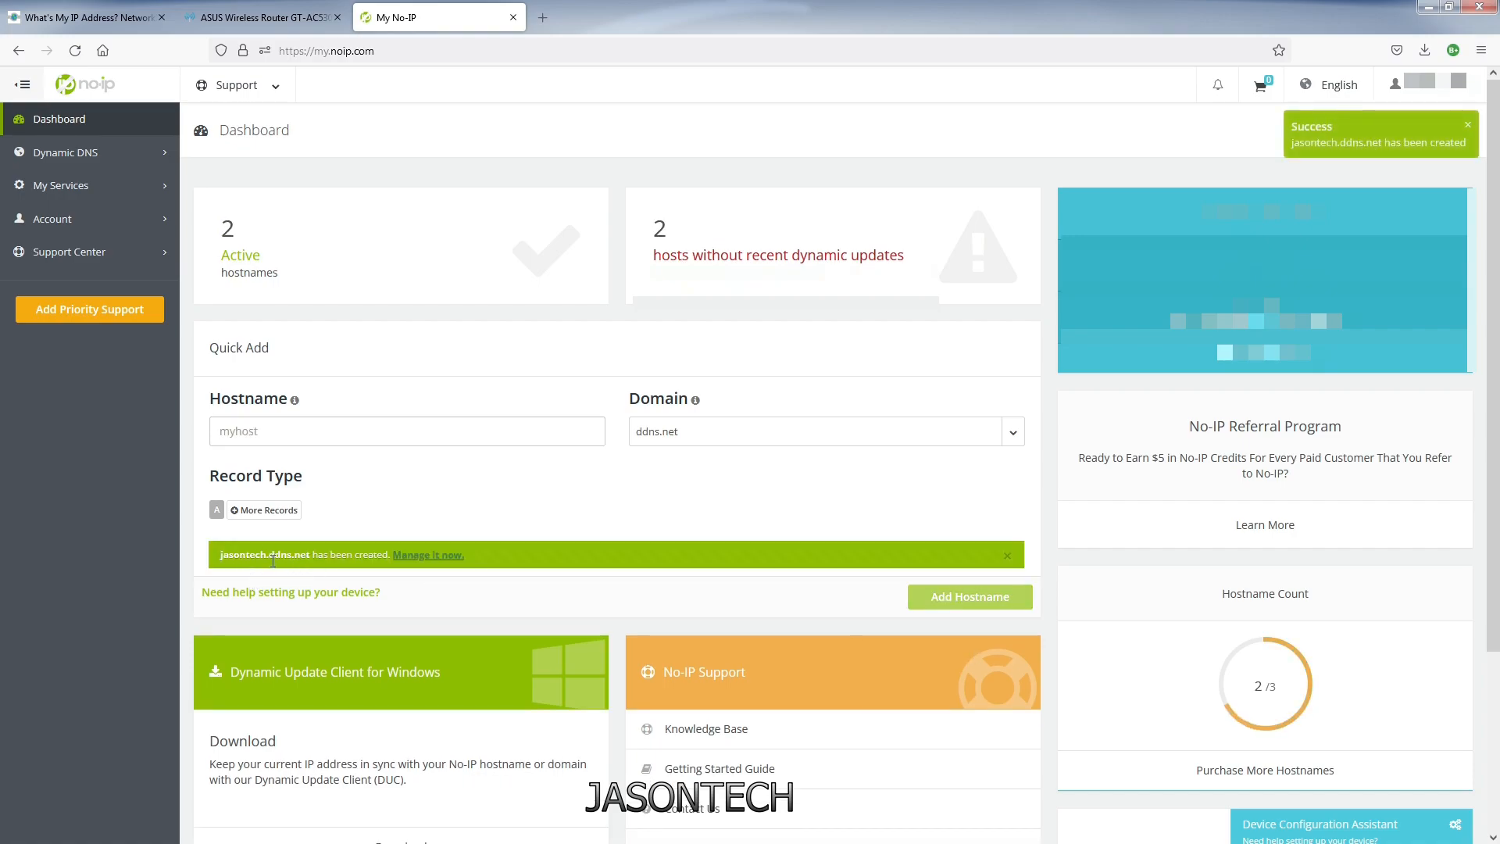
pyautogui.moveTo(416, 577)
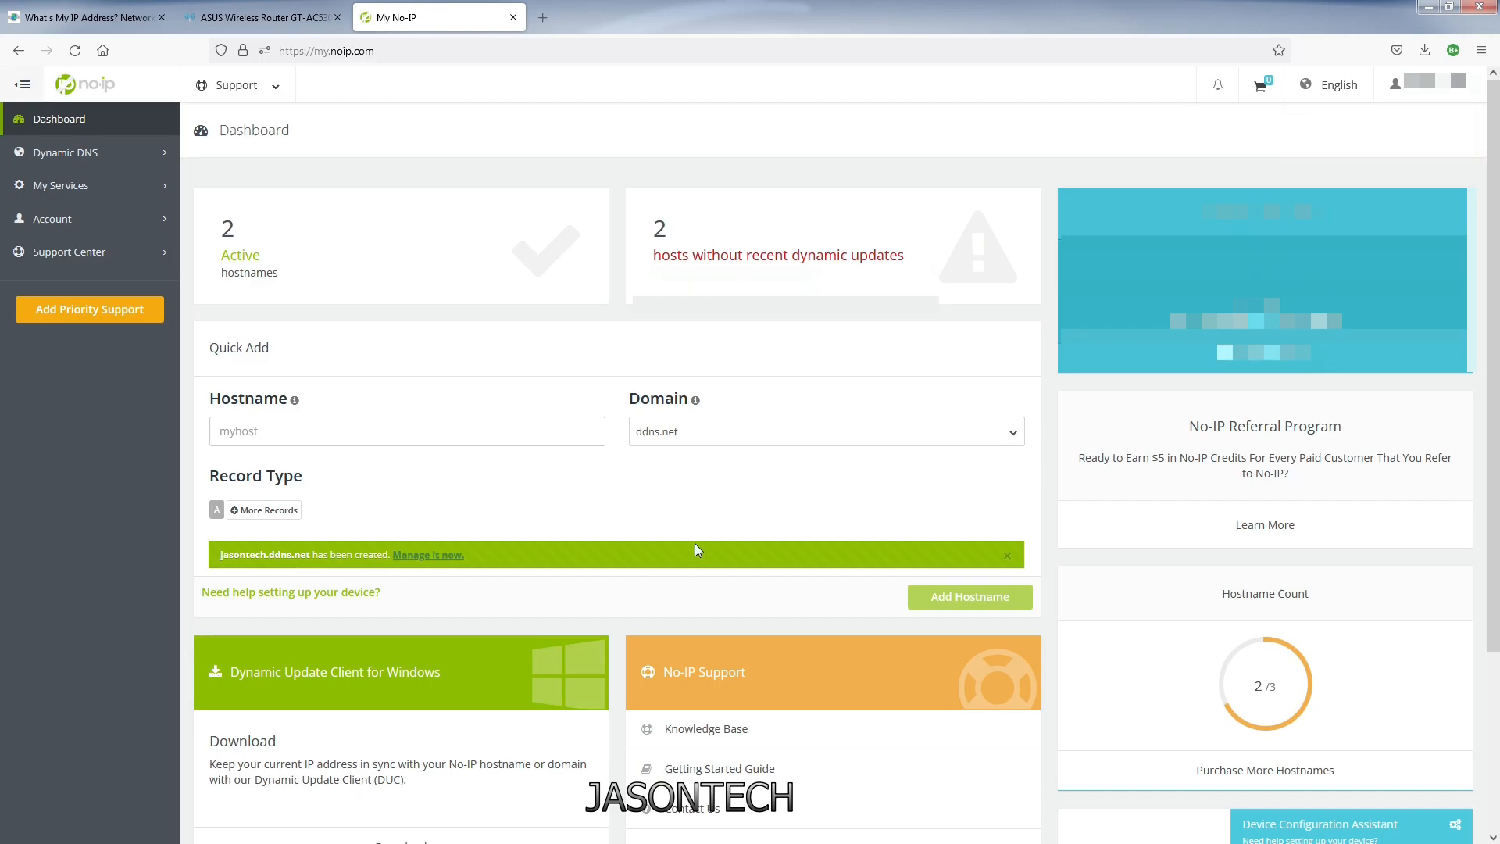
pyautogui.moveTo(527, 528)
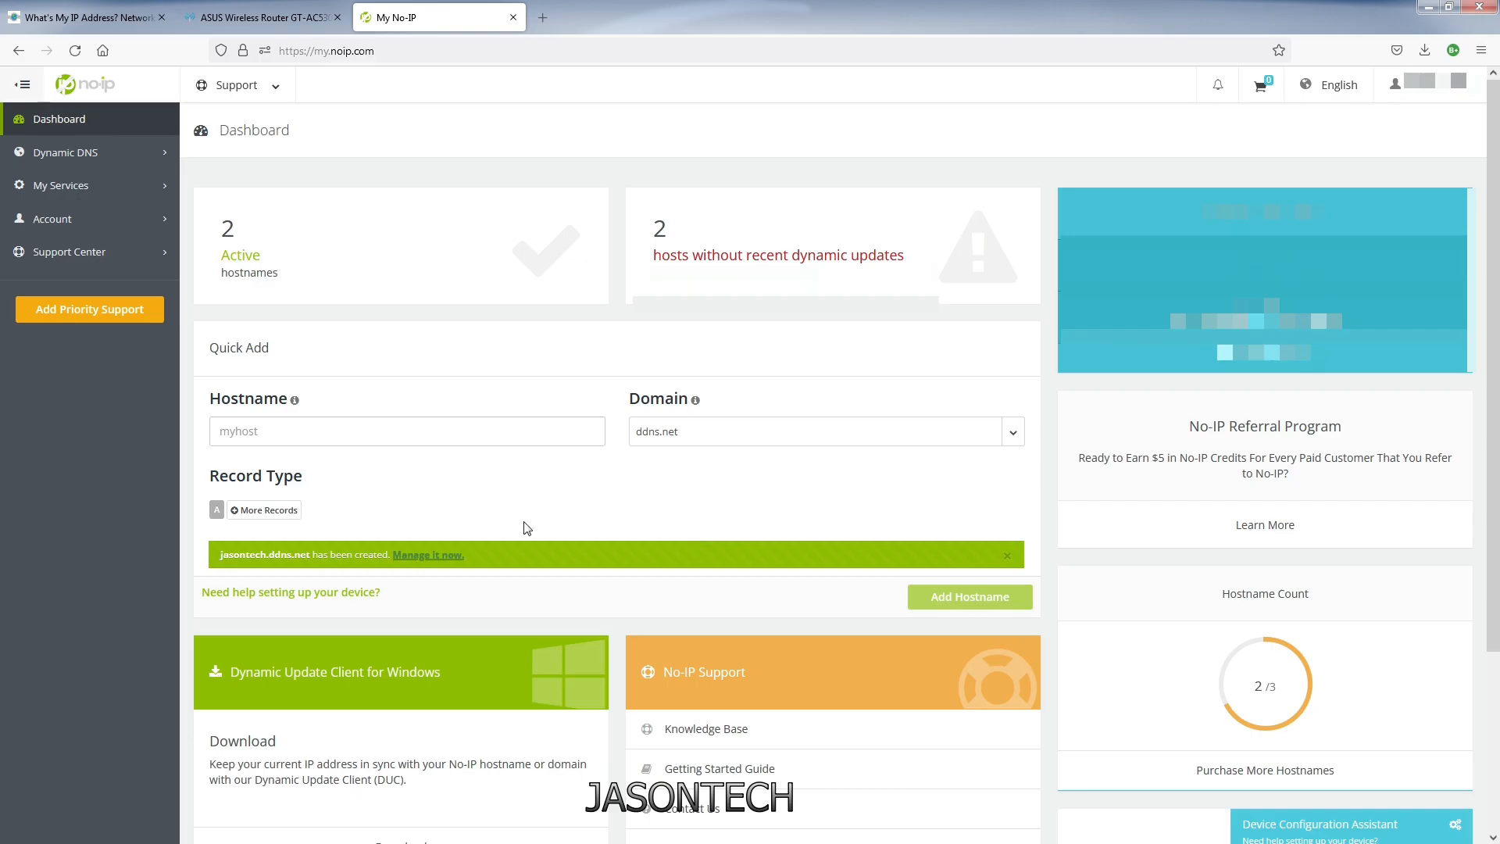
pyautogui.moveTo(47, 317)
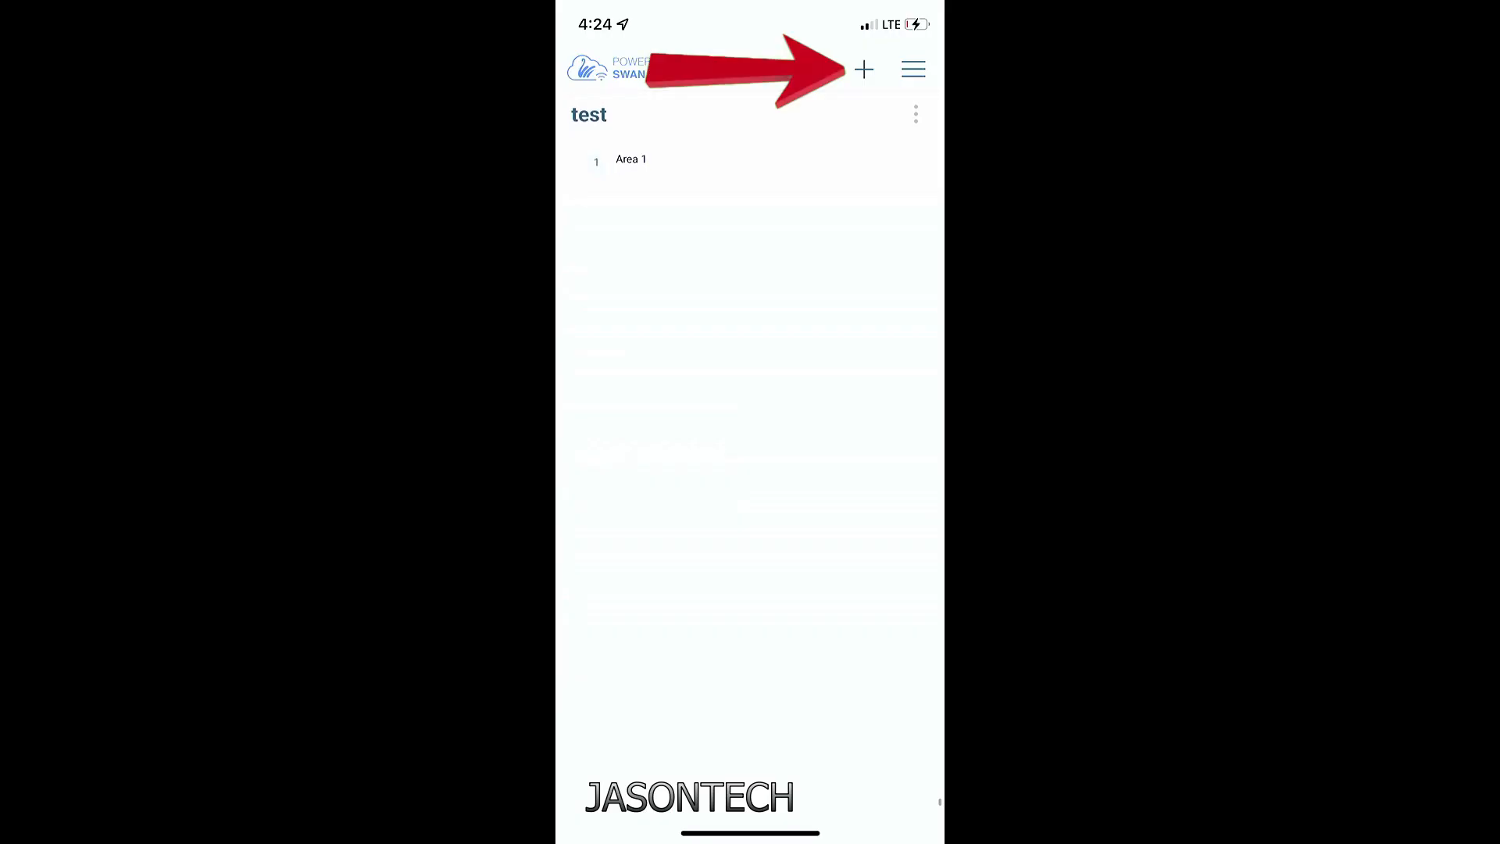
# Create a new site named 'test with DNS' and switch on static IP addressing
pyautogui.click(863, 70)
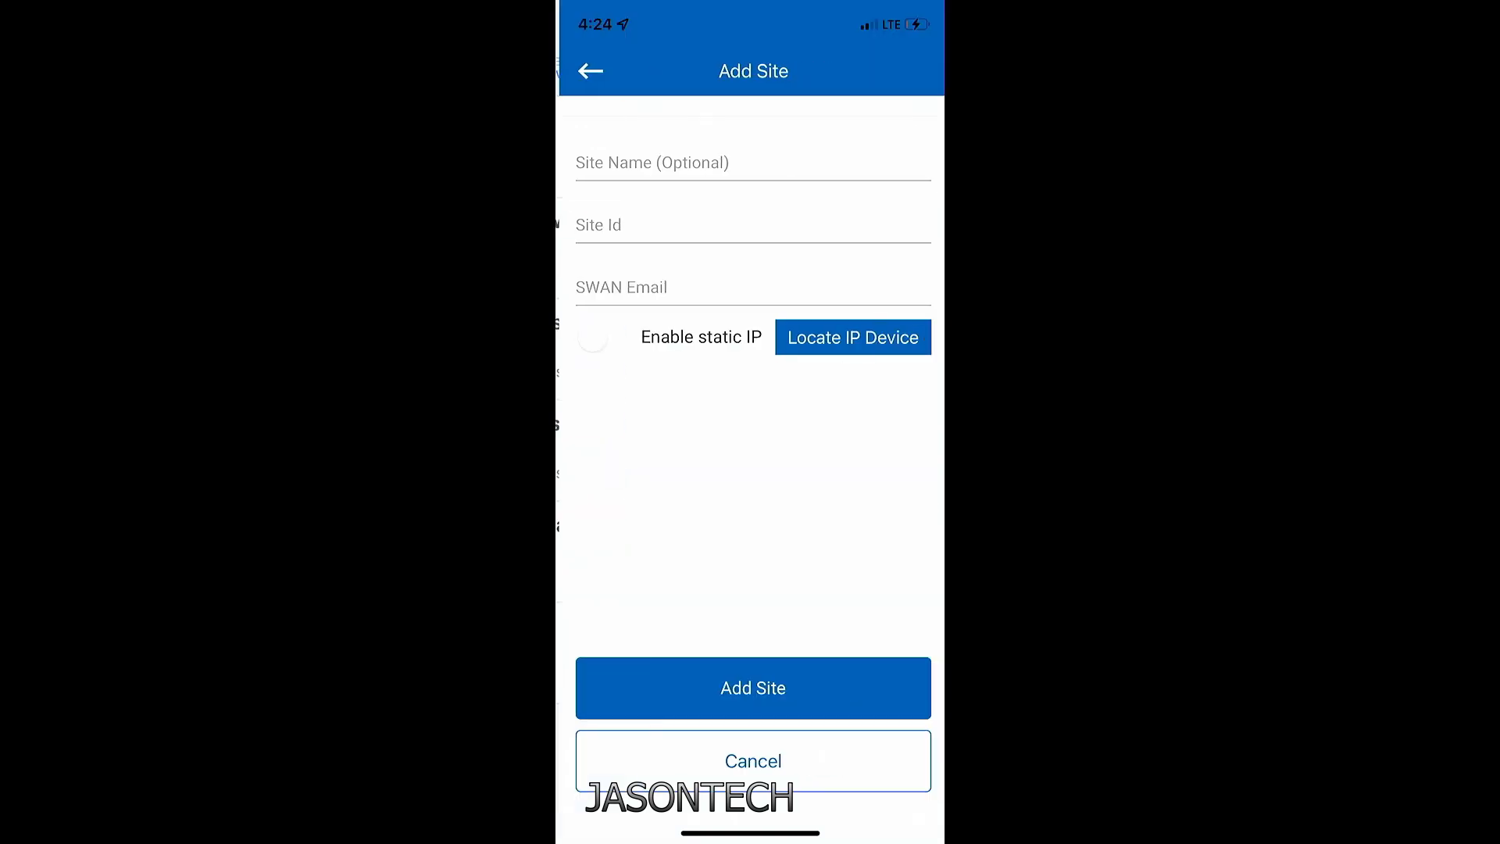
pyautogui.click(749, 163)
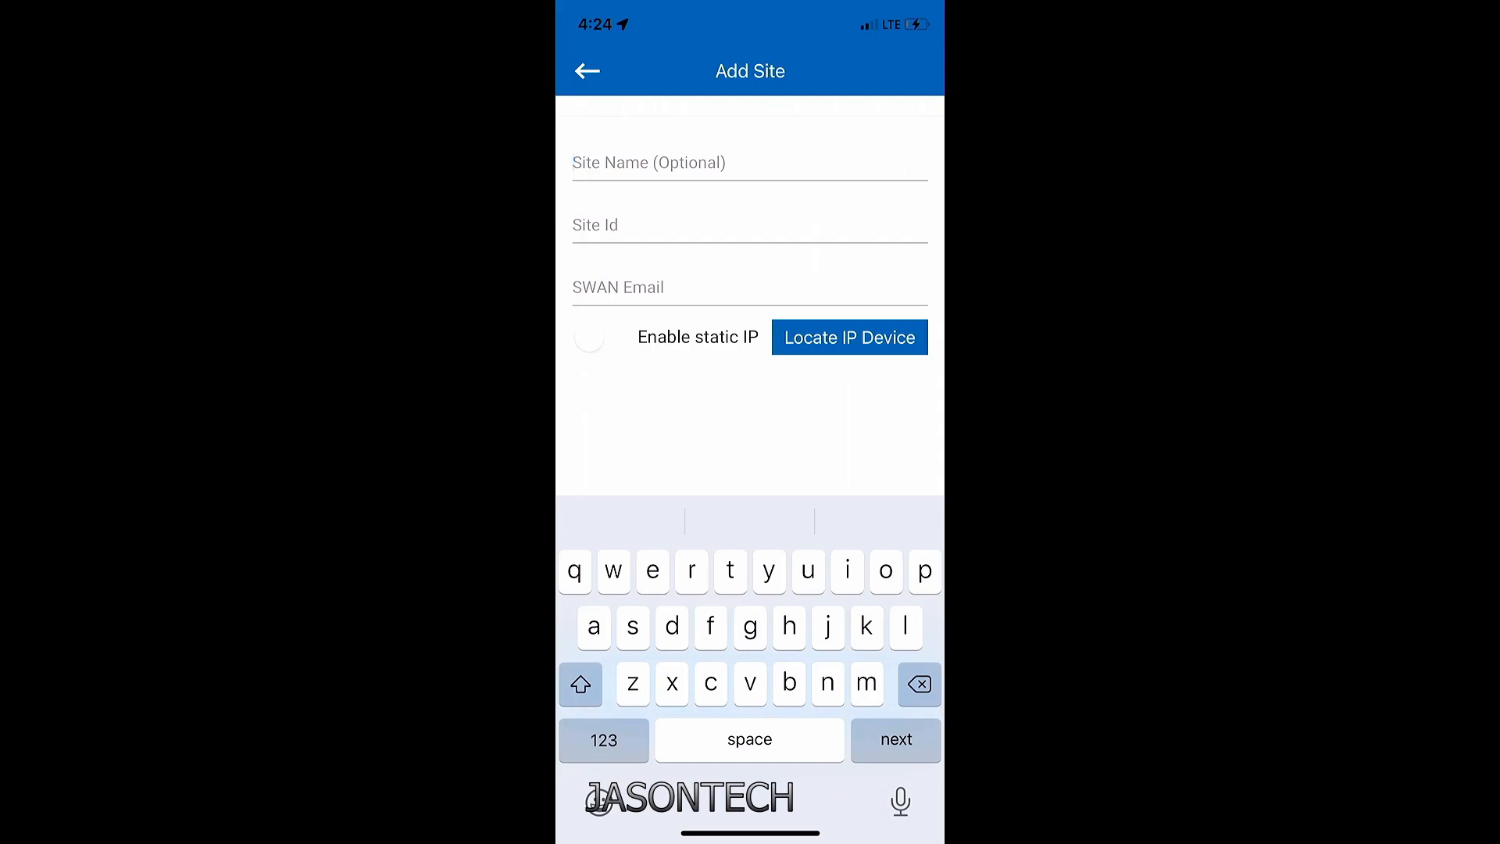
pyautogui.write('test 2')
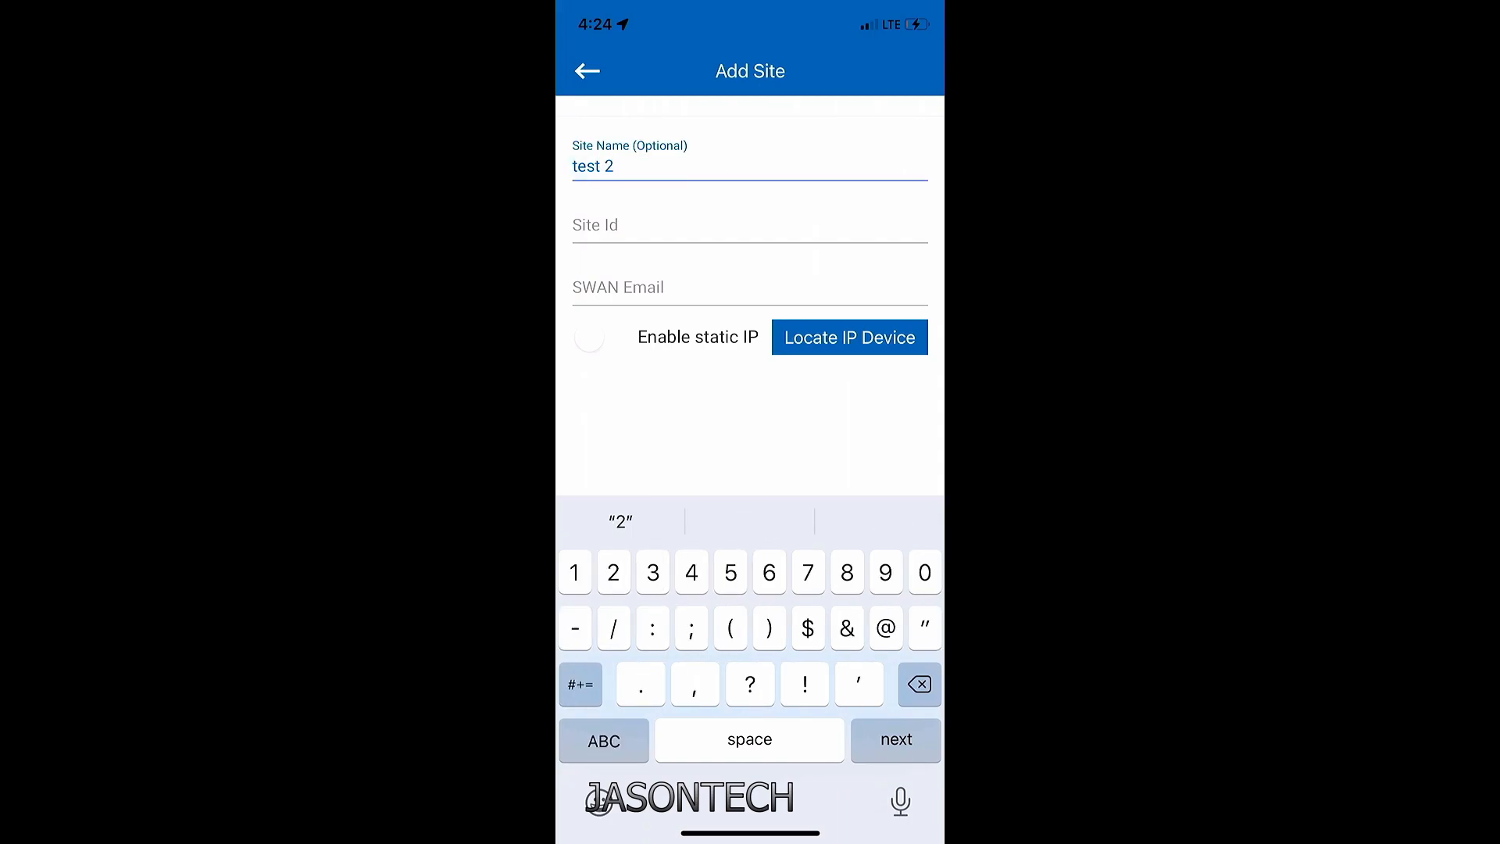
pyautogui.press('Backspace')
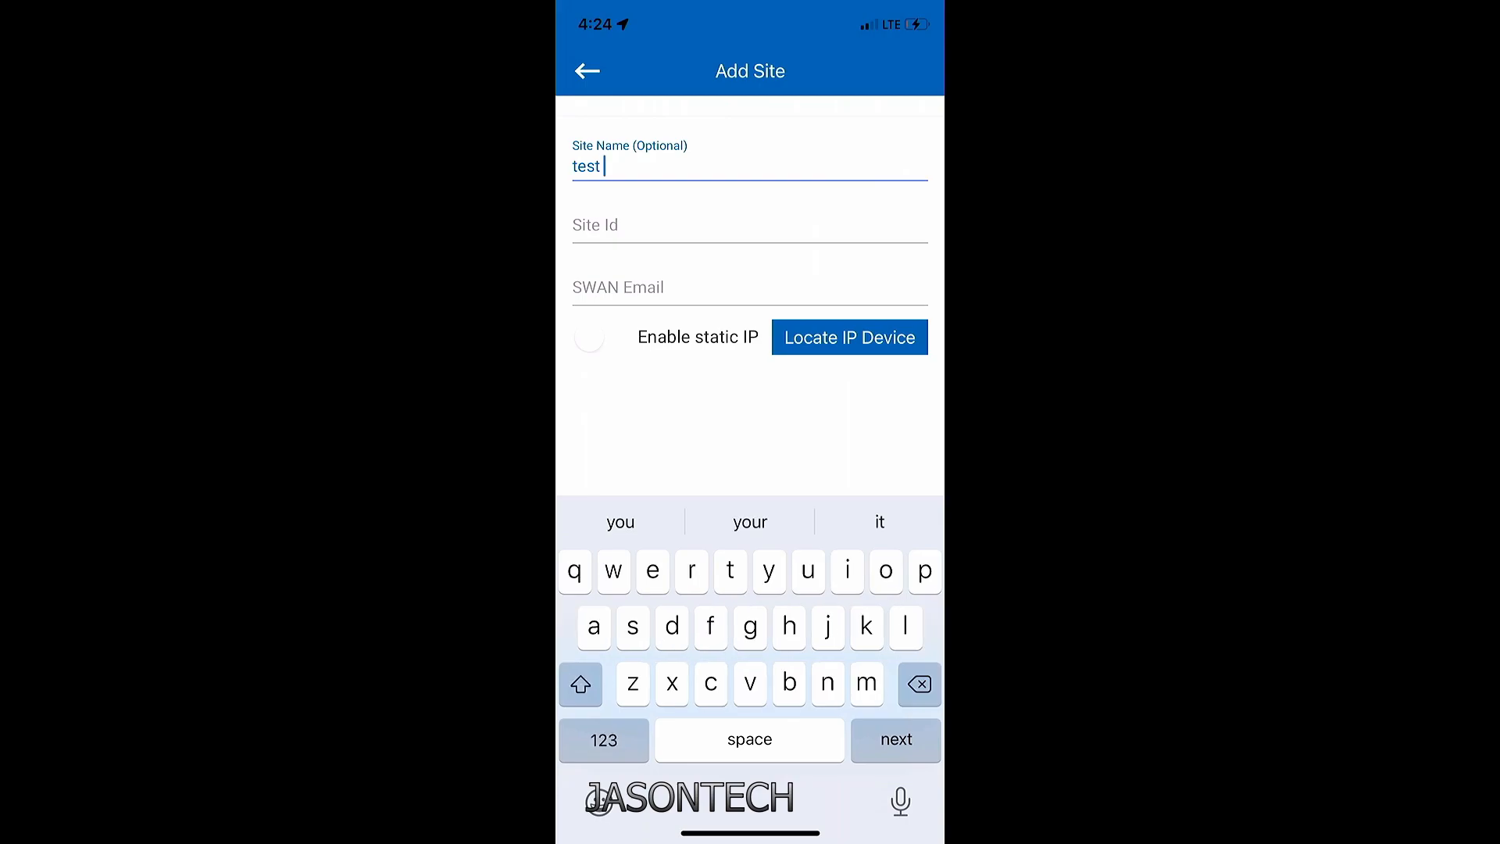
pyautogui.write('with')
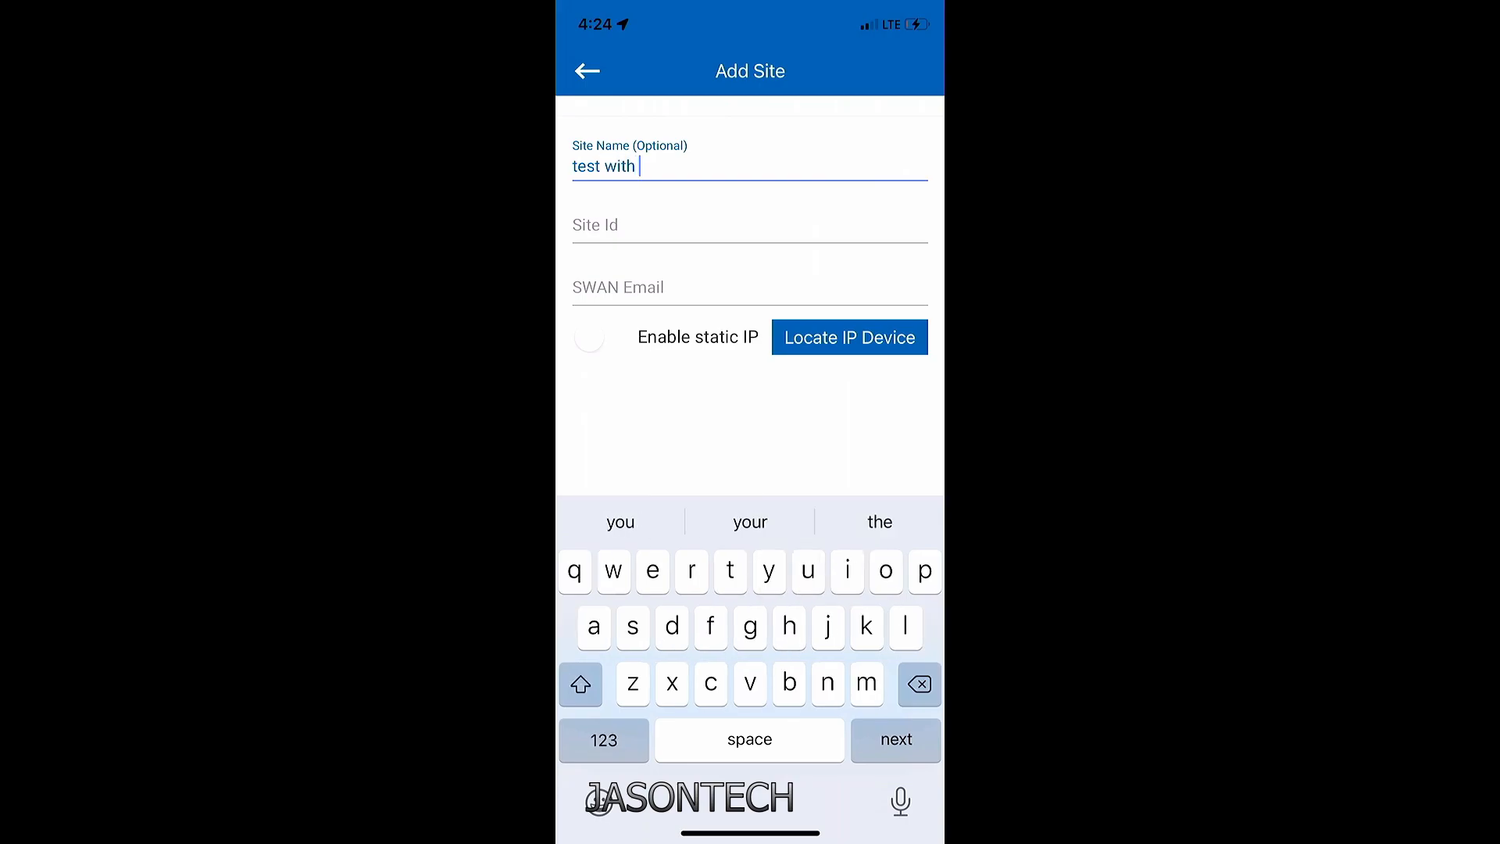
pyautogui.write('D')
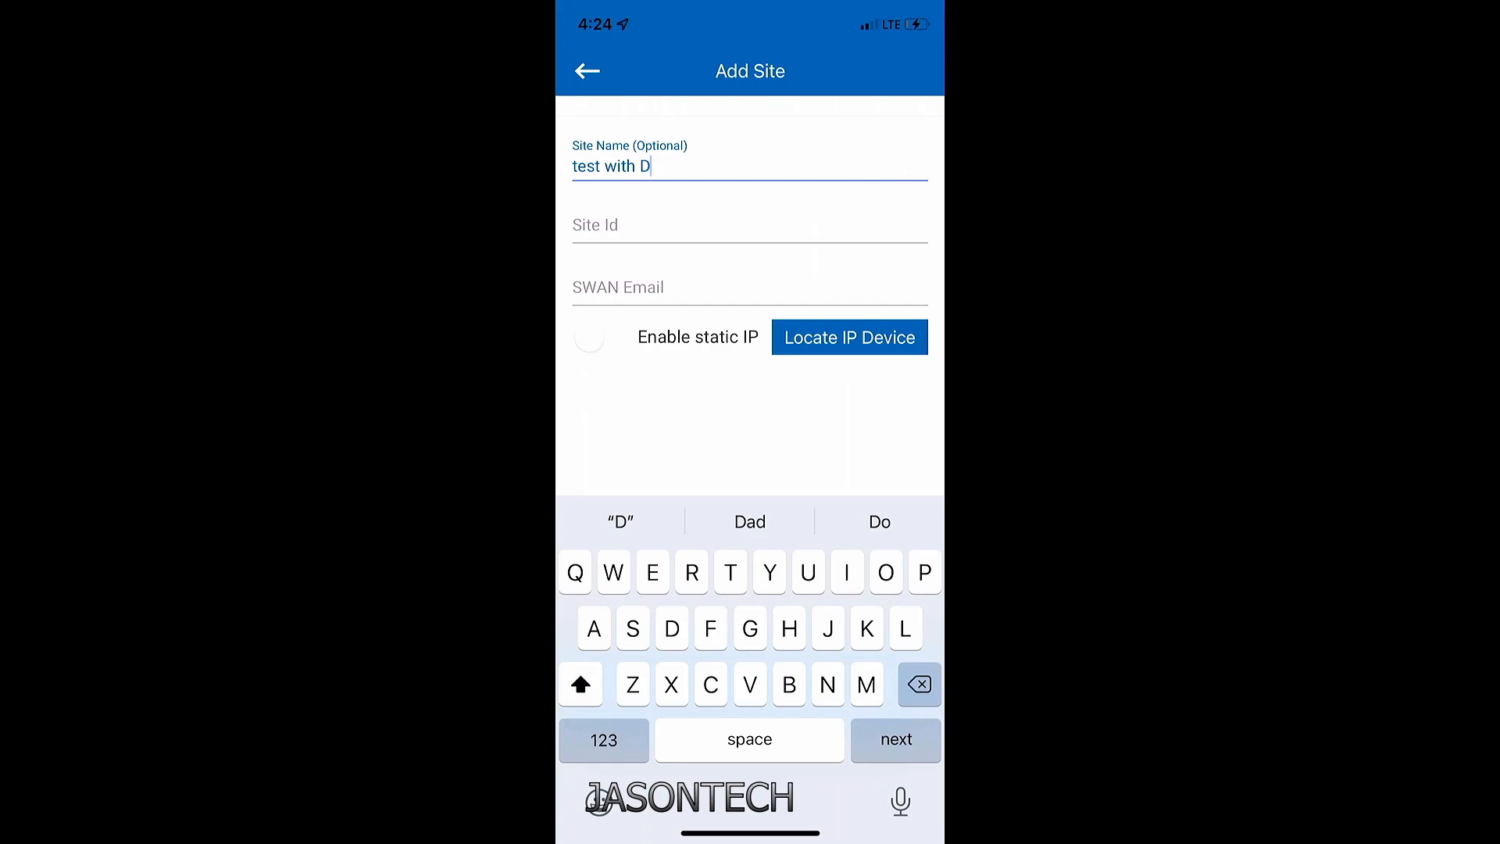
pyautogui.write('NS')
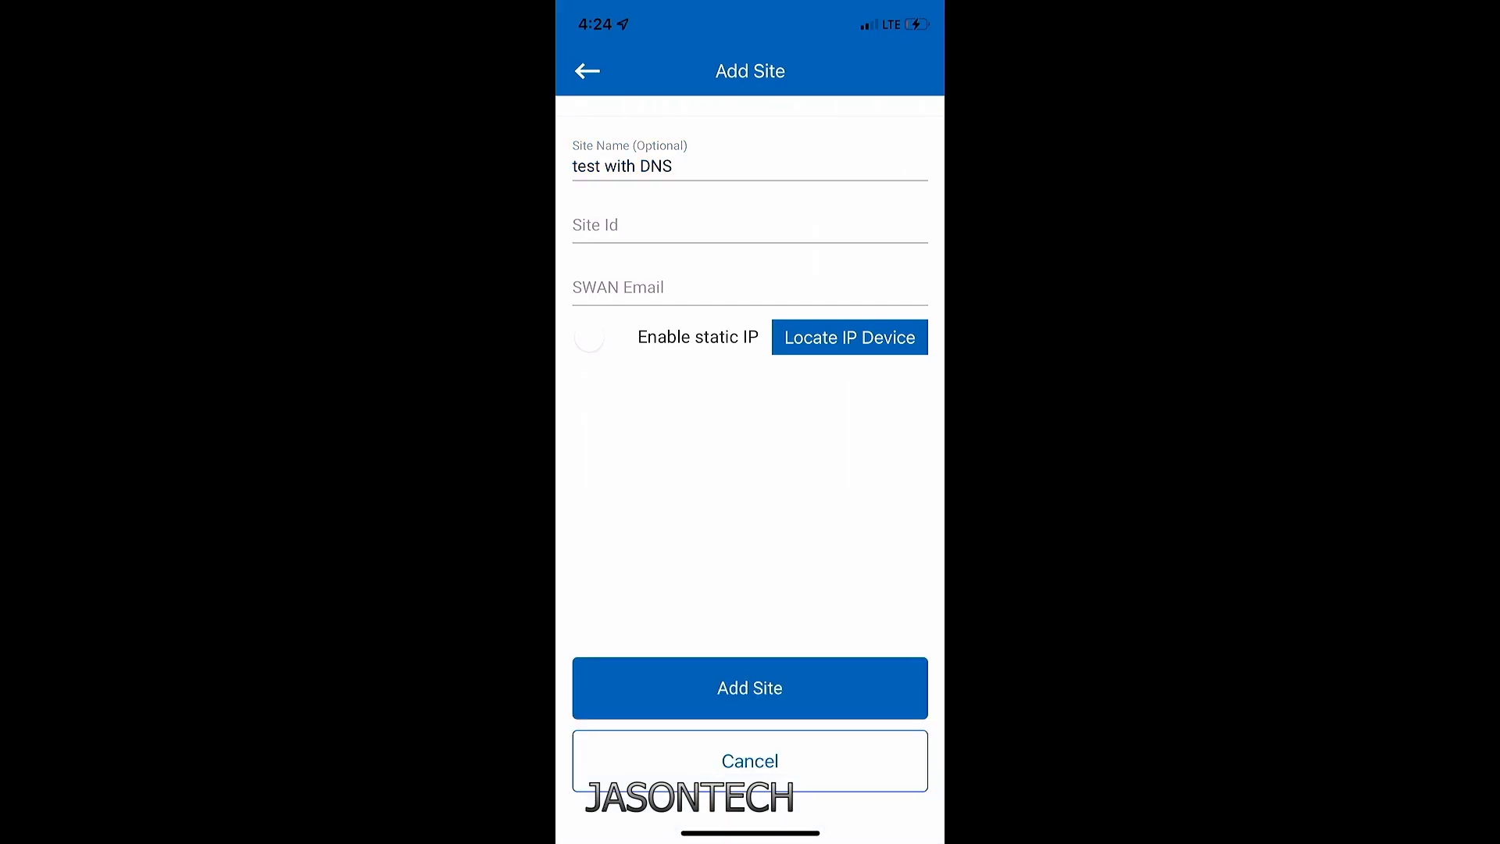
pyautogui.click(590, 339)
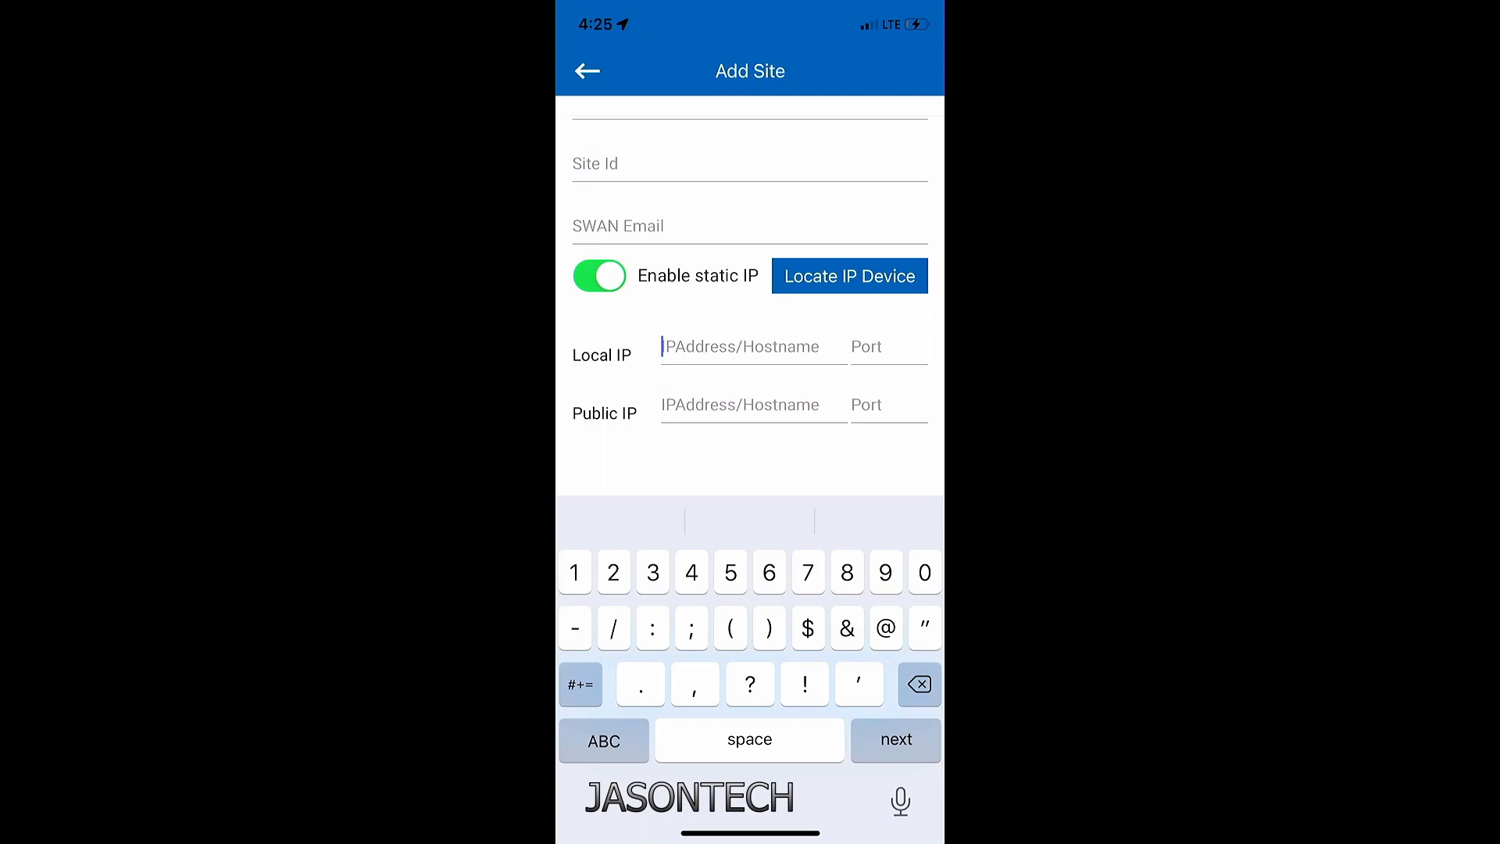
# Set the local IP to 192.168.0.50 on port 10000
pyautogui.write('192.168.')
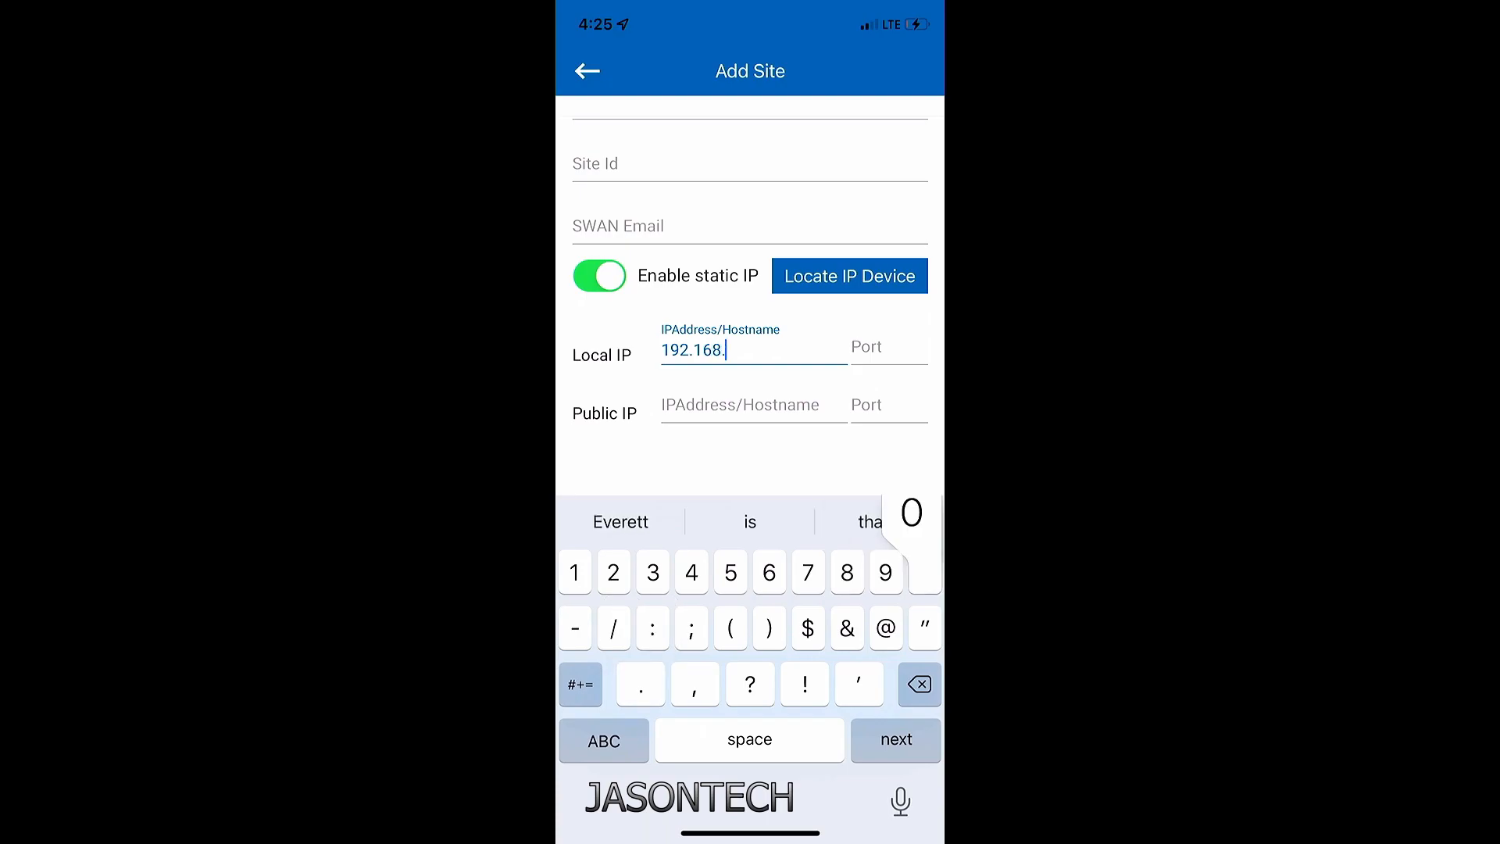
pyautogui.write('0.50')
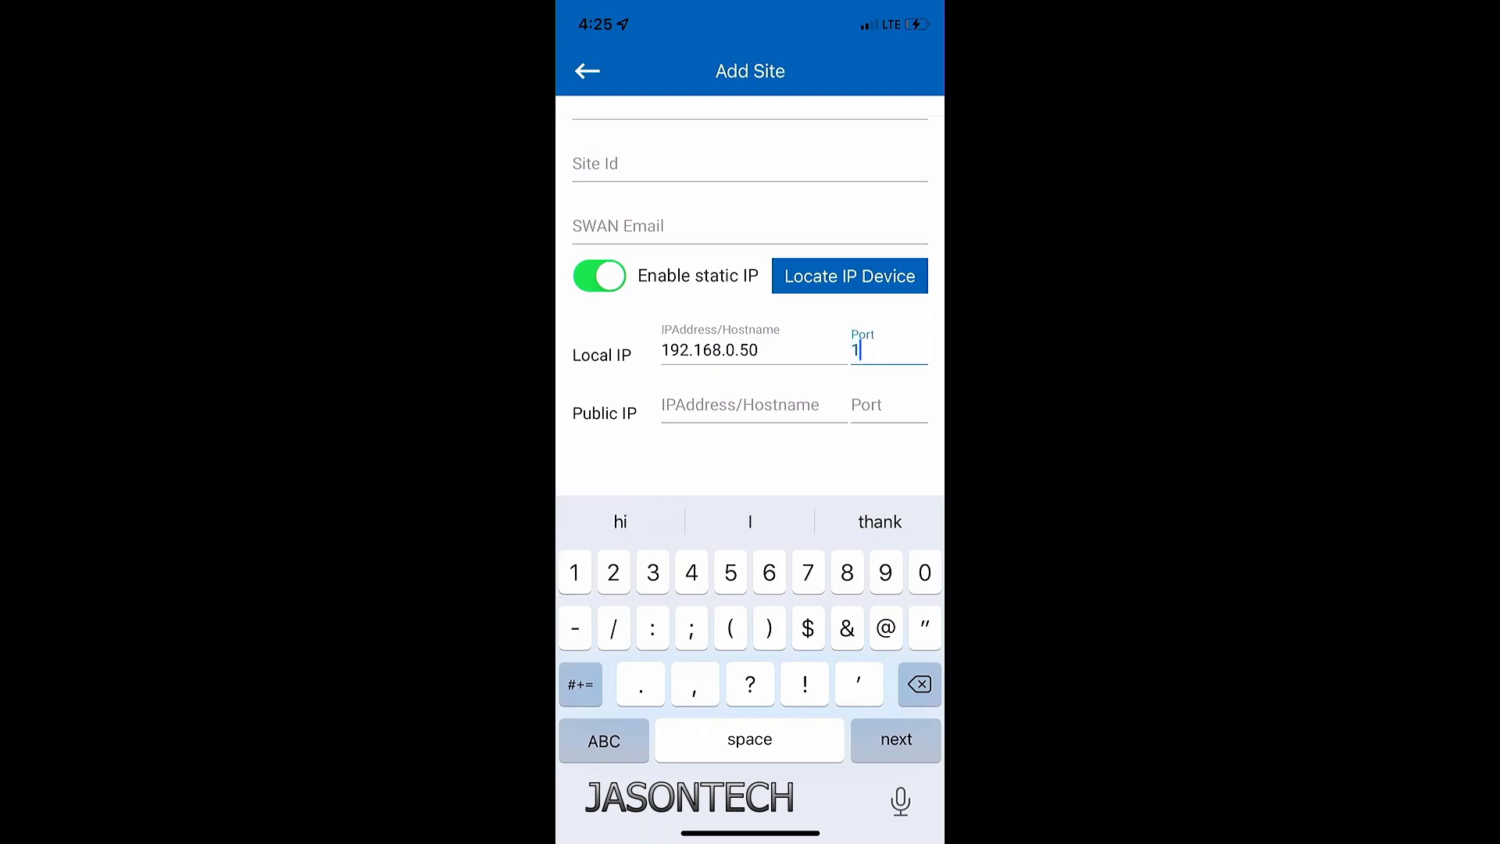
pyautogui.write('0000')
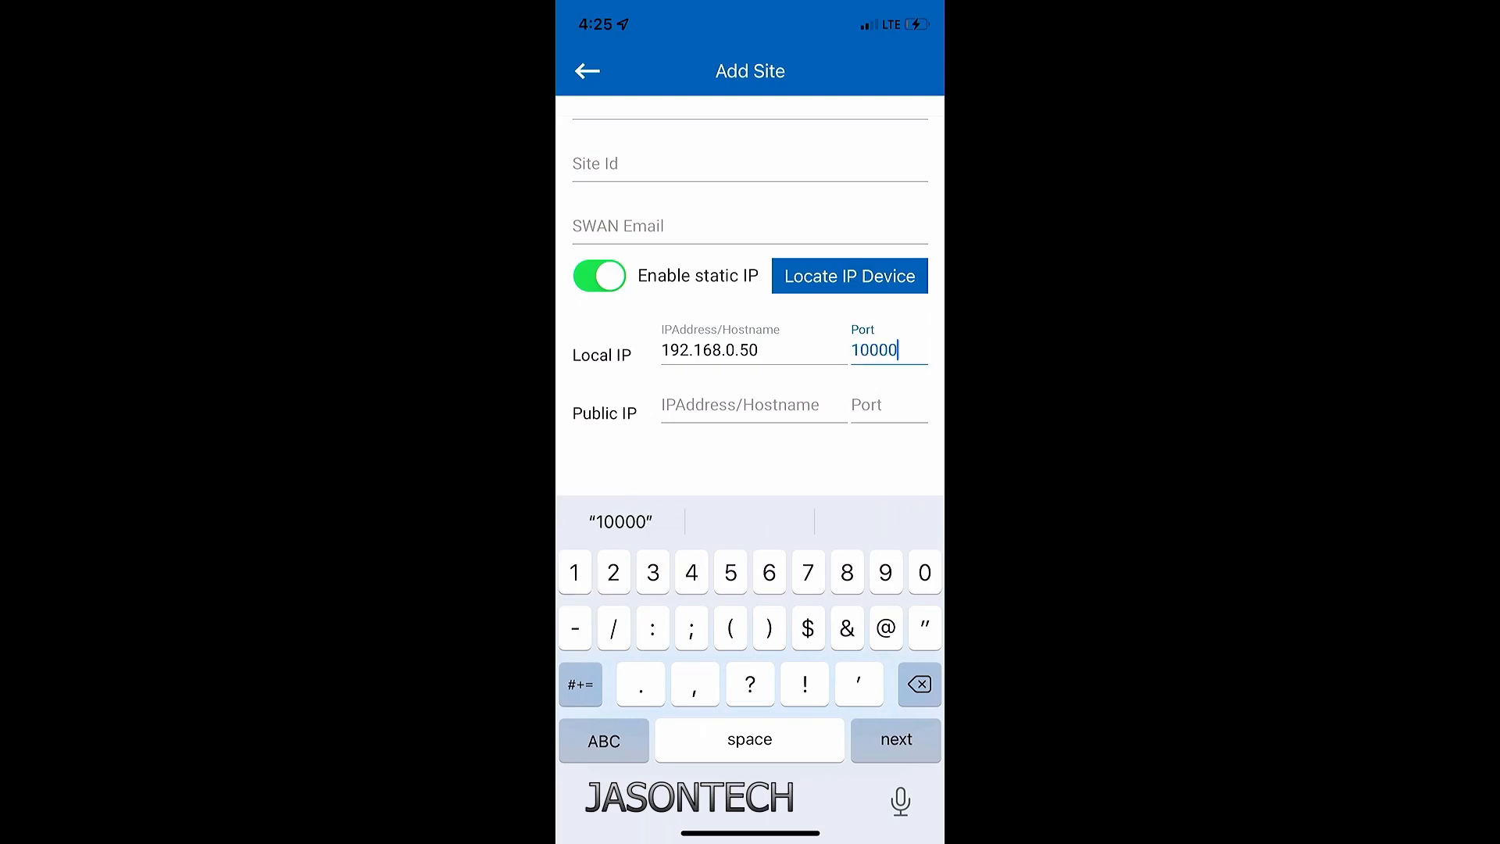
# Set the public address to jasontech.ddns.net on port 10000
pyautogui.click(741, 405)
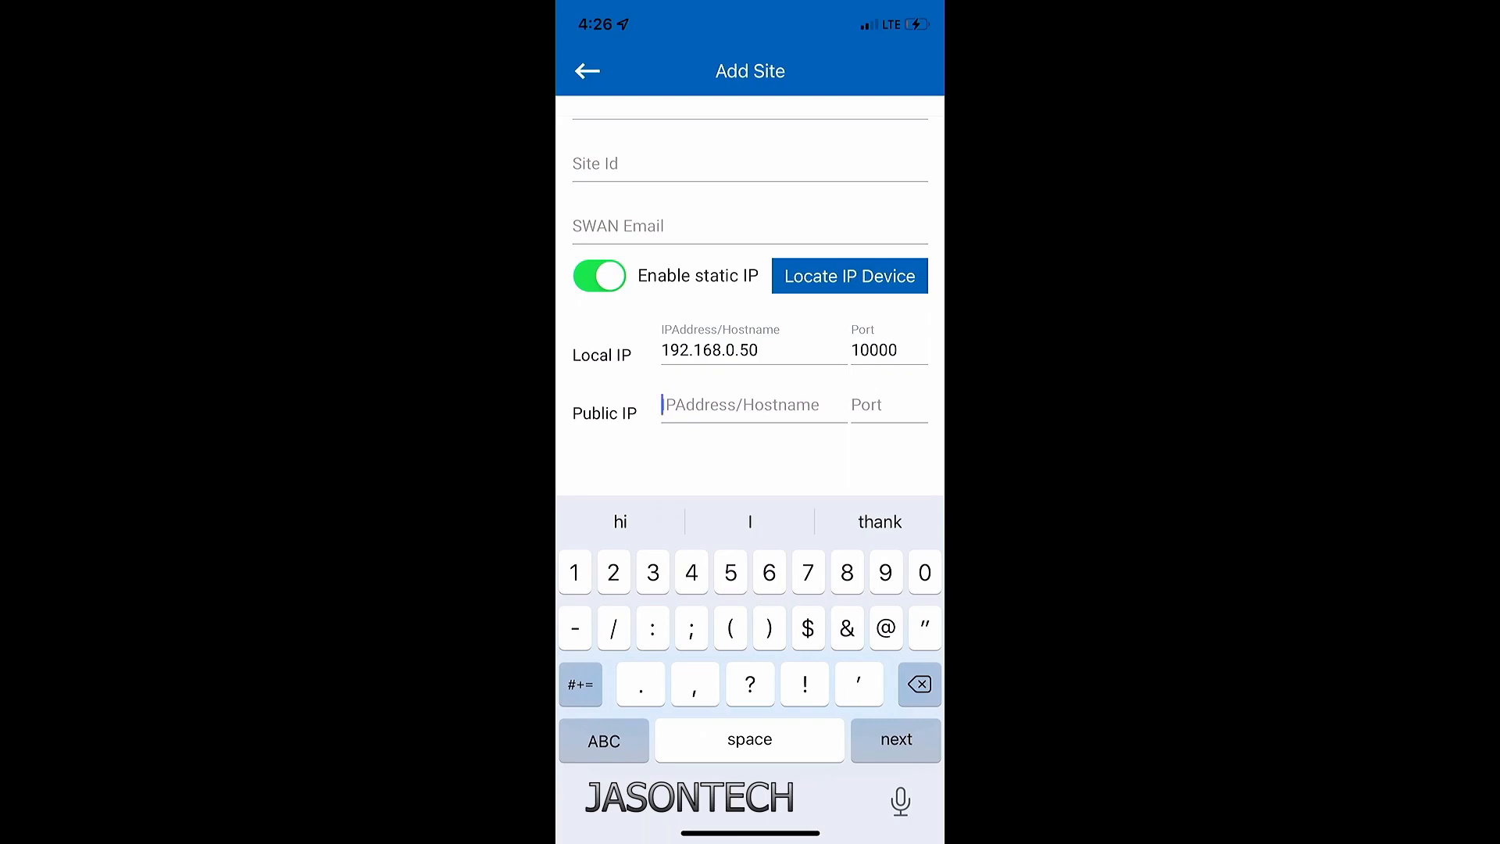
pyautogui.write('j')
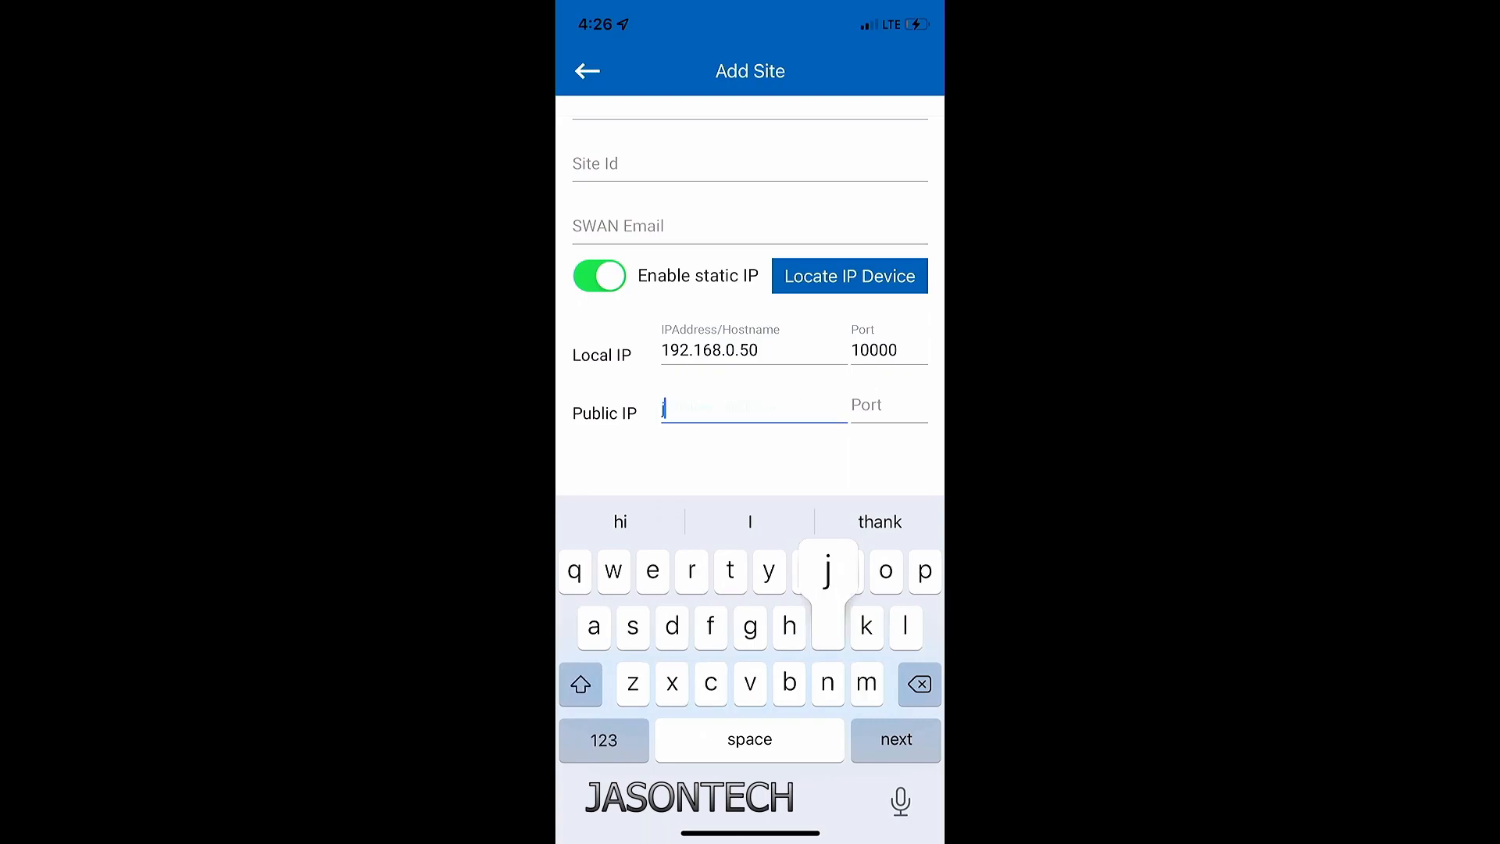
pyautogui.write('jason')
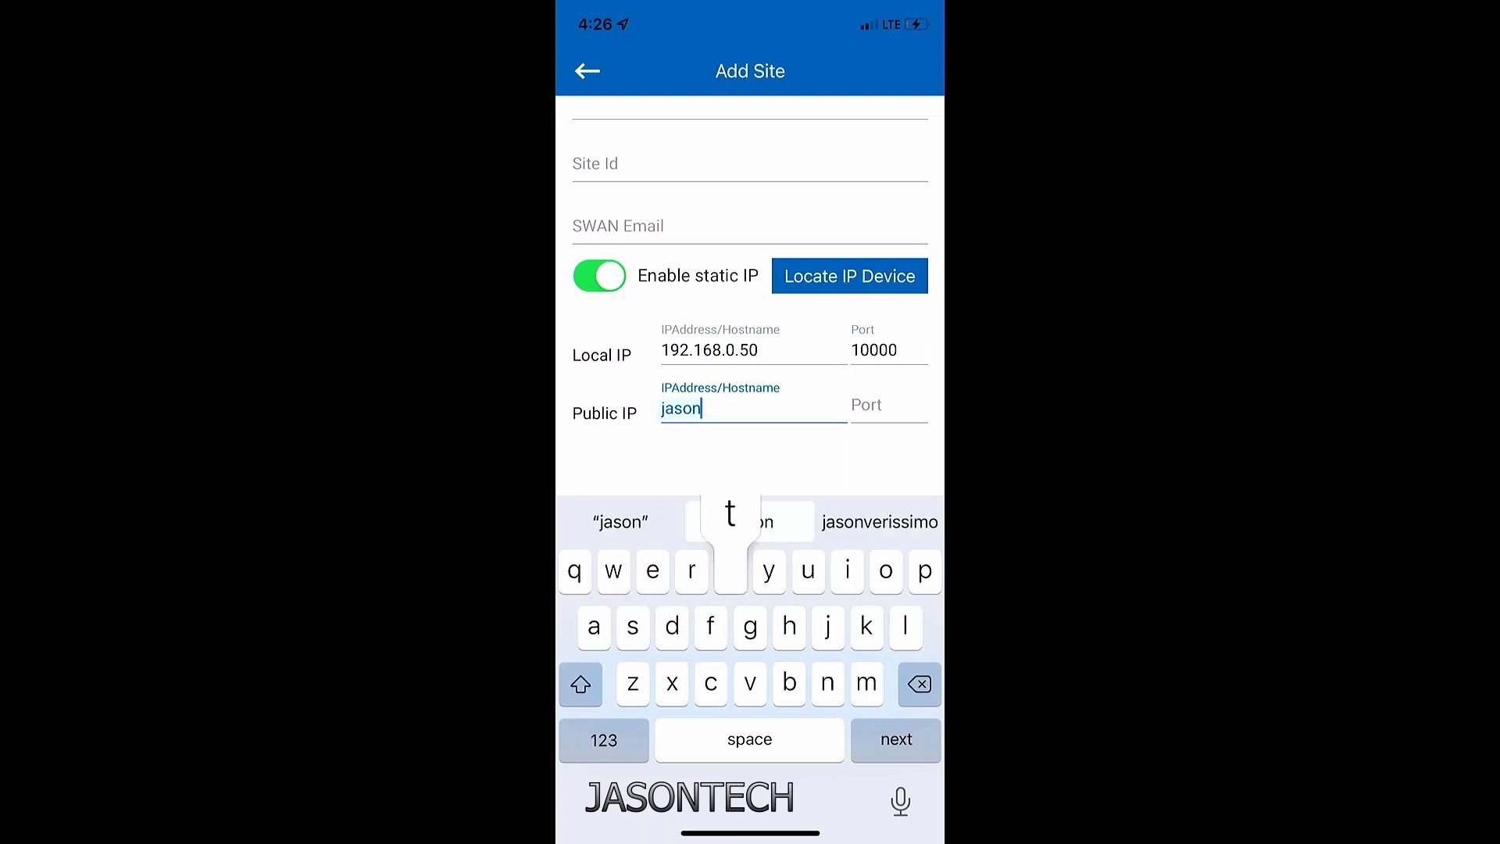
pyautogui.write('tech')
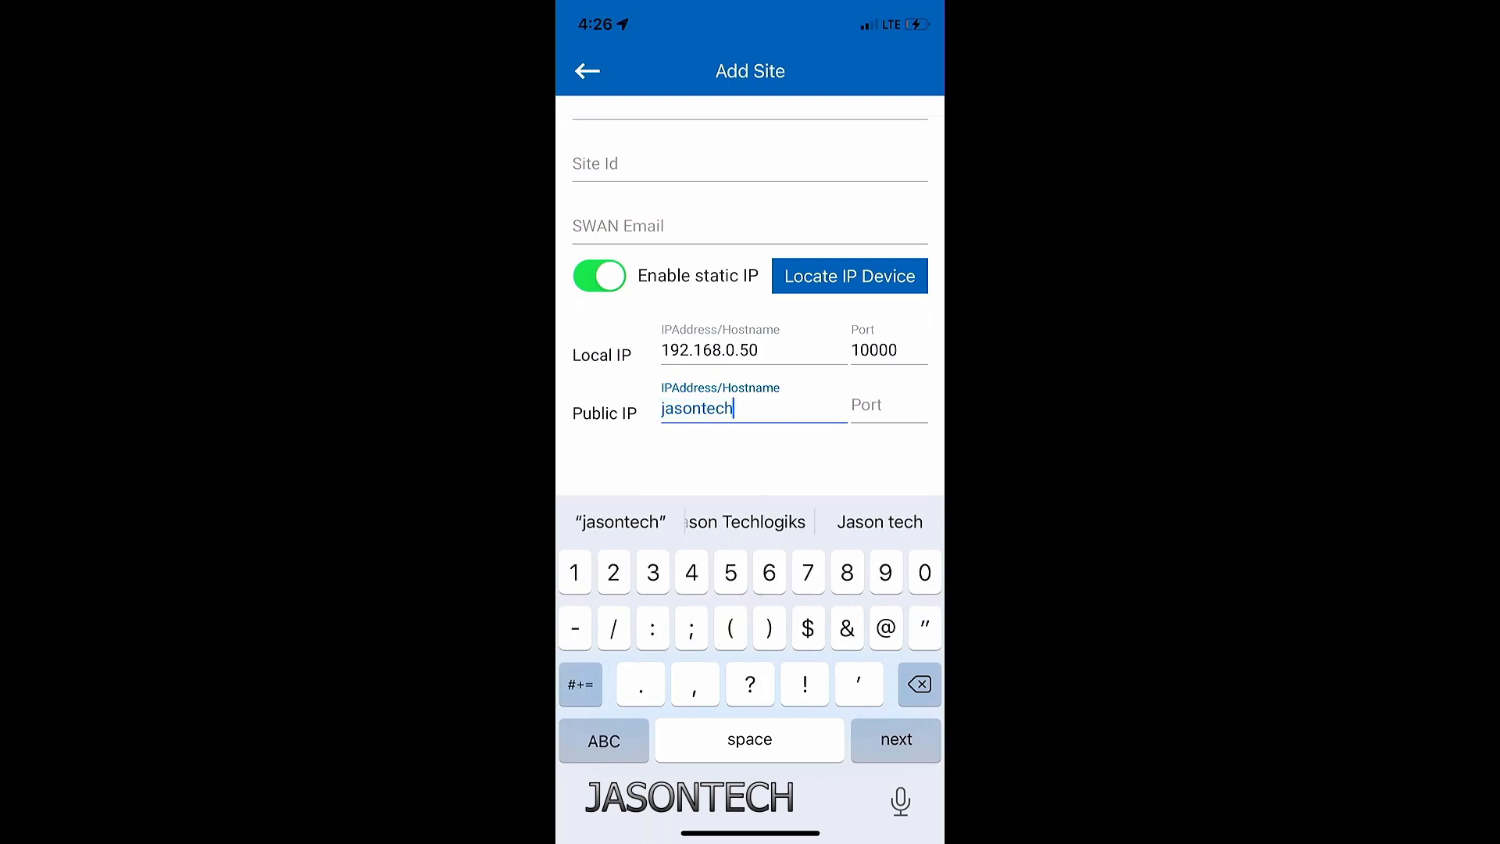
pyautogui.write('.dd')
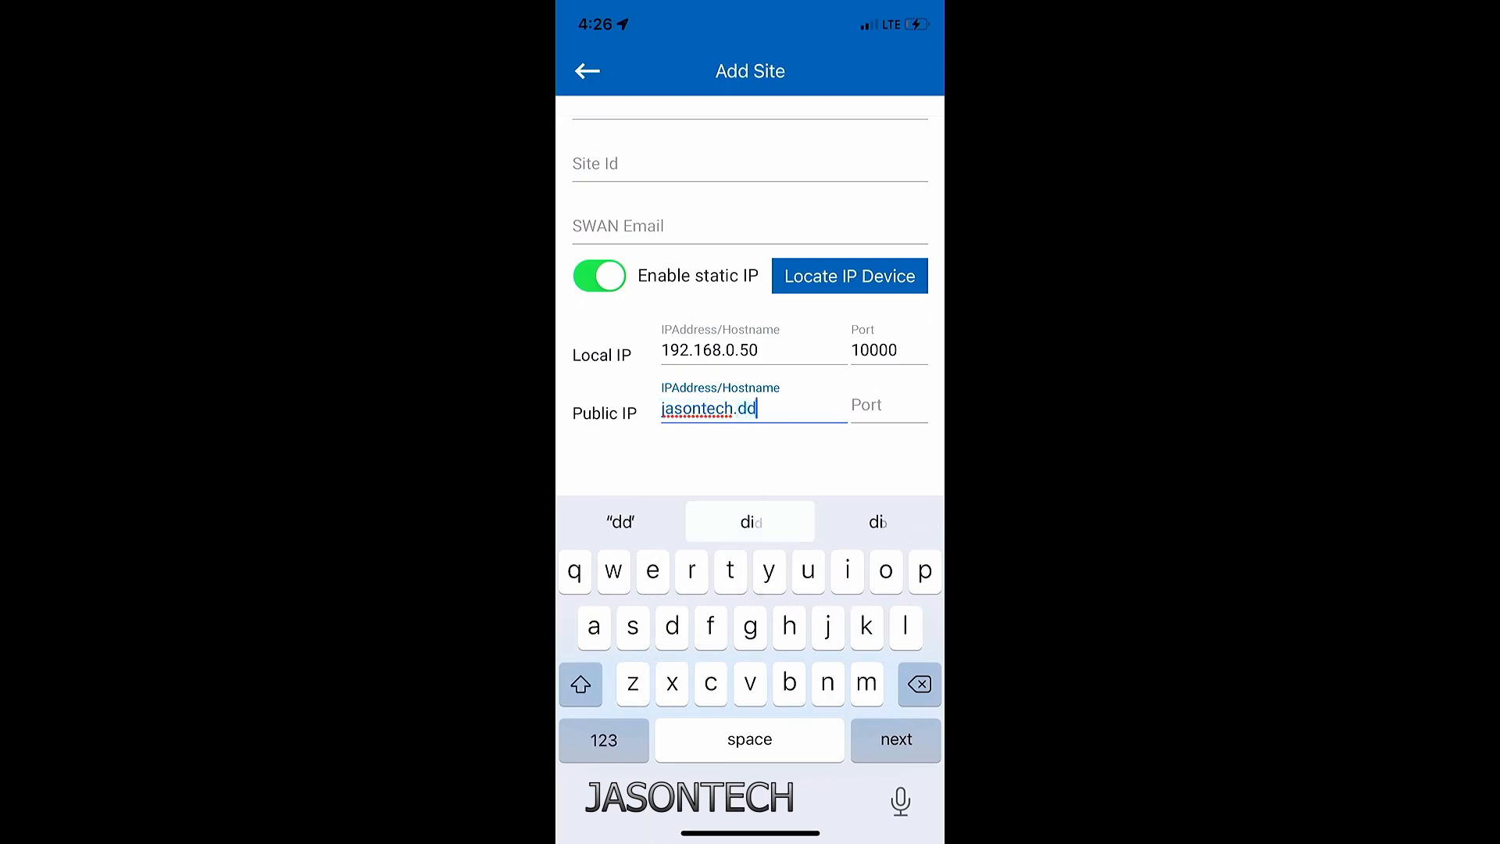
pyautogui.write('ns')
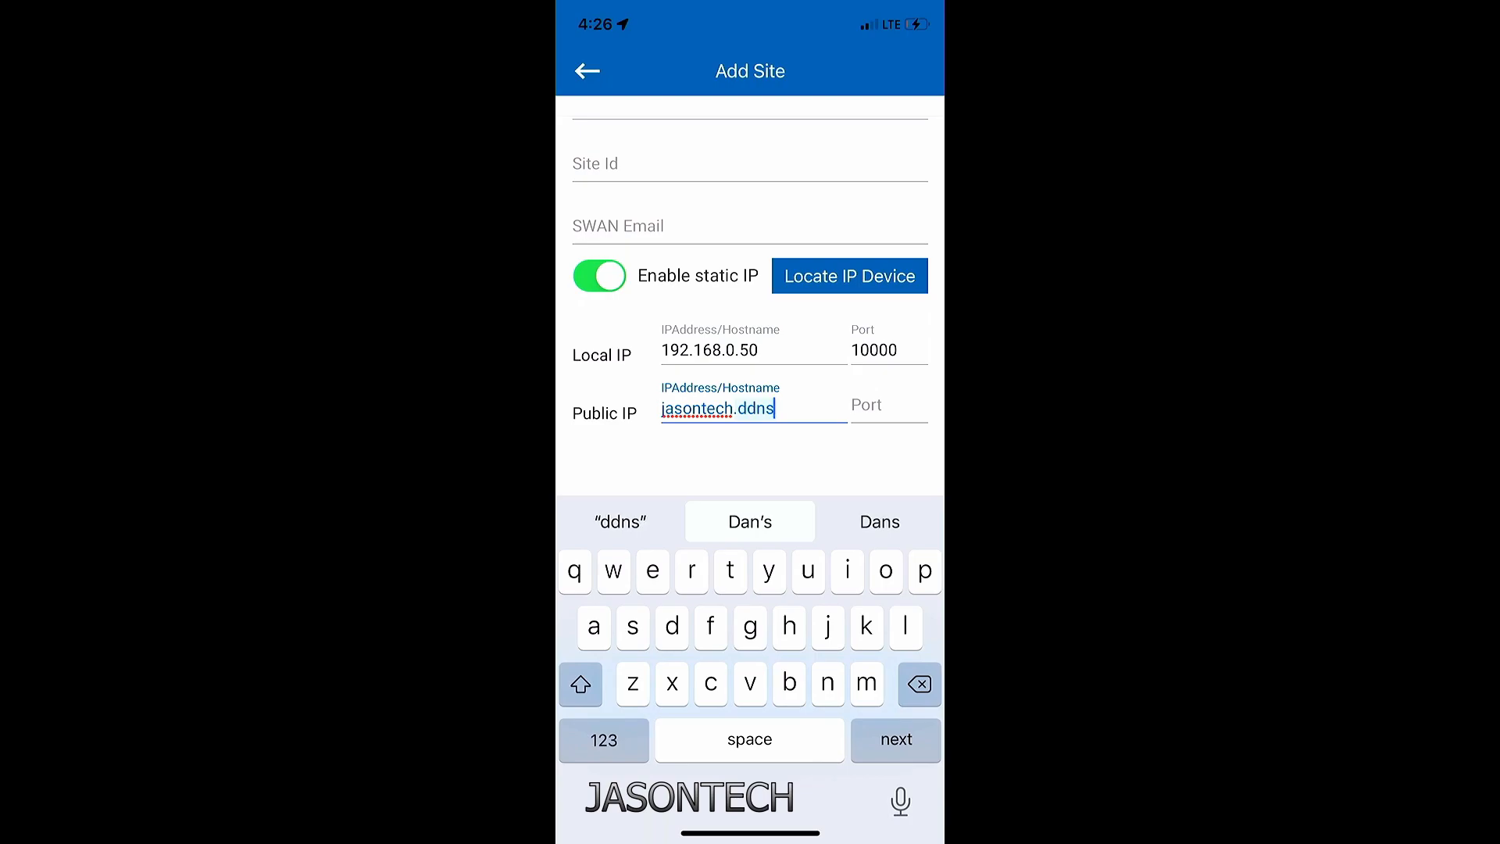
pyautogui.write('.net')
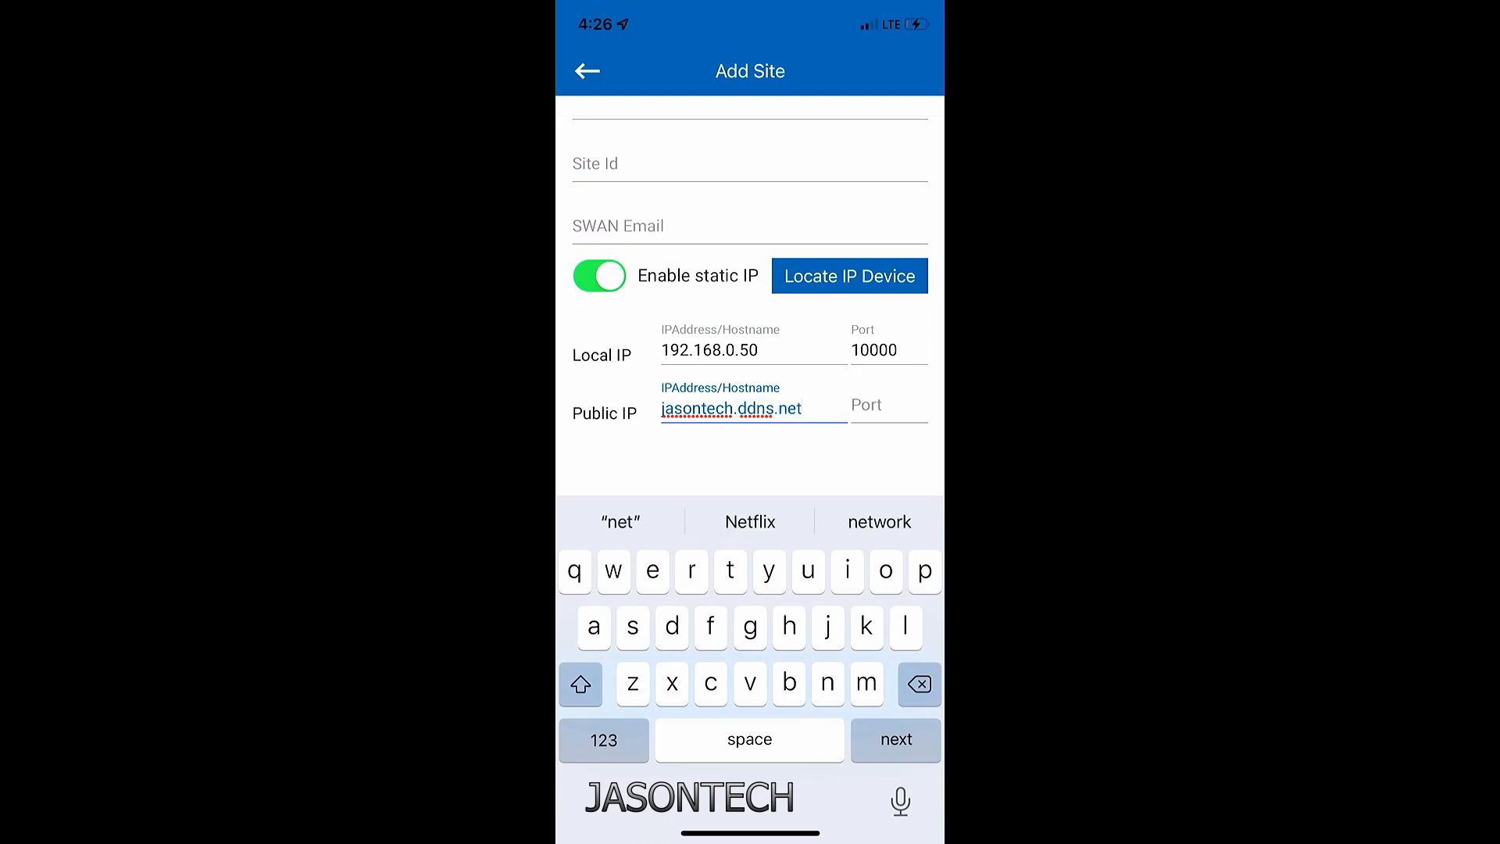
pyautogui.click(888, 407)
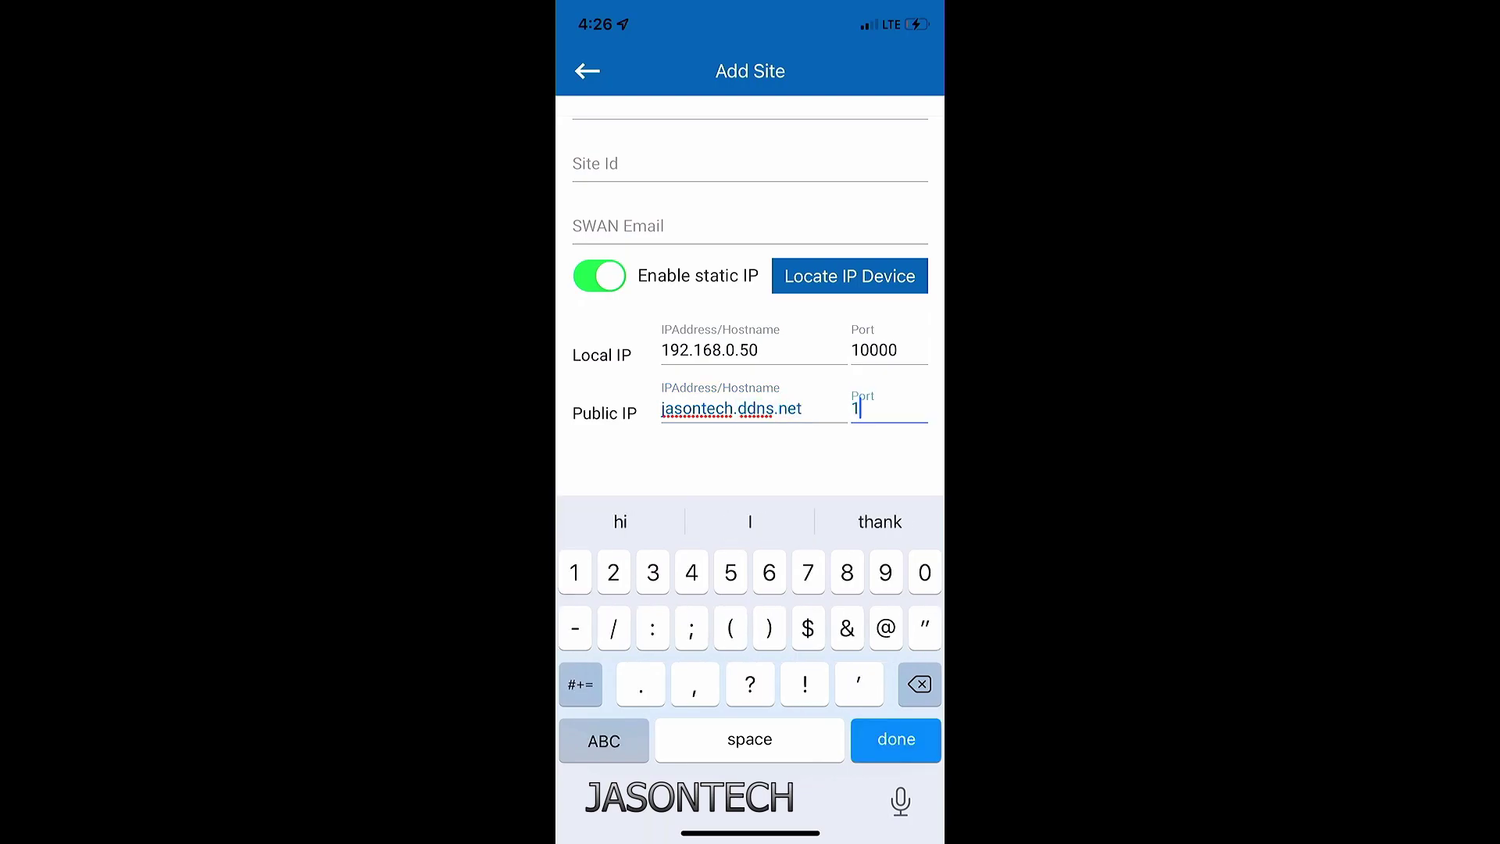
pyautogui.write('0000')
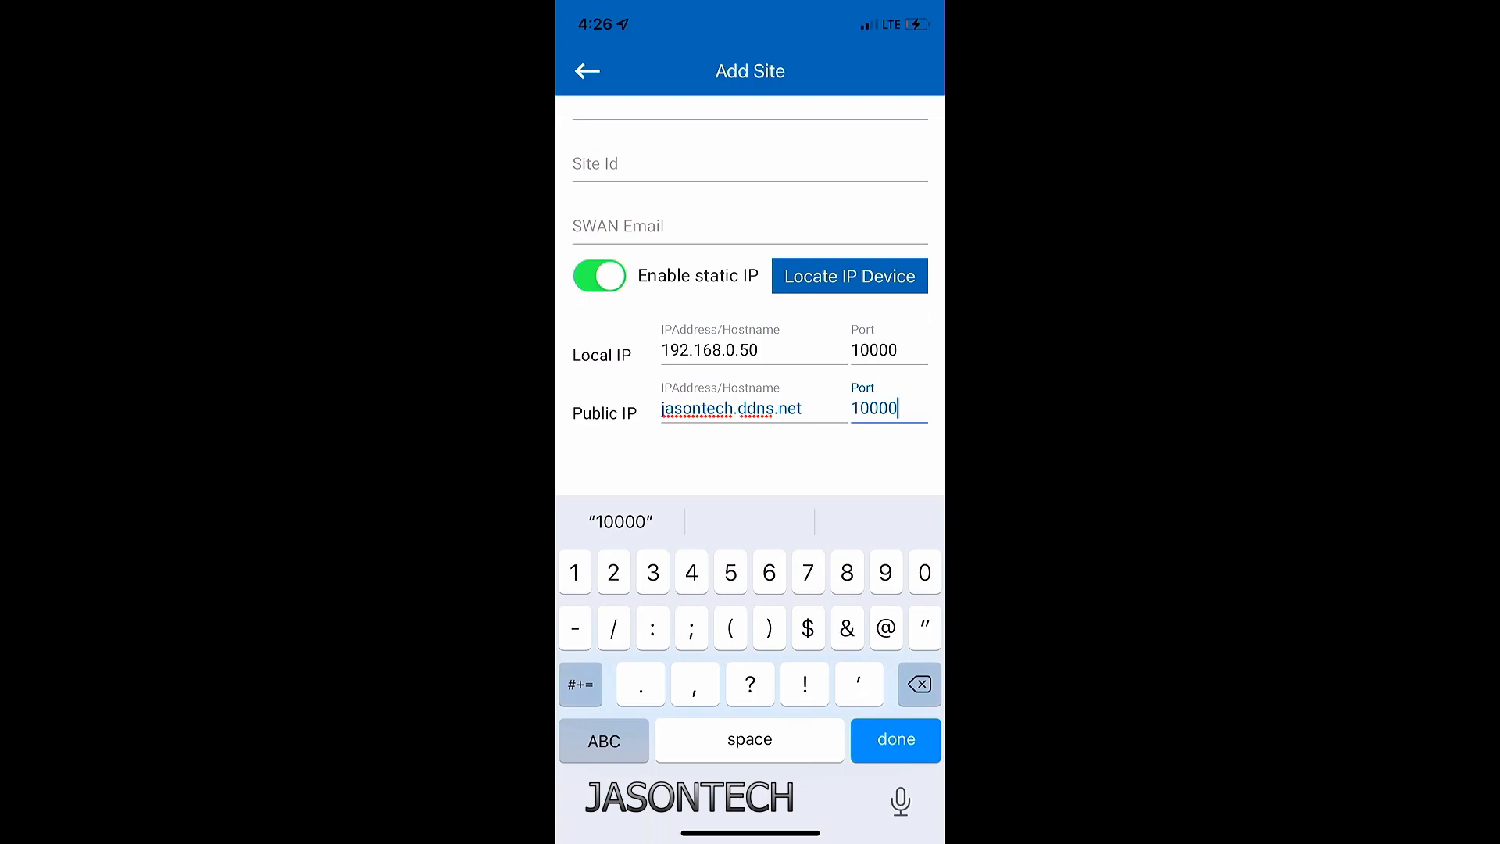
# Confirm the connection details and save the new site
pyautogui.click(897, 739)
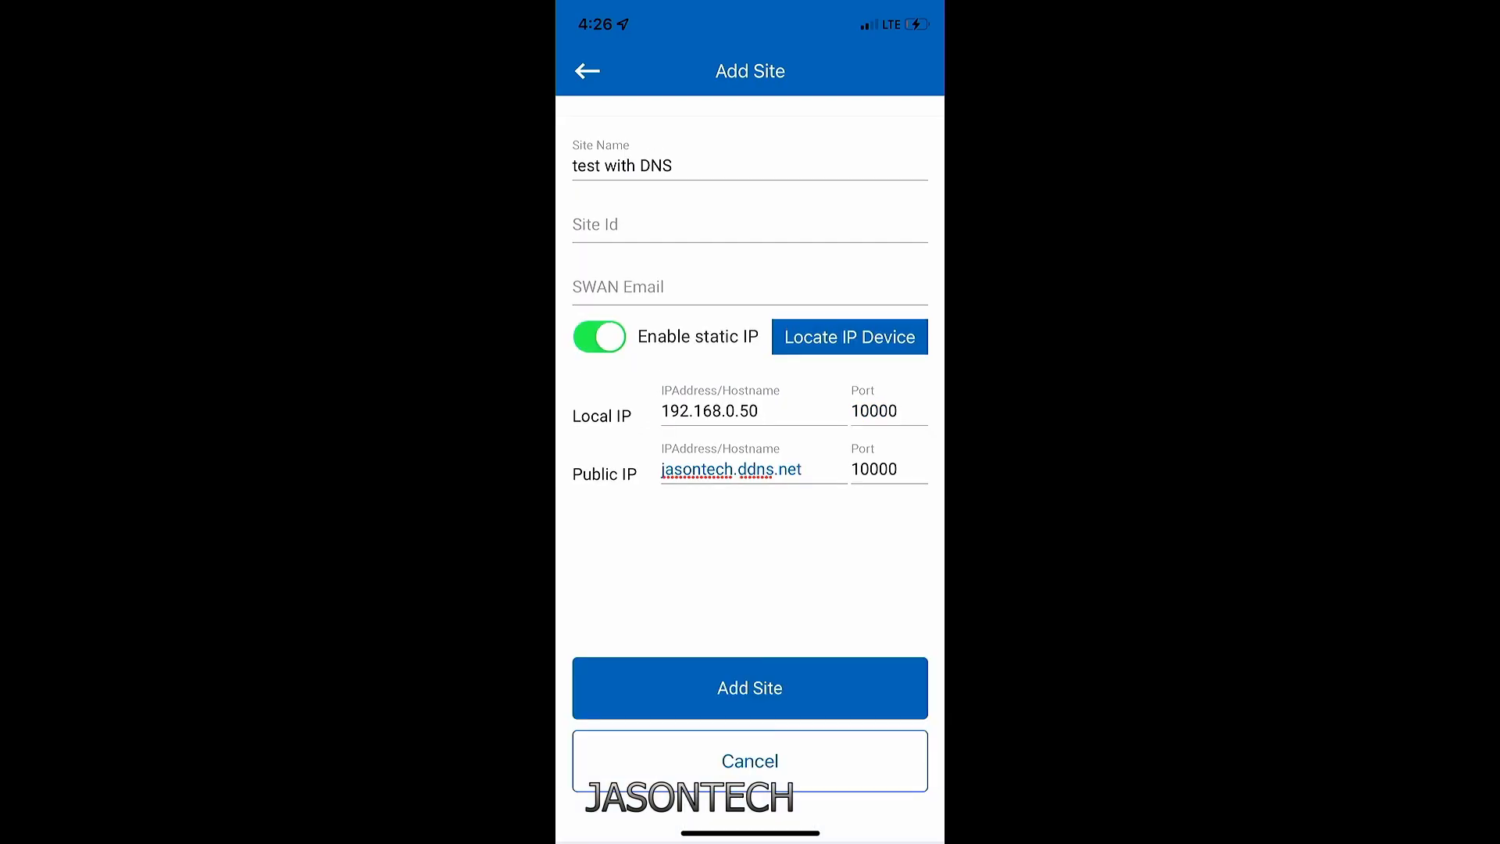
pyautogui.click(751, 687)
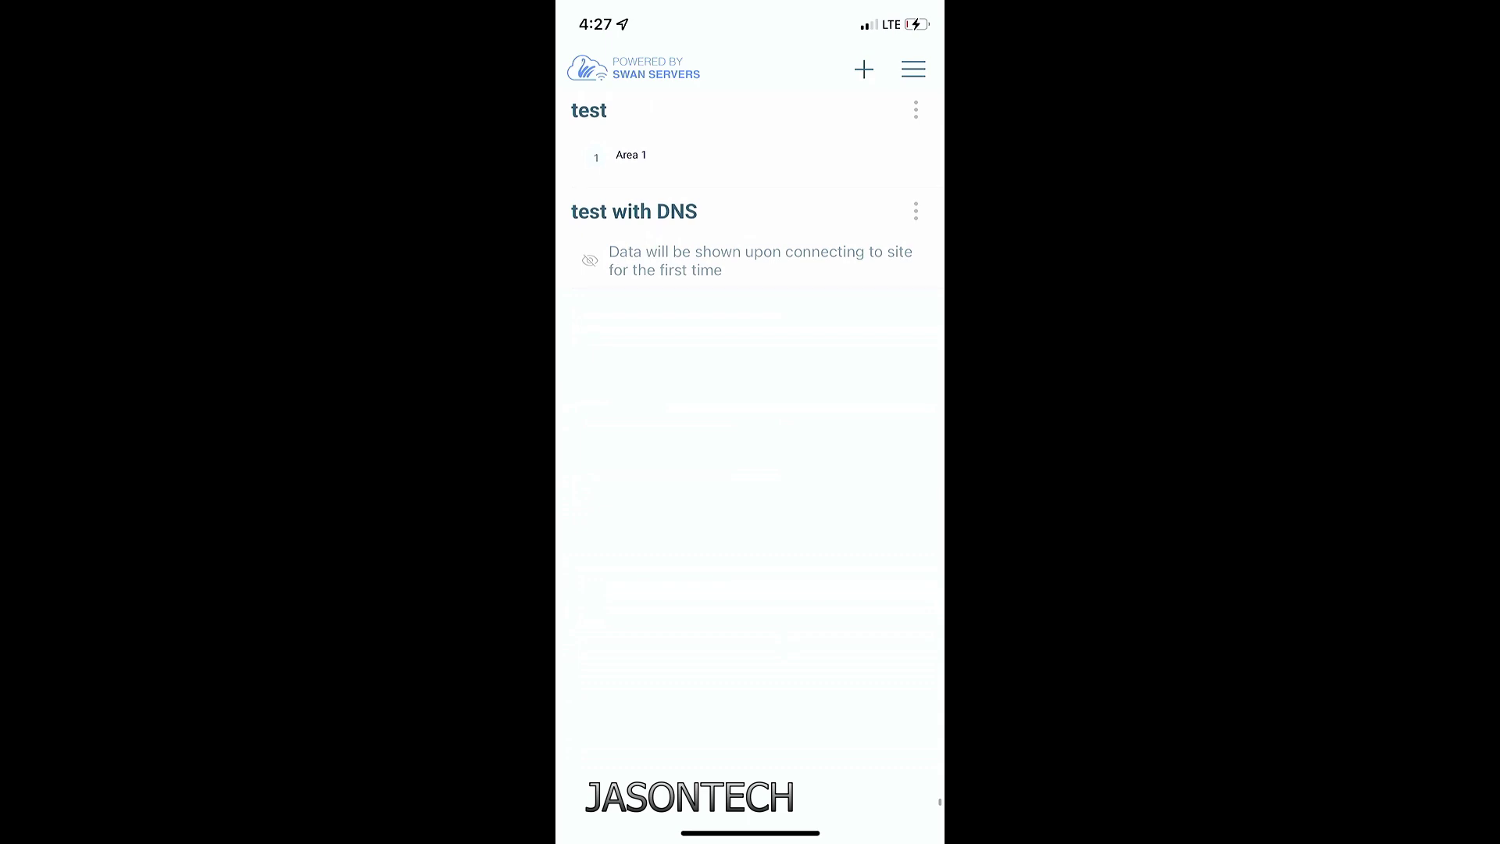
# Enter the user code for the 'test with DNS' site and connect to the panel
pyautogui.click(635, 211)
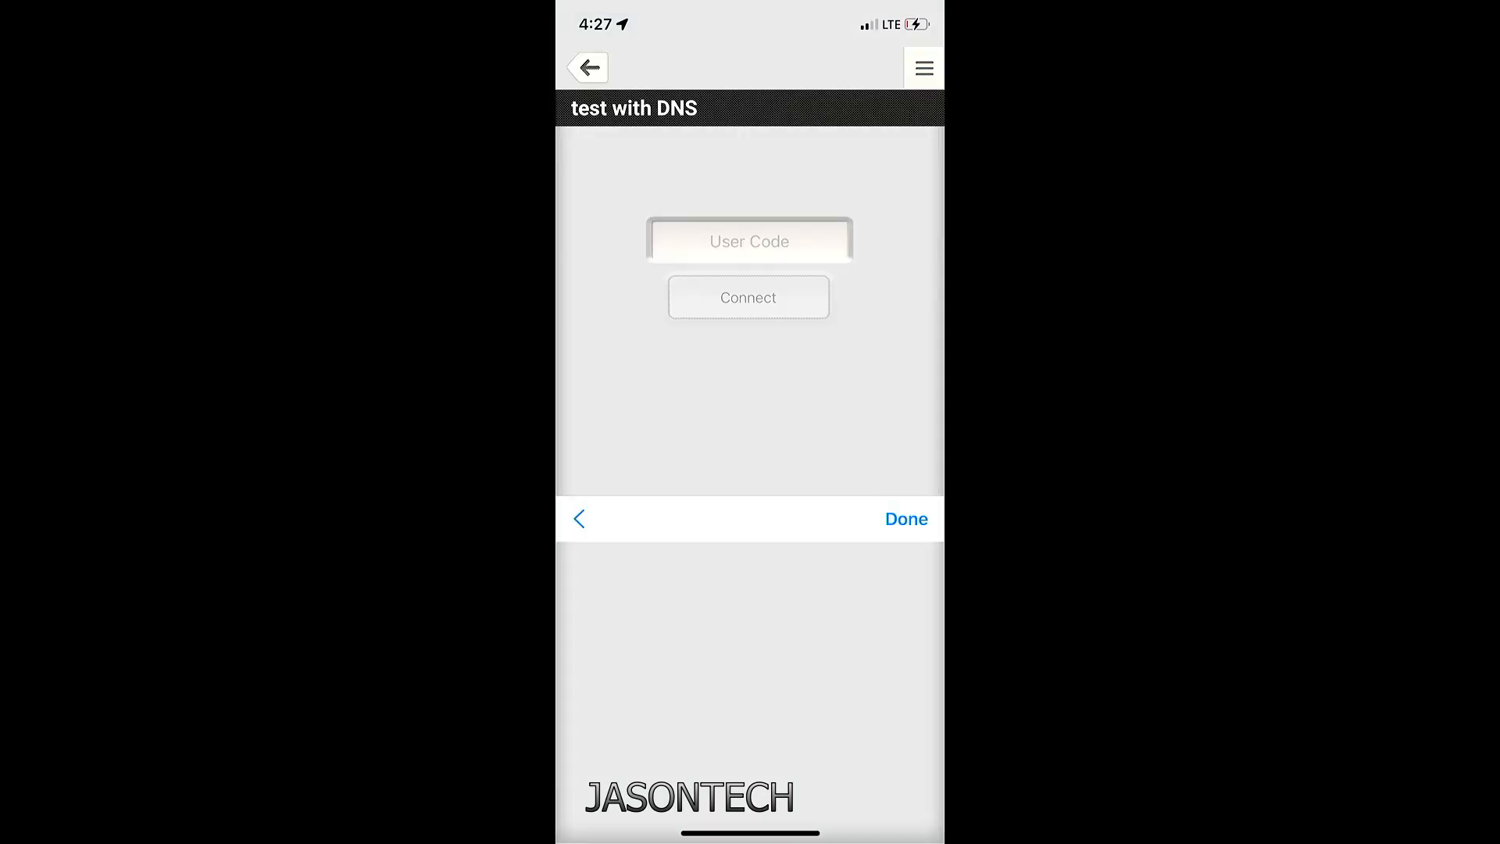
pyautogui.click(749, 241)
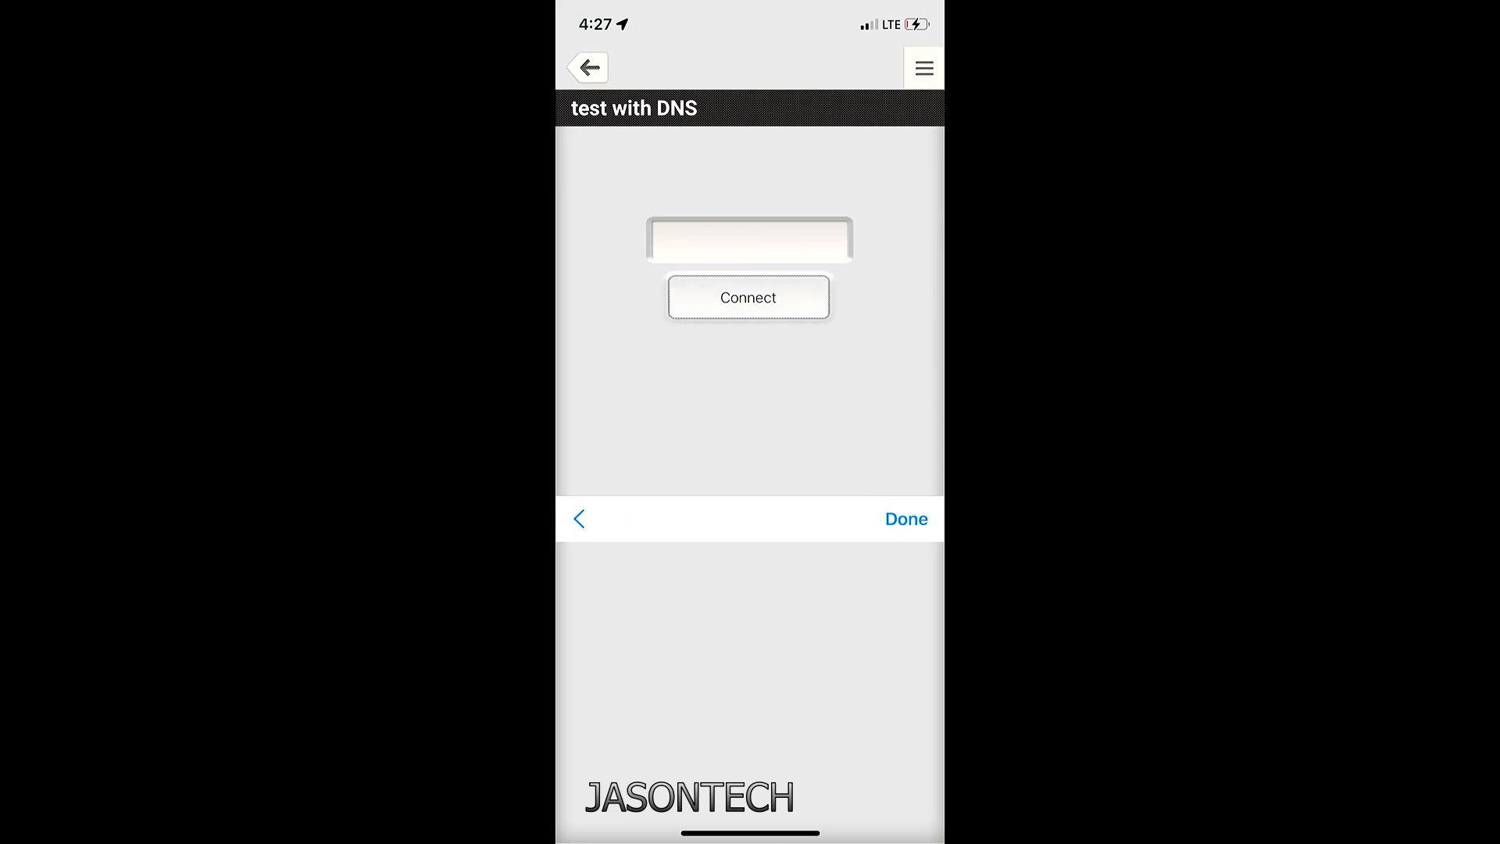
pyautogui.click(748, 297)
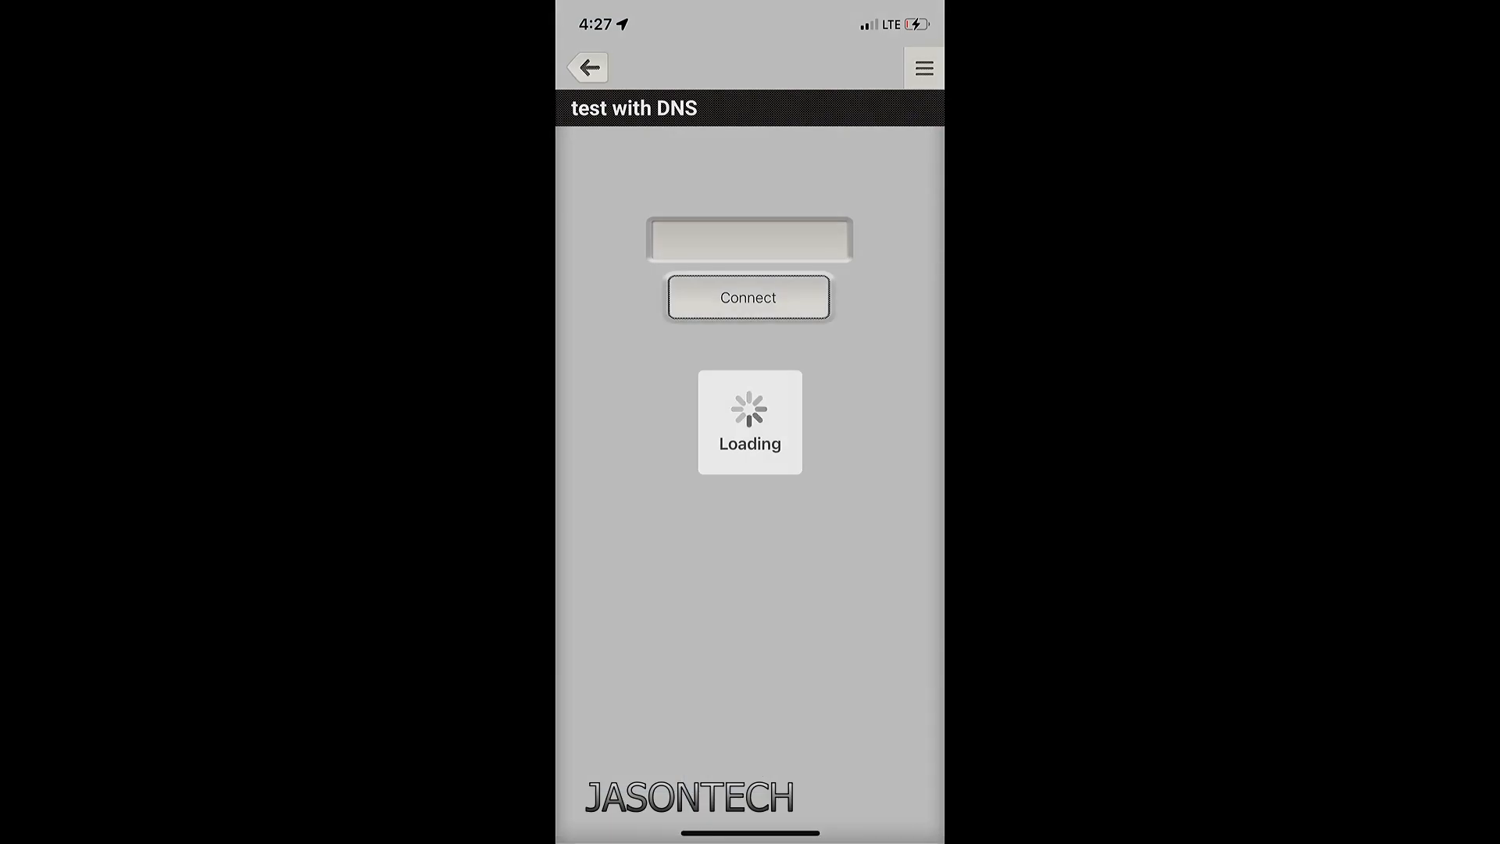
pyautogui.click(749, 297)
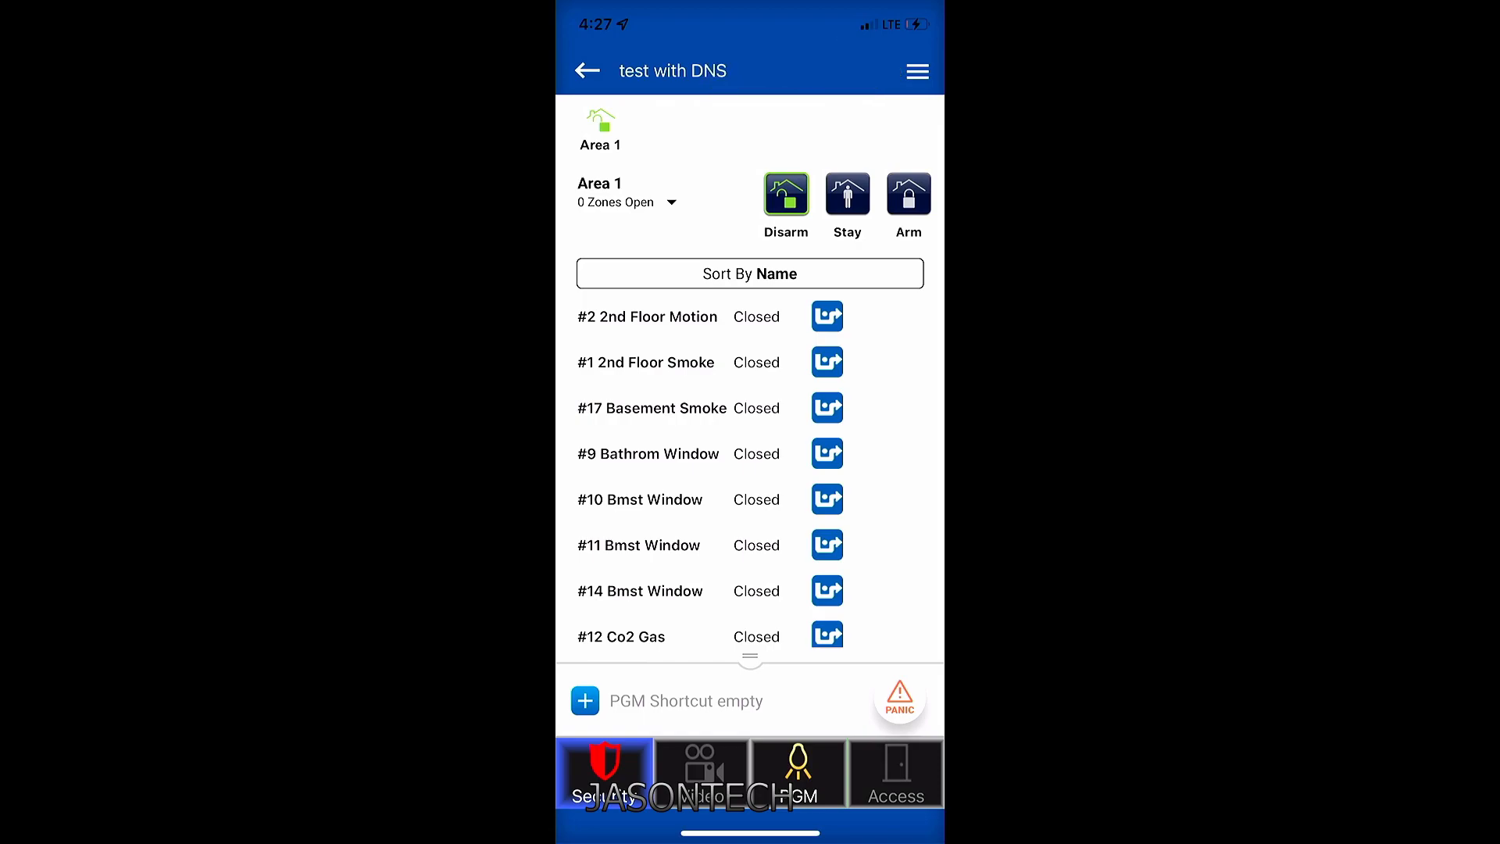
# Show the site menu with Buy subscription and Feedback options
pyautogui.click(916, 72)
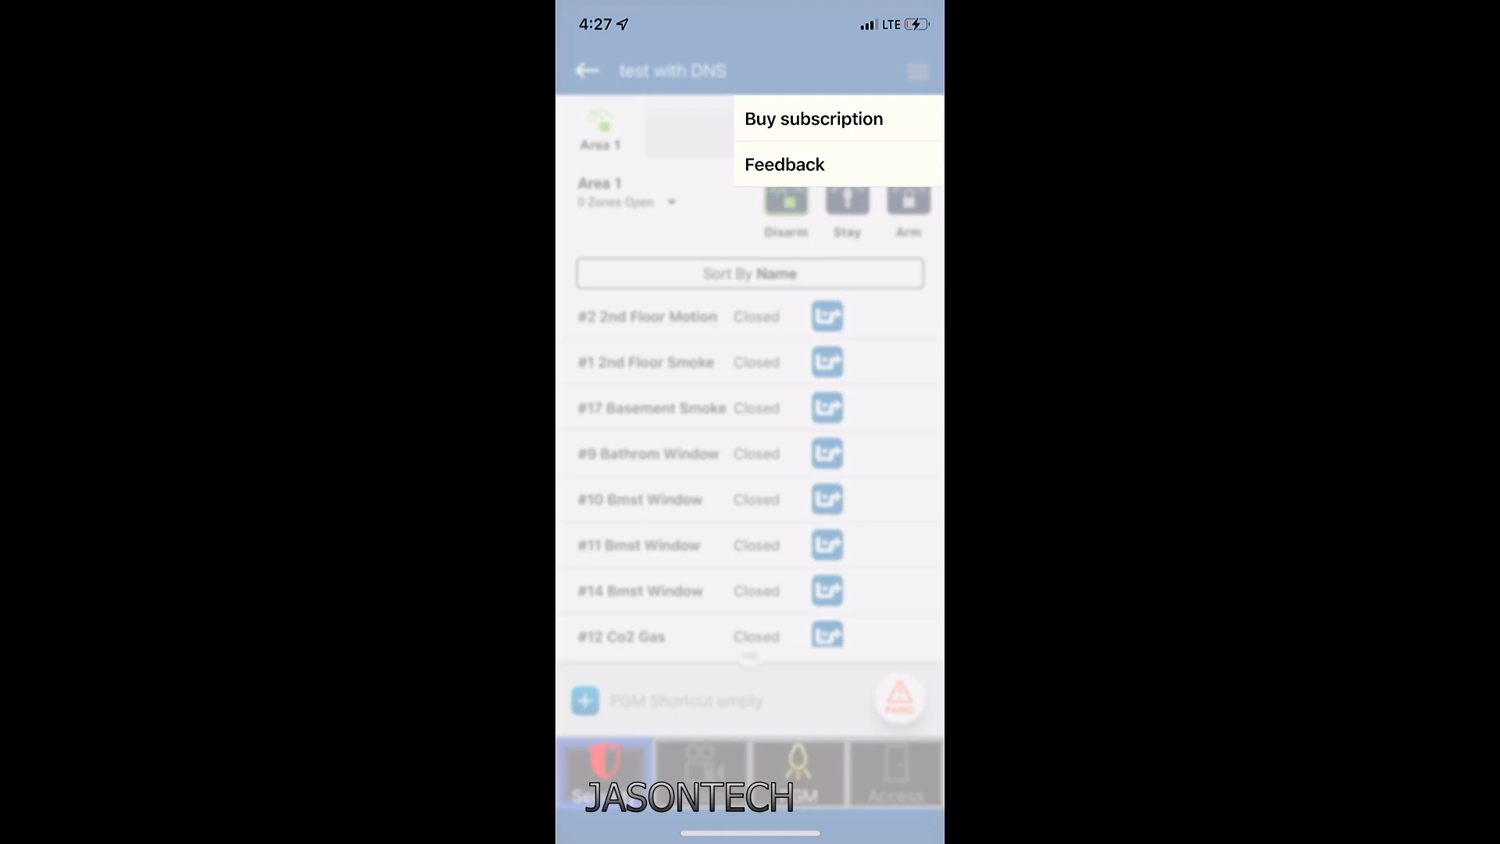